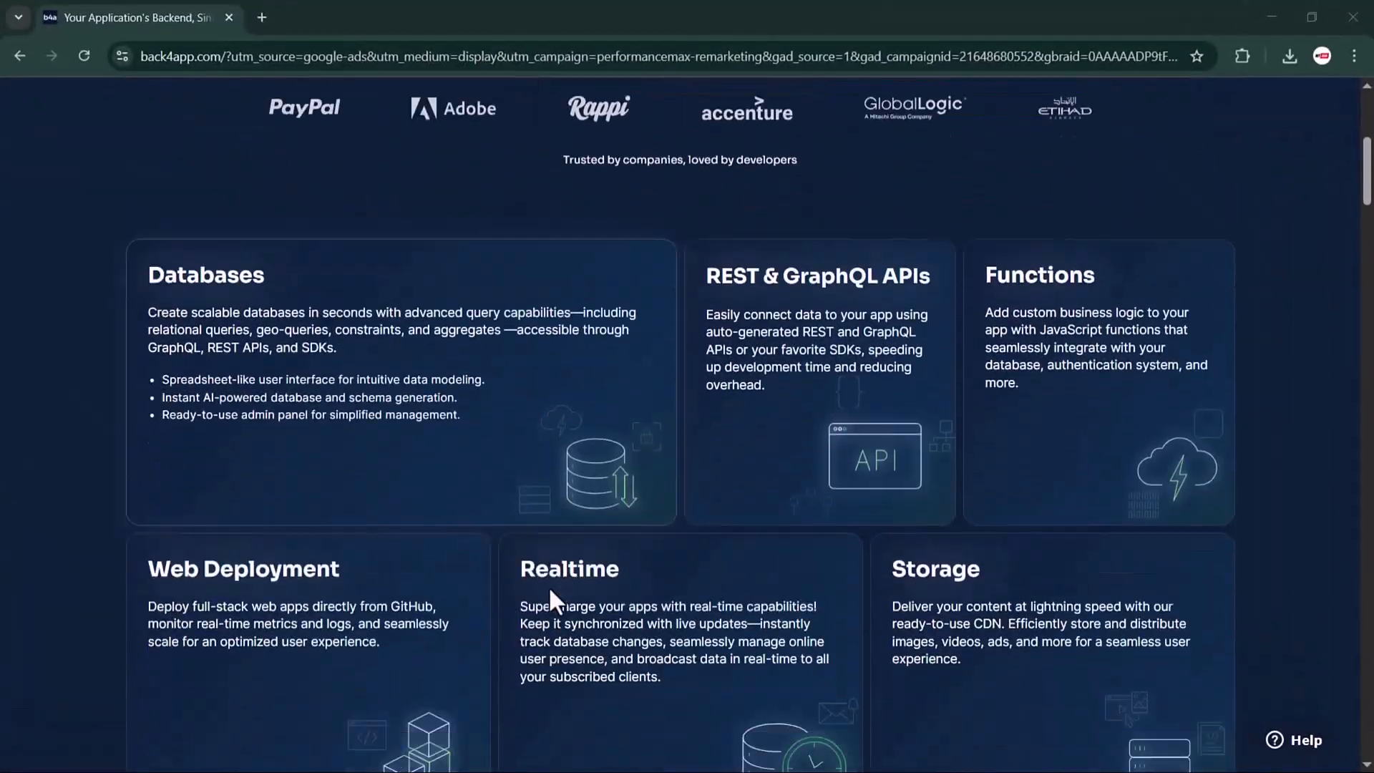
- Scroll down the Build a Backend page to reach the app name form
scroll("down", 3)
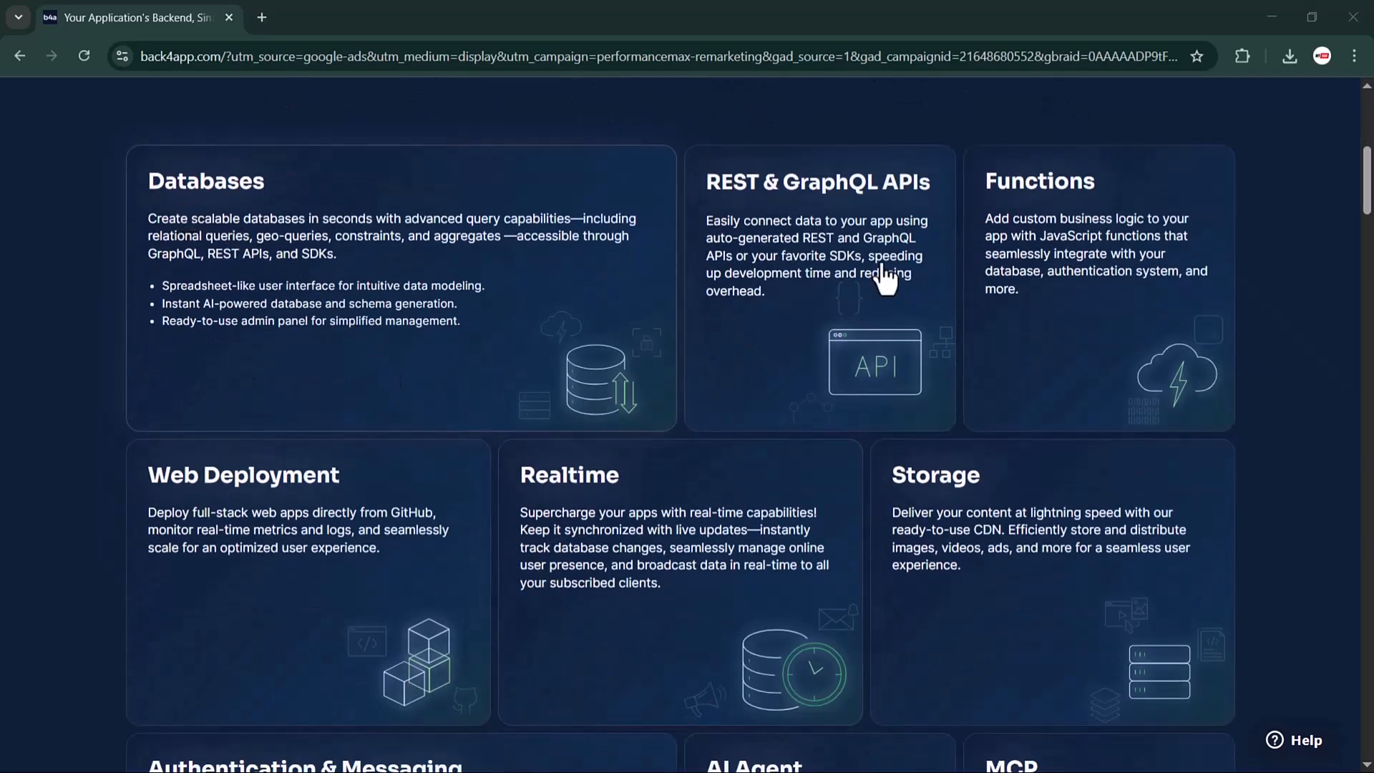
mouse_move(1016, 232)
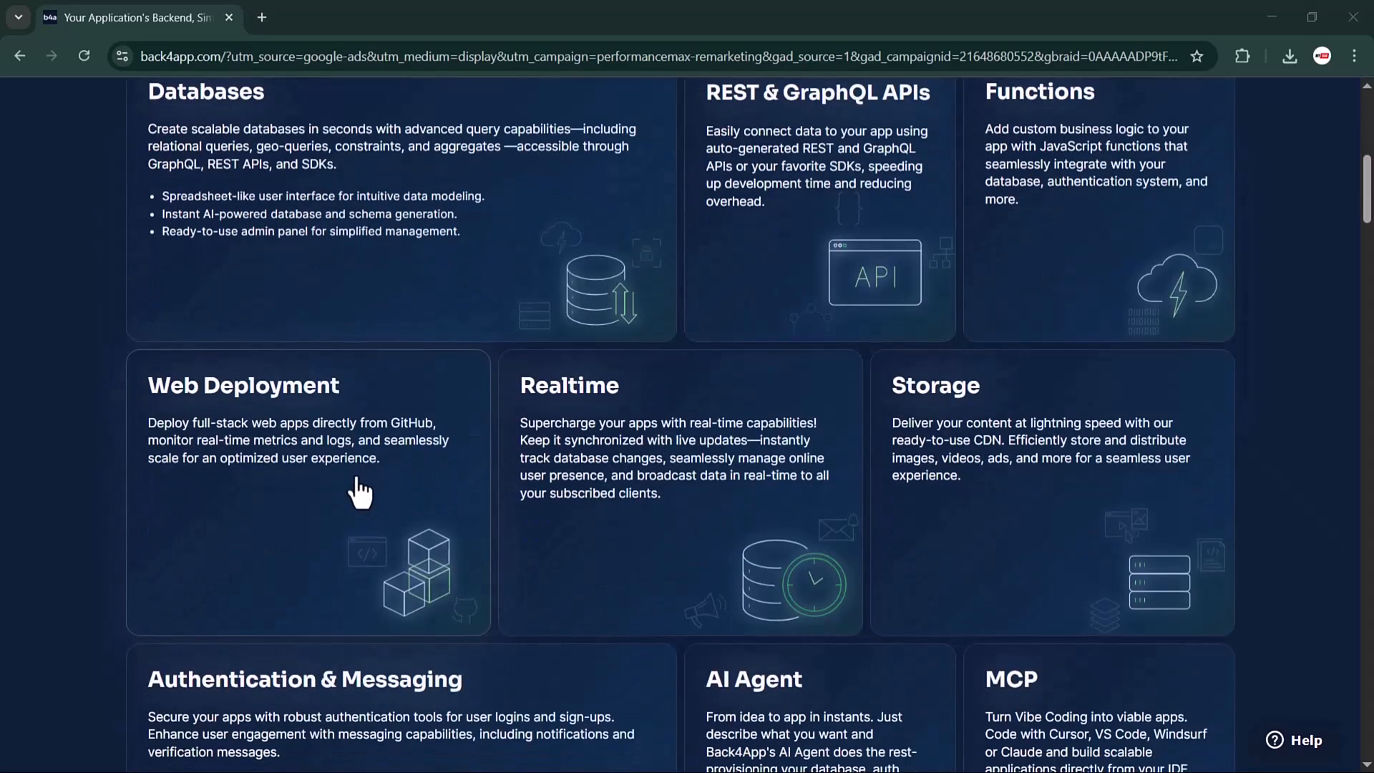
scroll("down", 3)
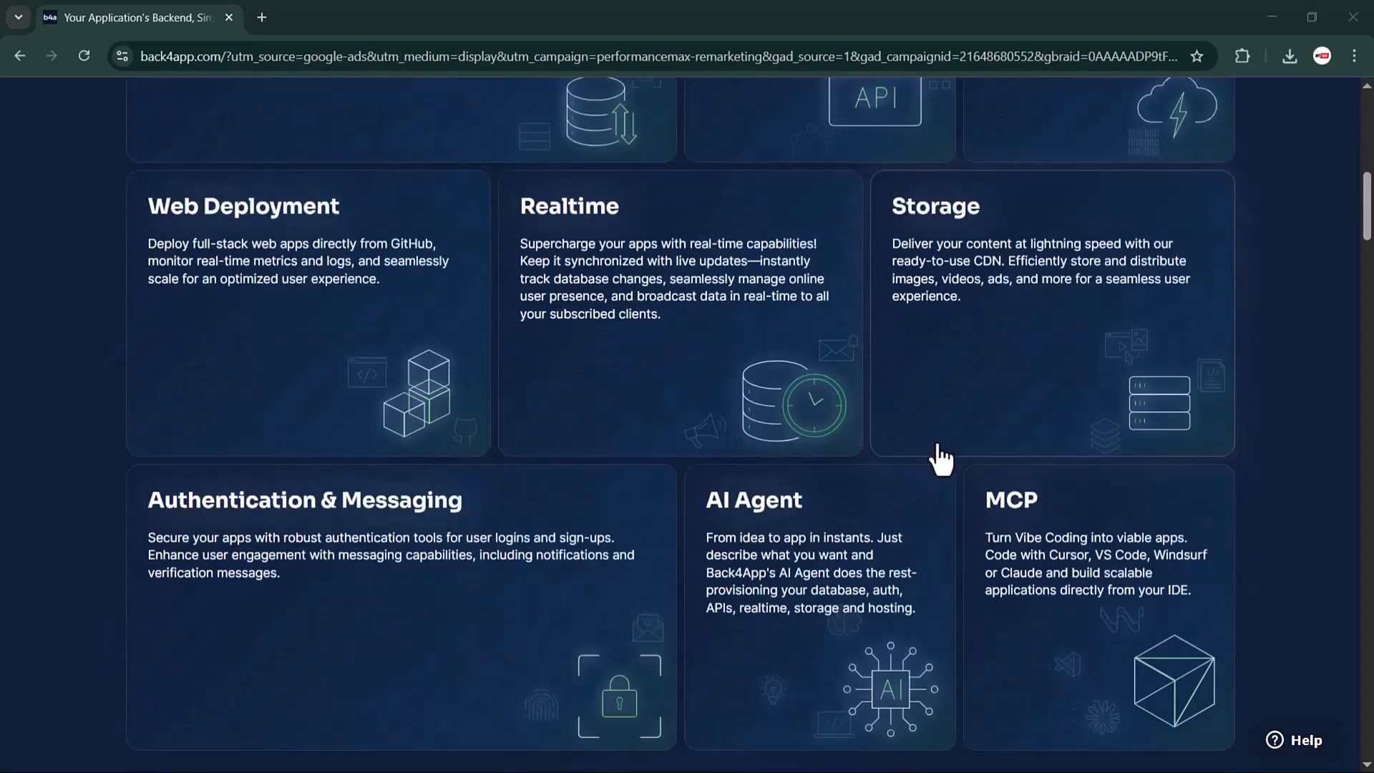
scroll("down", 3)
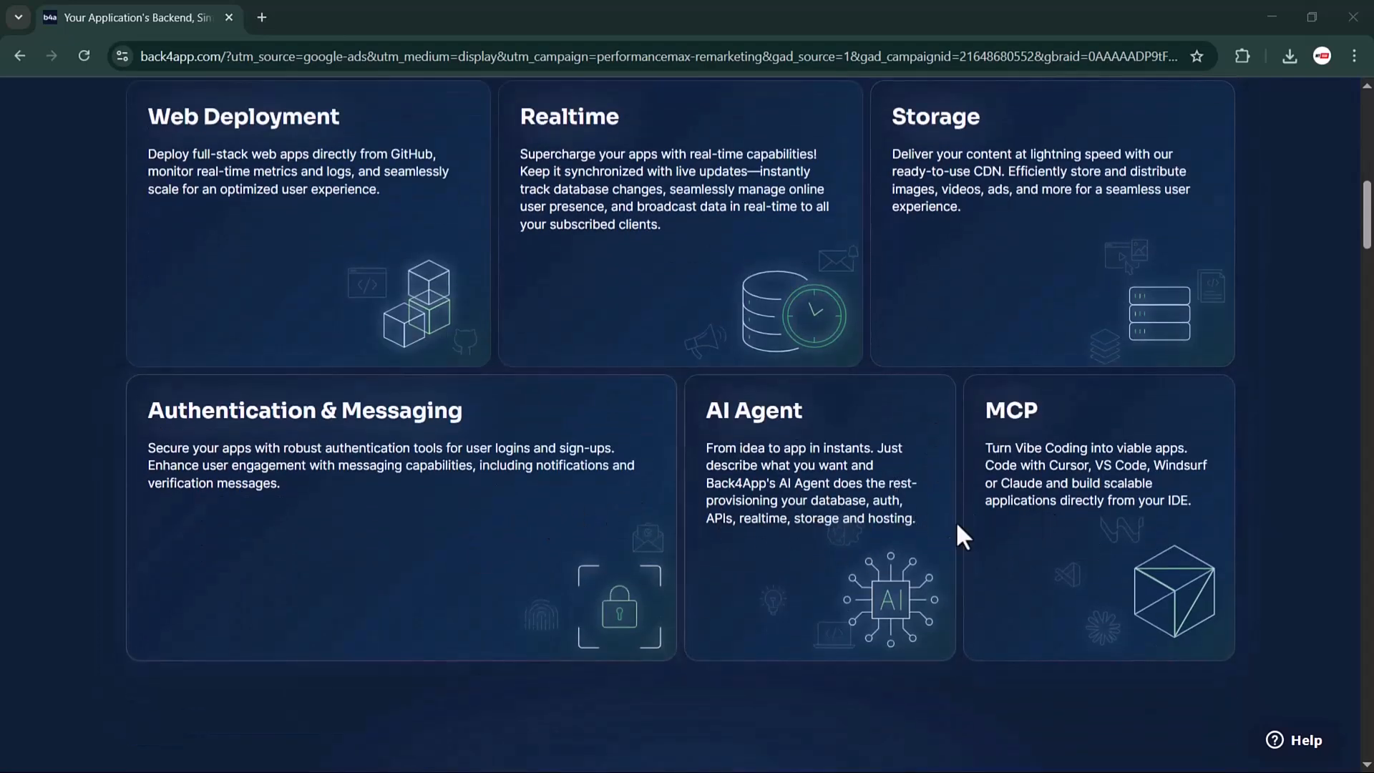
scroll("down", 3)
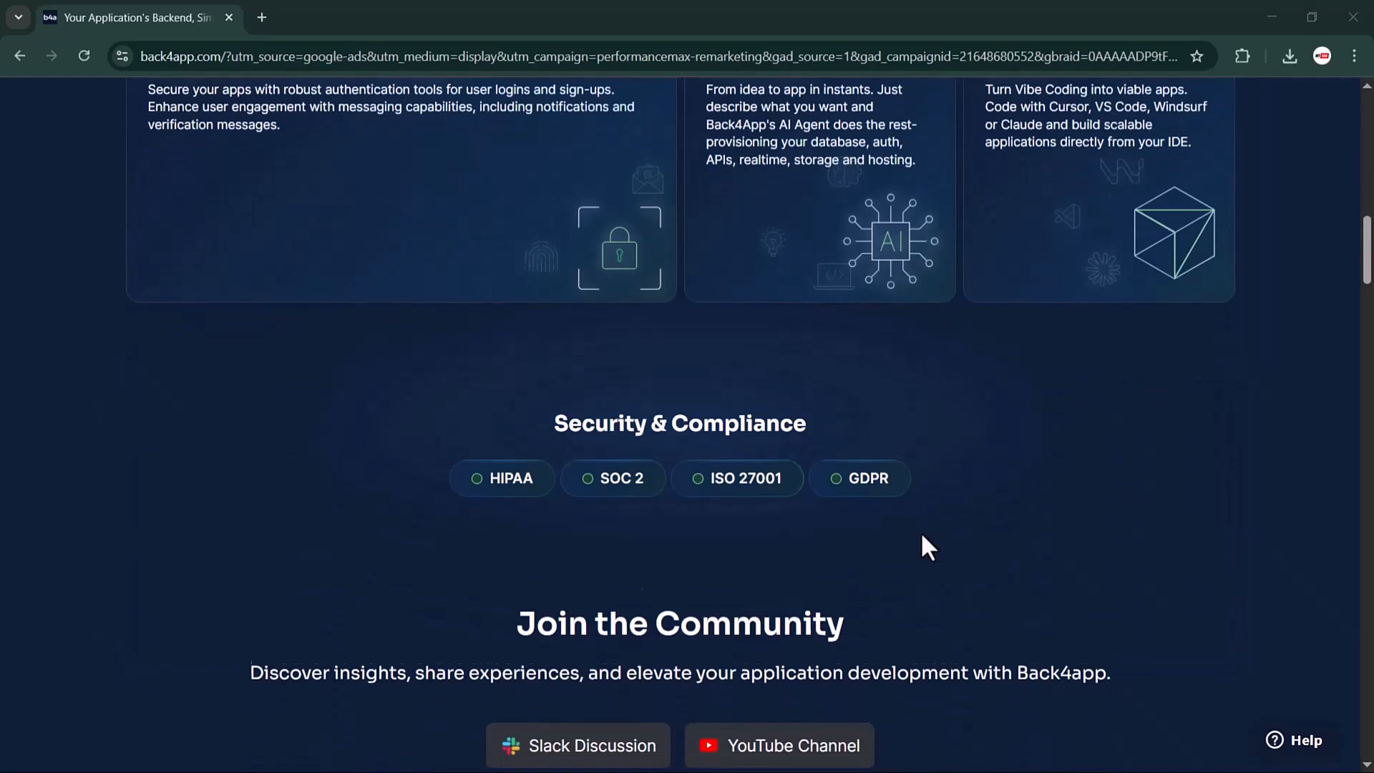
scroll("down", 3)
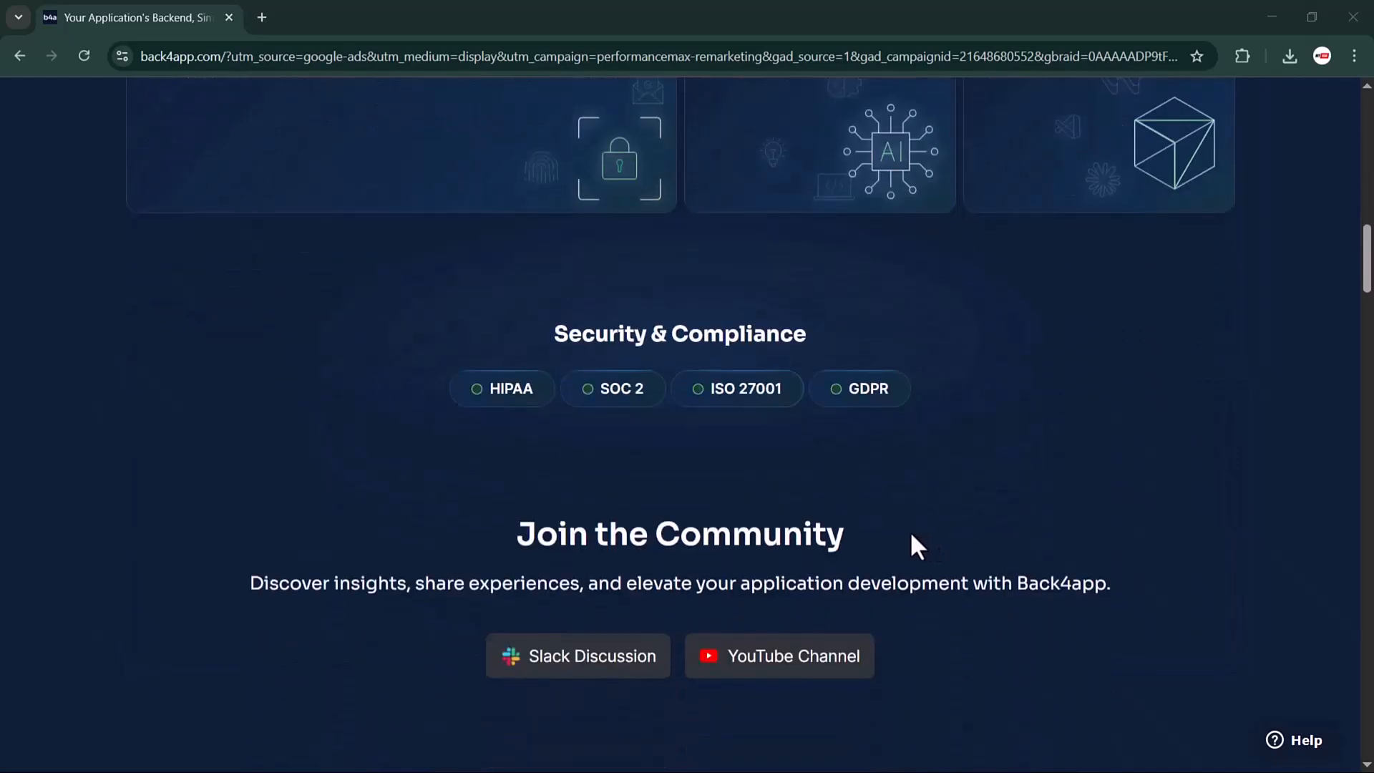
scroll("down", 3)
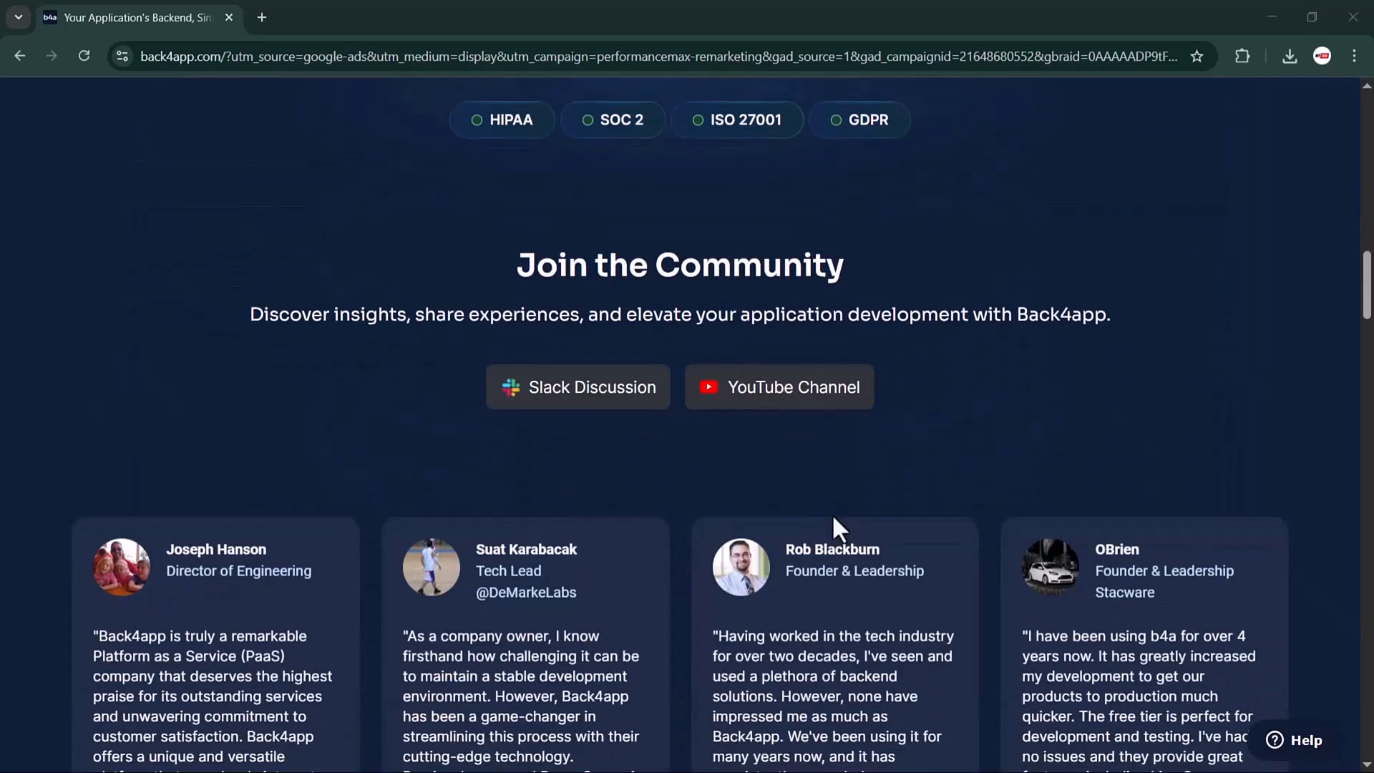
scroll("down", 3)
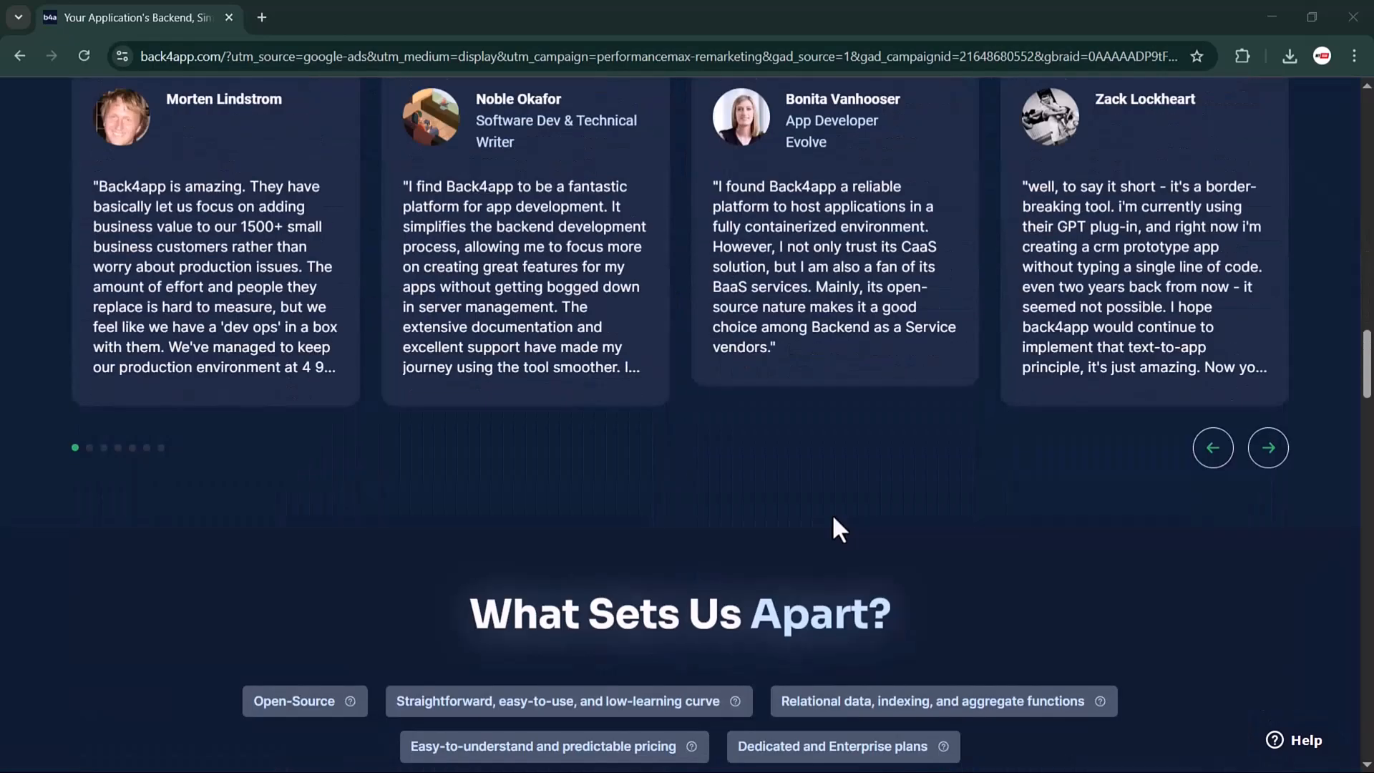
scroll("down", 3)
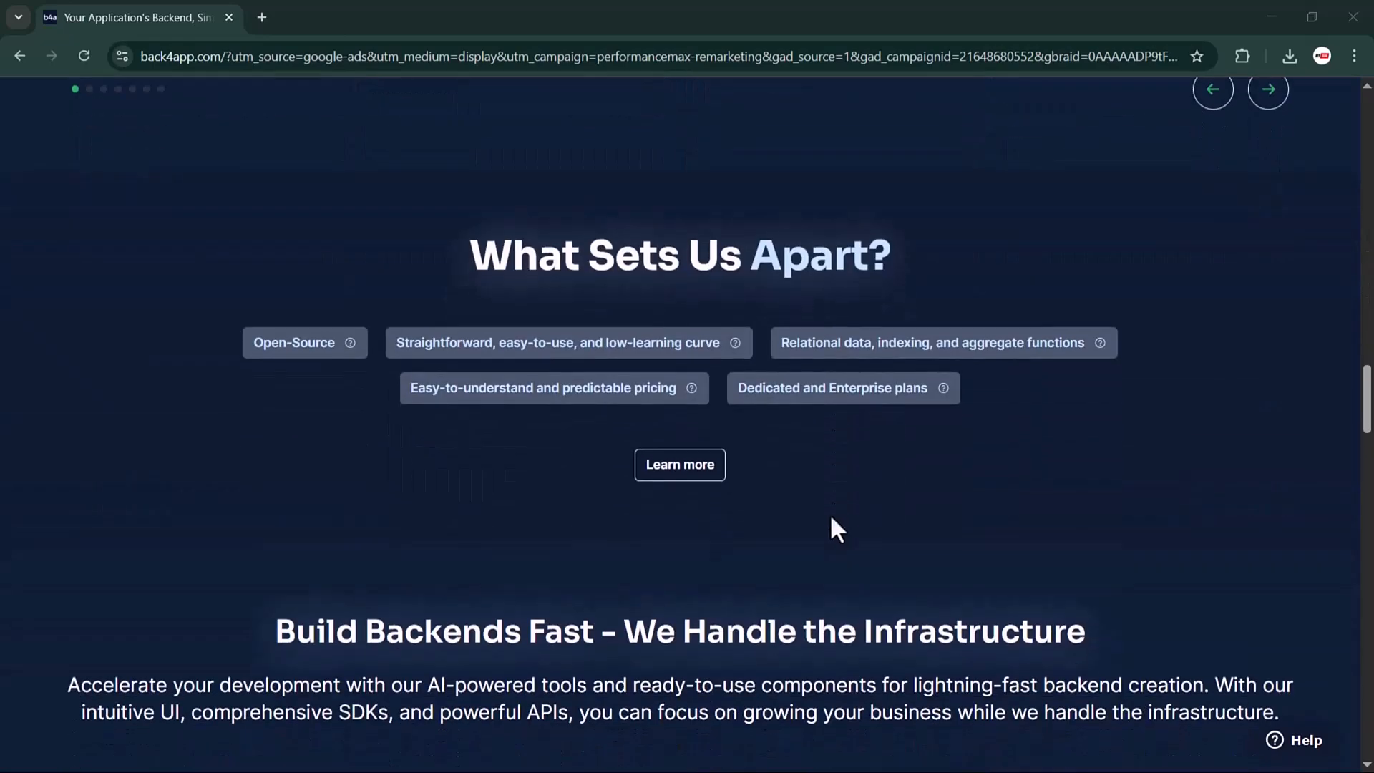
scroll("down", 3)
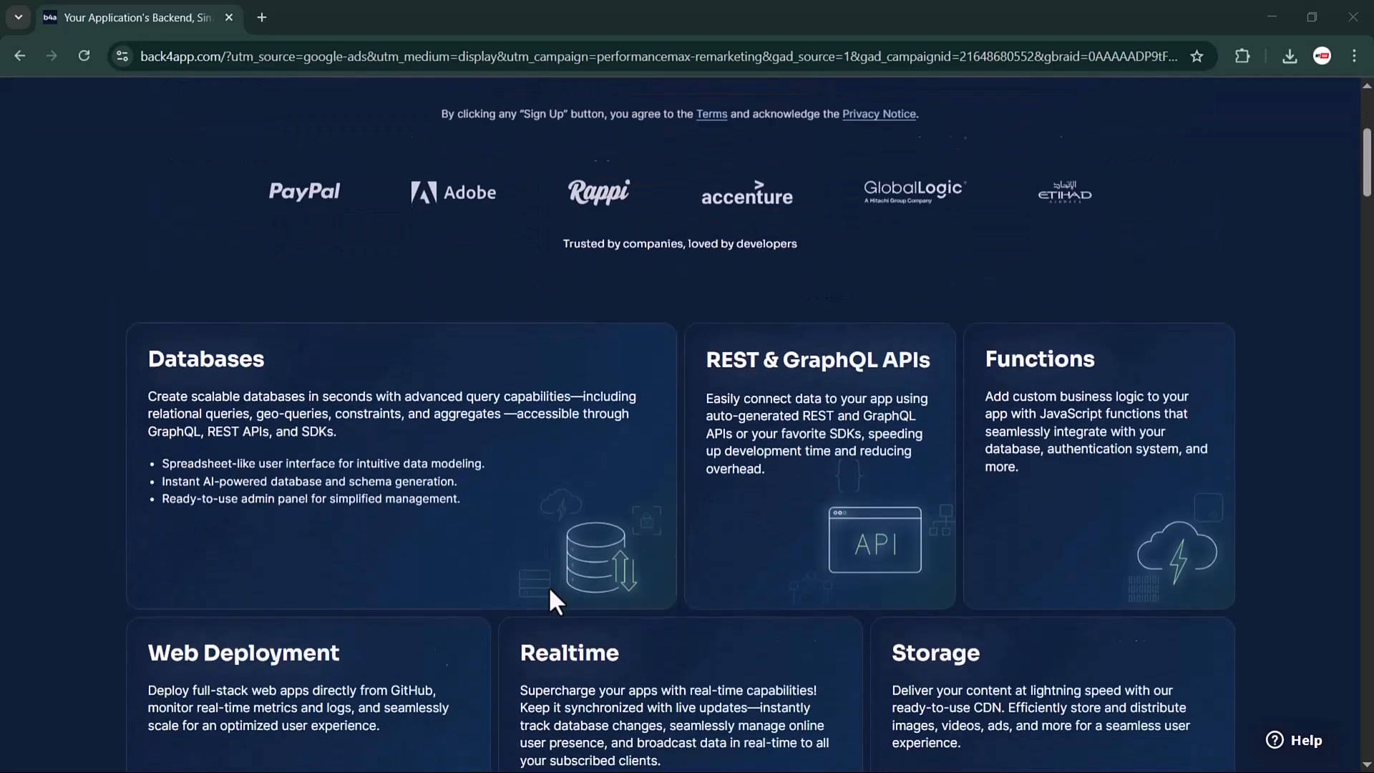
scroll("down", 3)
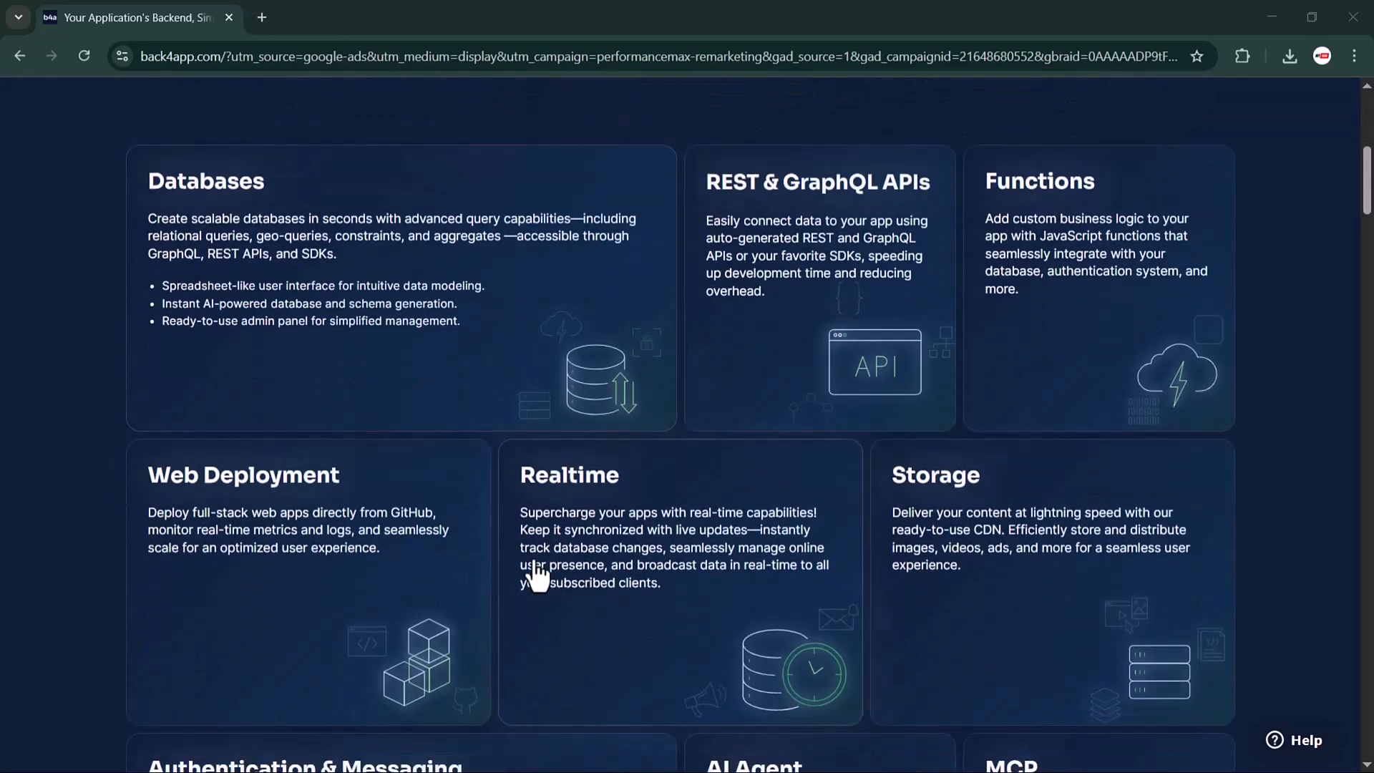
mouse_move(696, 262)
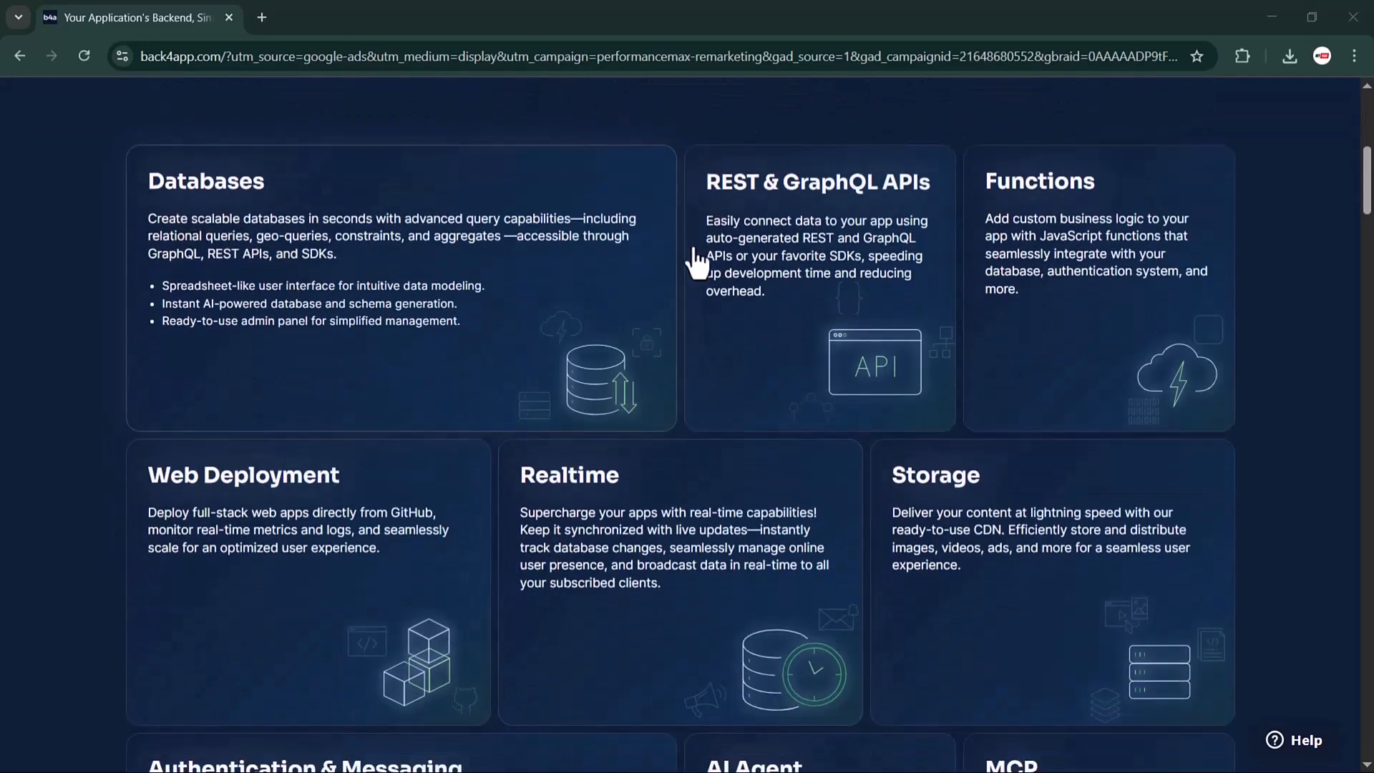
mouse_move(1013, 230)
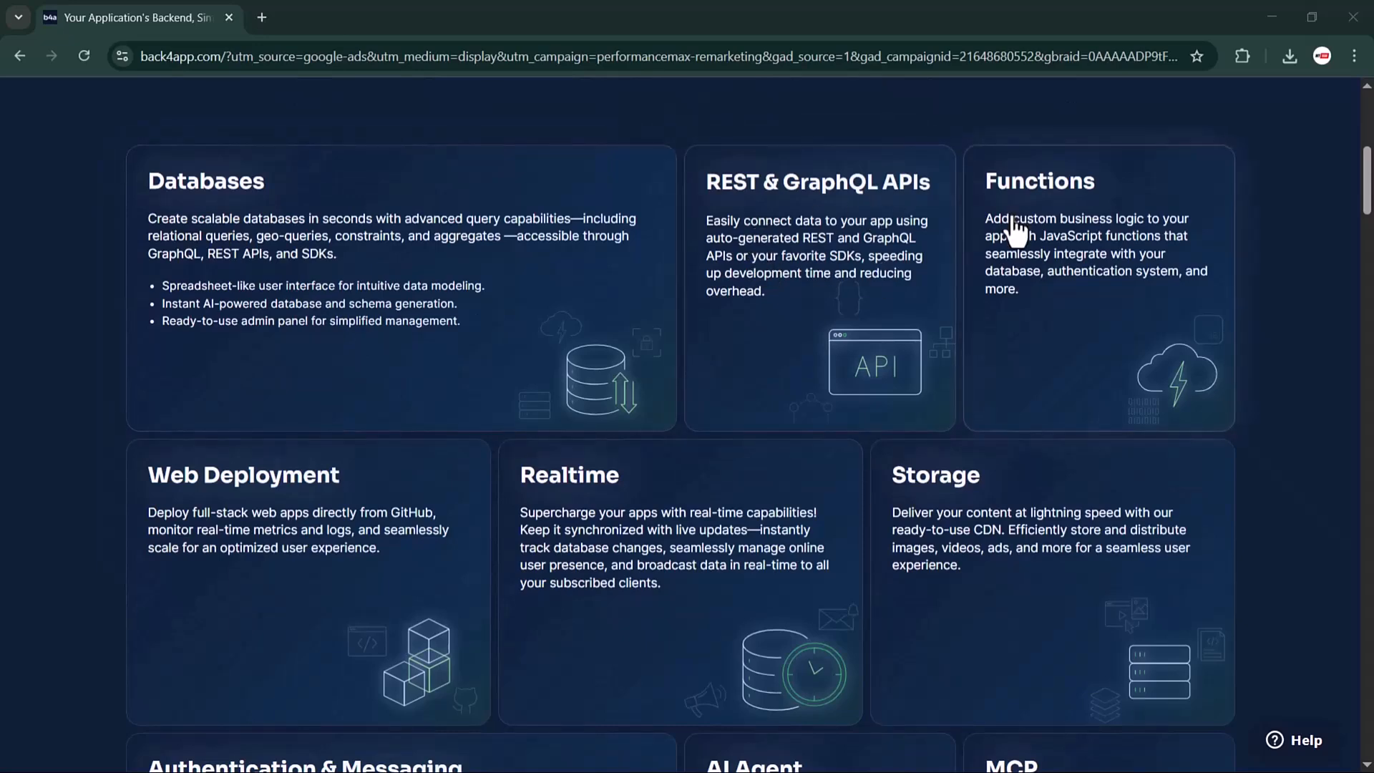
scroll("down", 3)
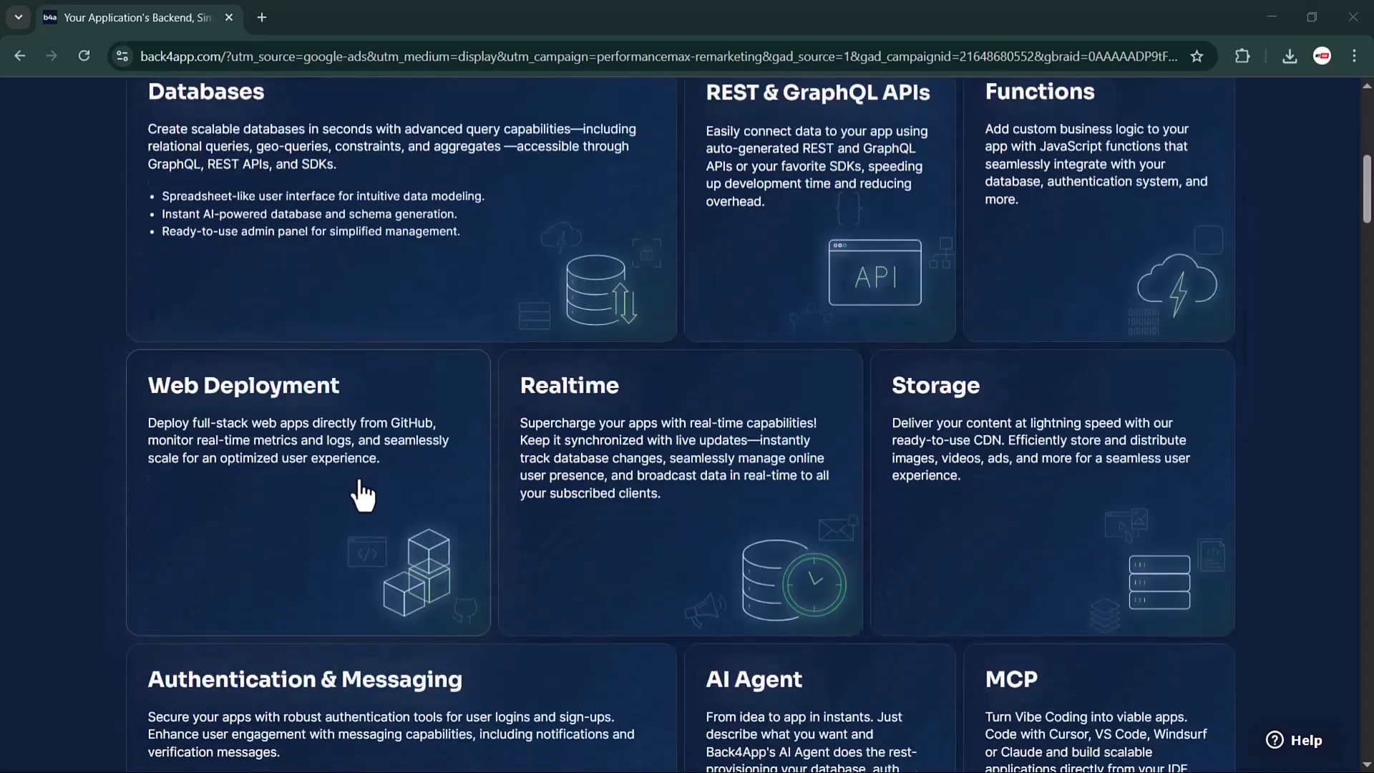
scroll("down", 3)
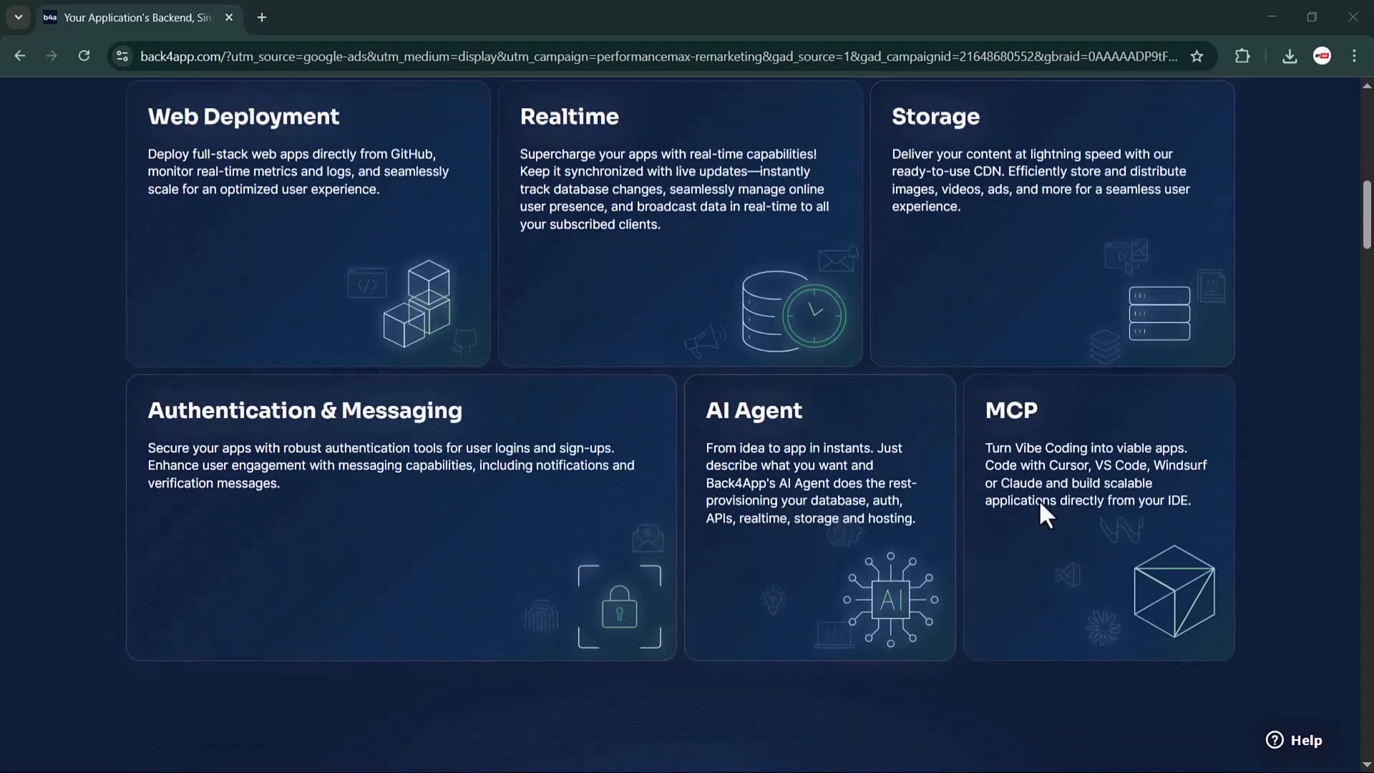
mouse_move(914, 526)
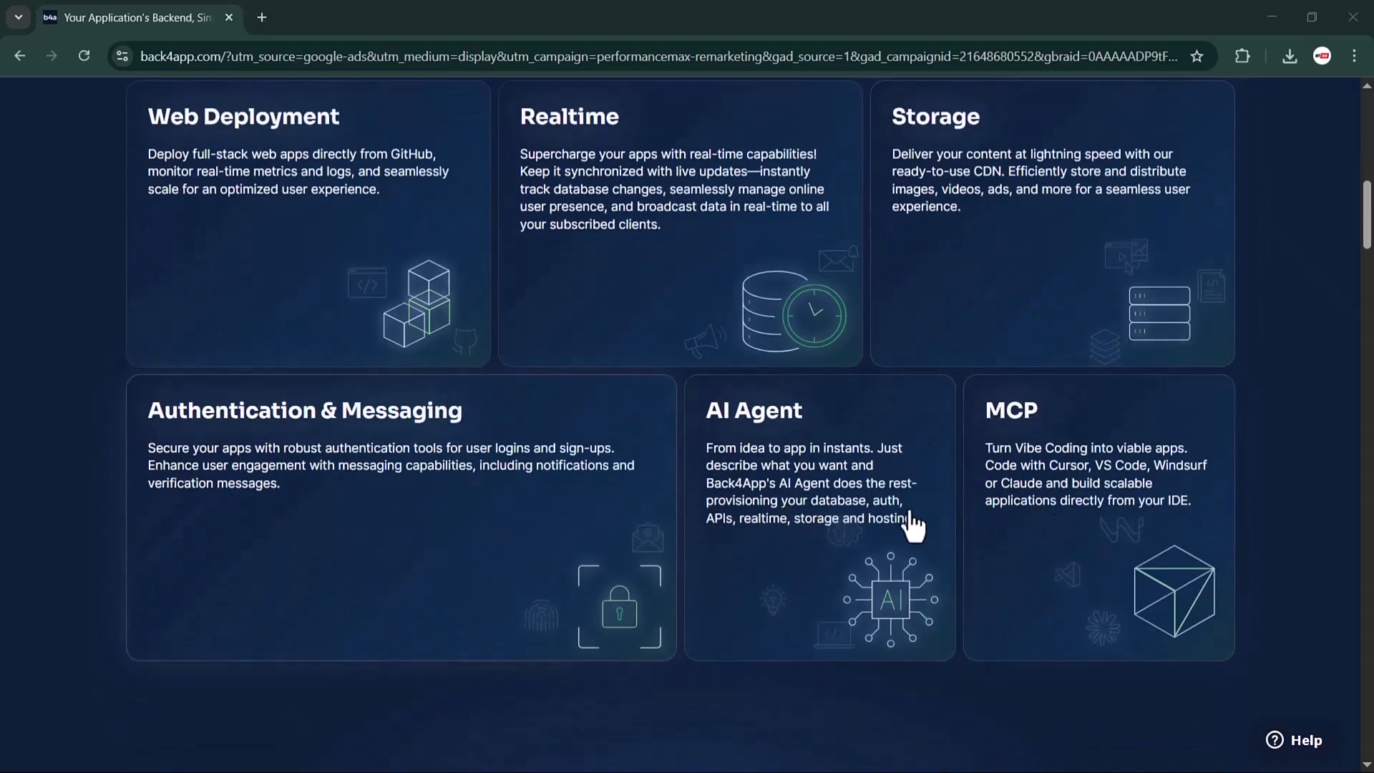
scroll("down", 3)
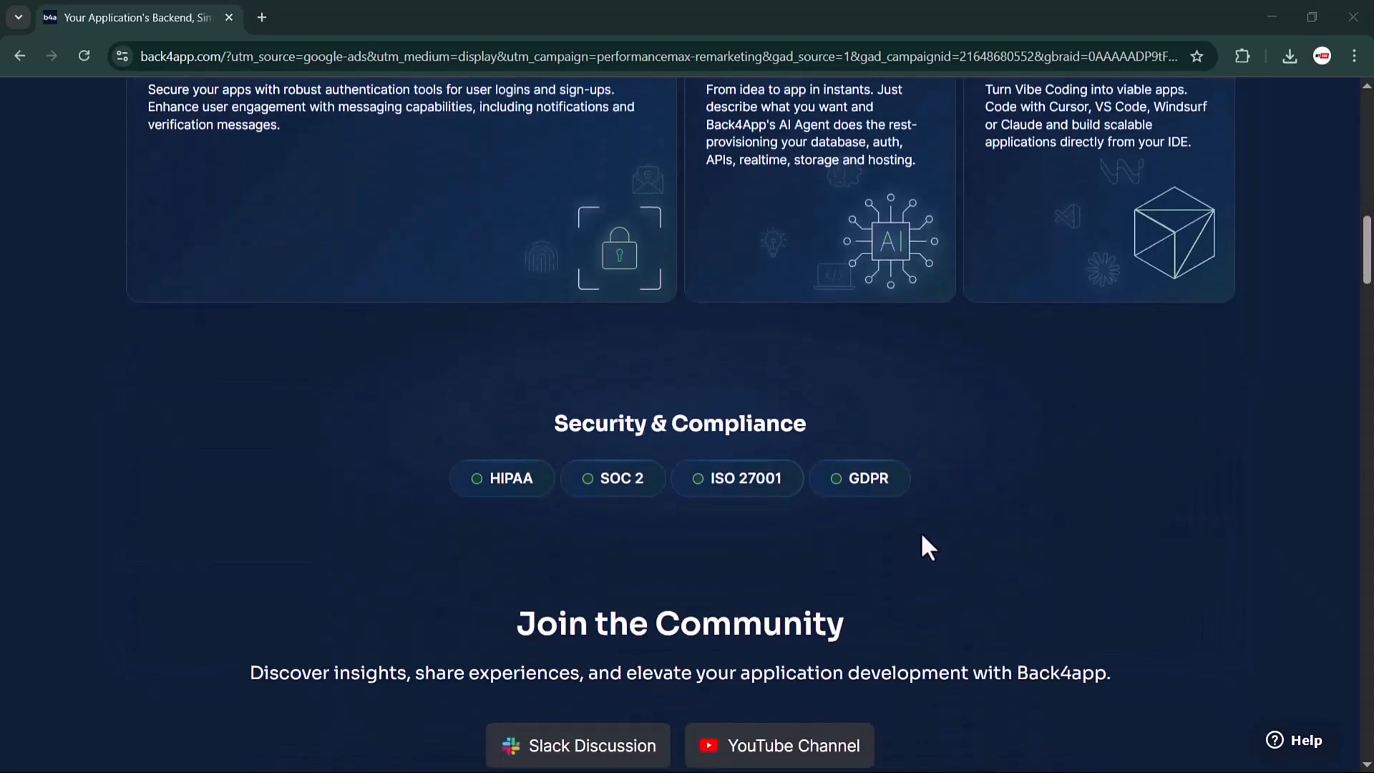
scroll("down", 3)
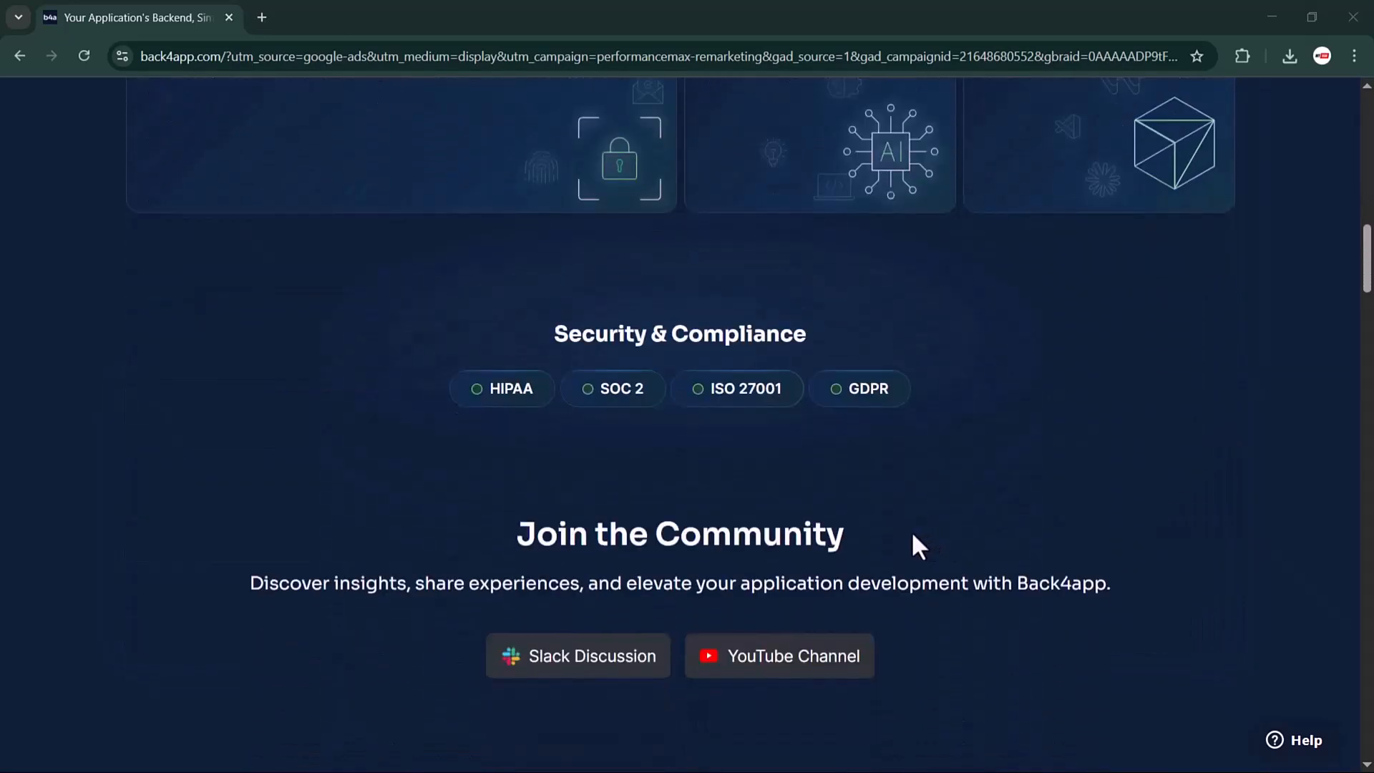
scroll("down", 3)
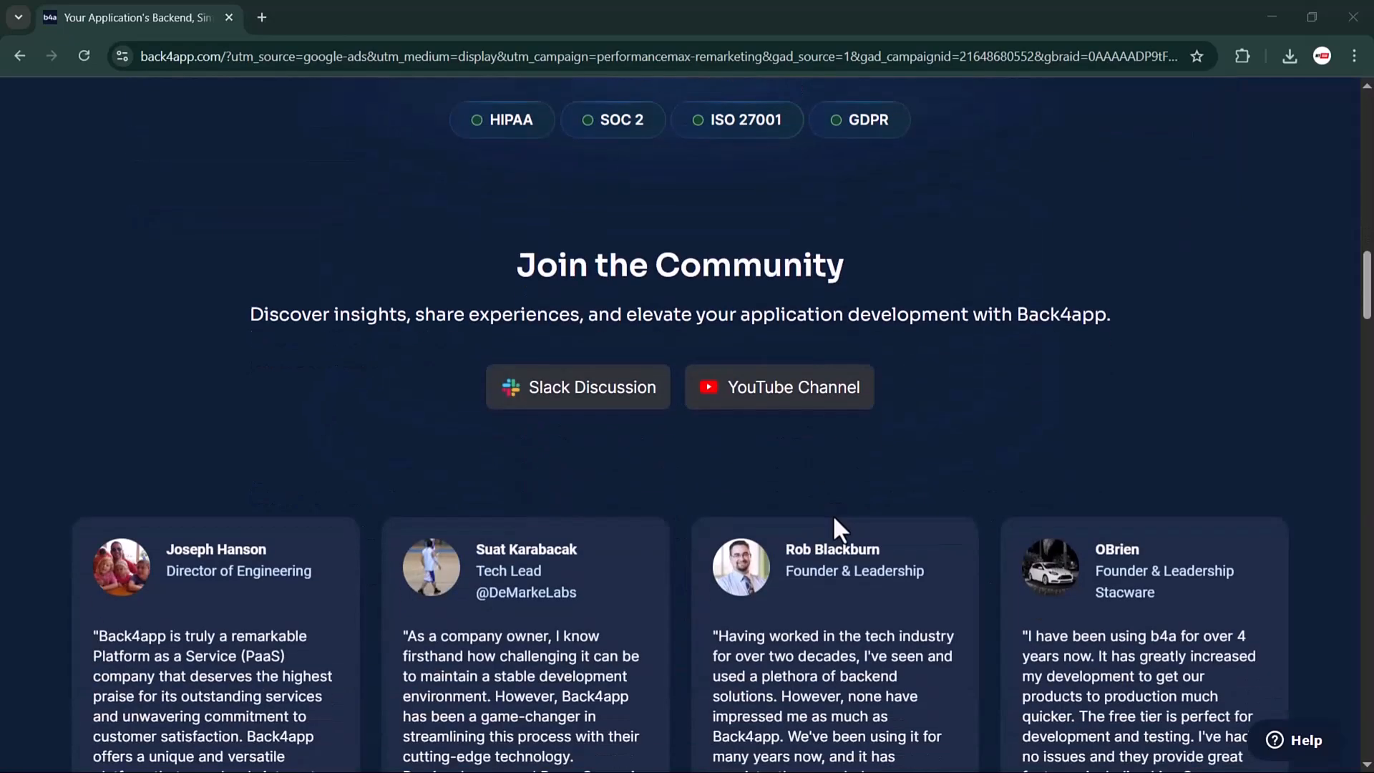
scroll("down", 3)
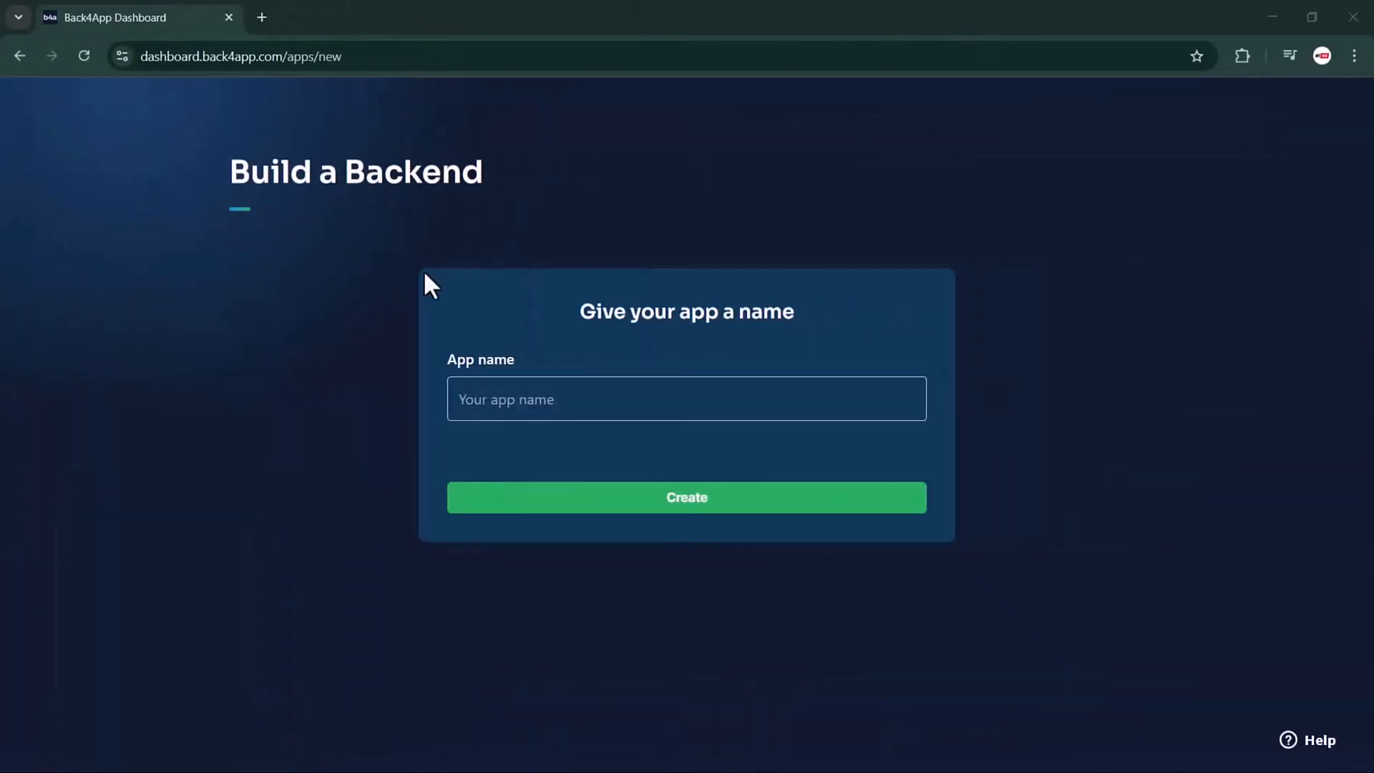
- Name the new backend app YOUTECH and create it
type("Y")
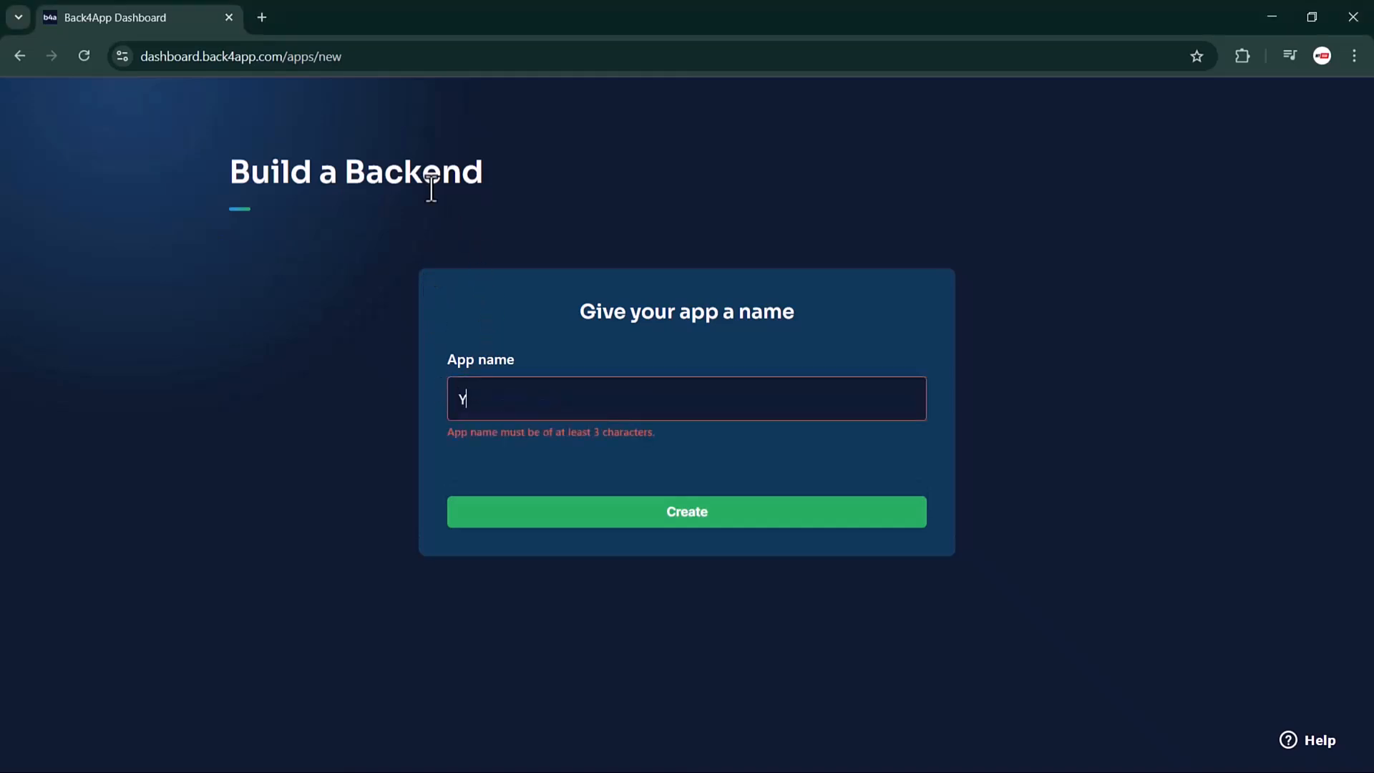
type("OU")
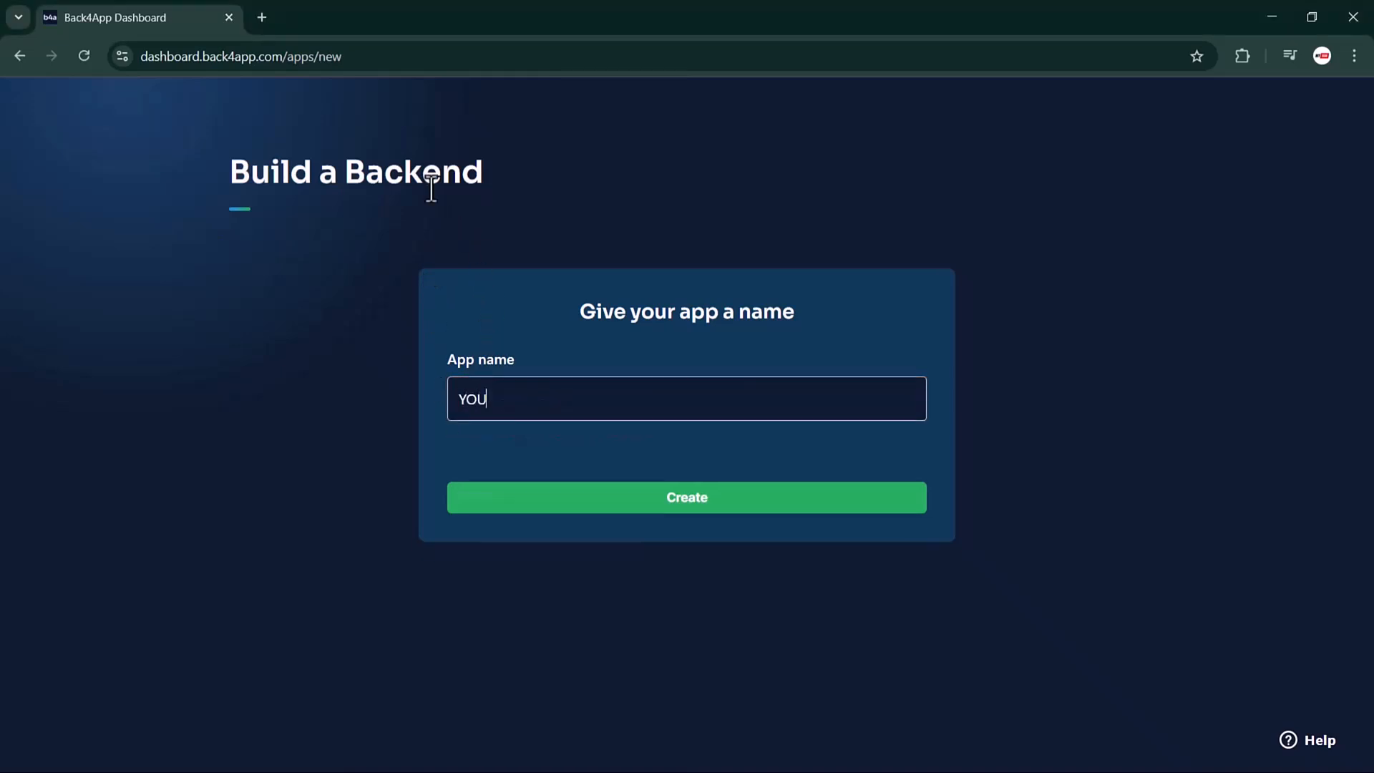
type("TECH")
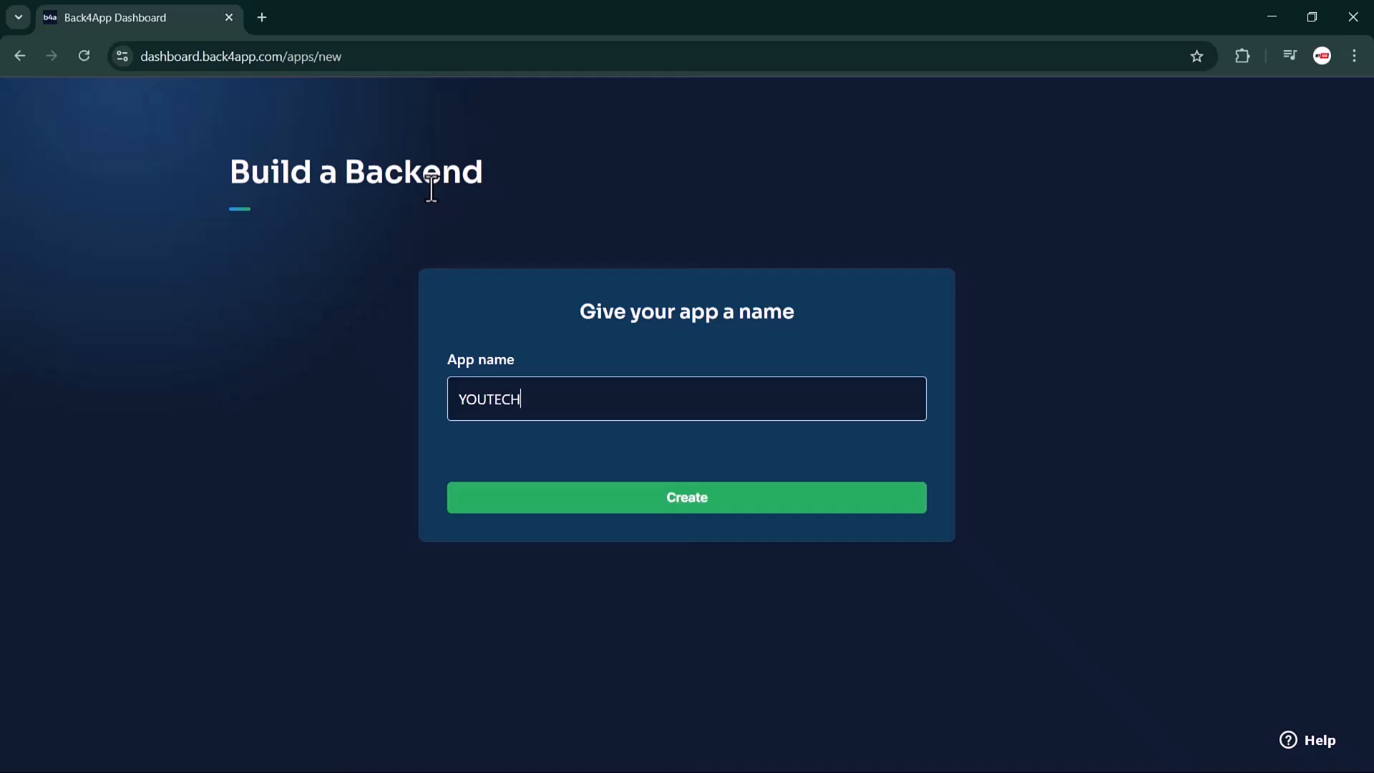
left_click(686, 497)
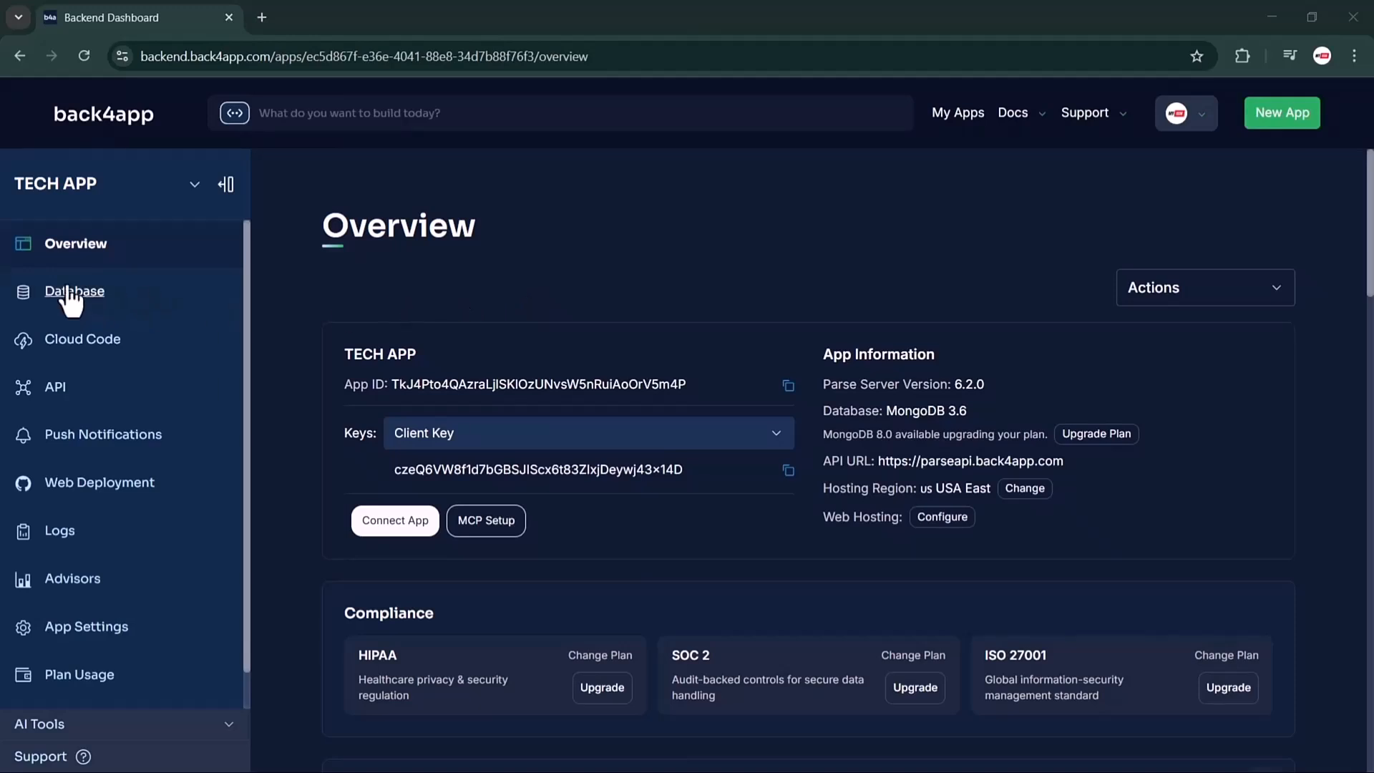
mouse_move(111, 246)
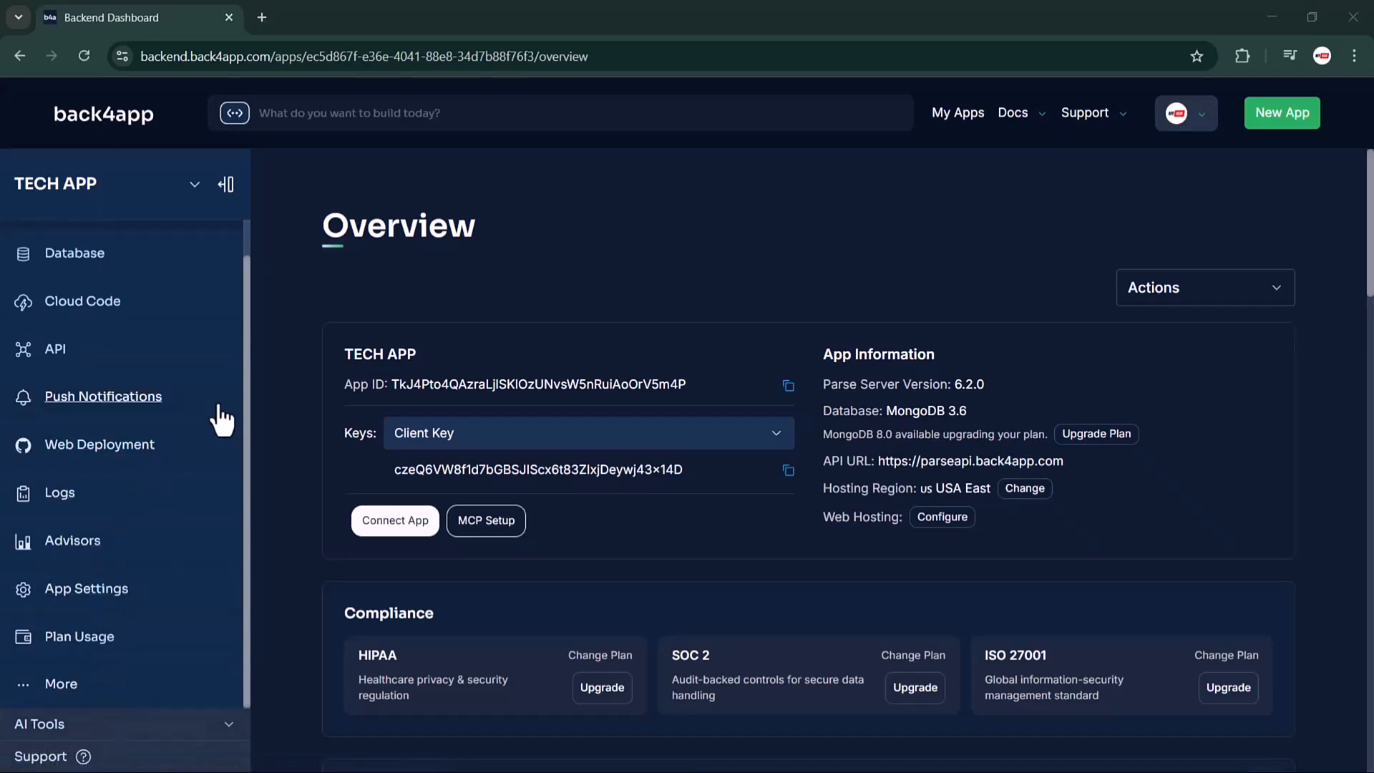
mouse_move(1209, 118)
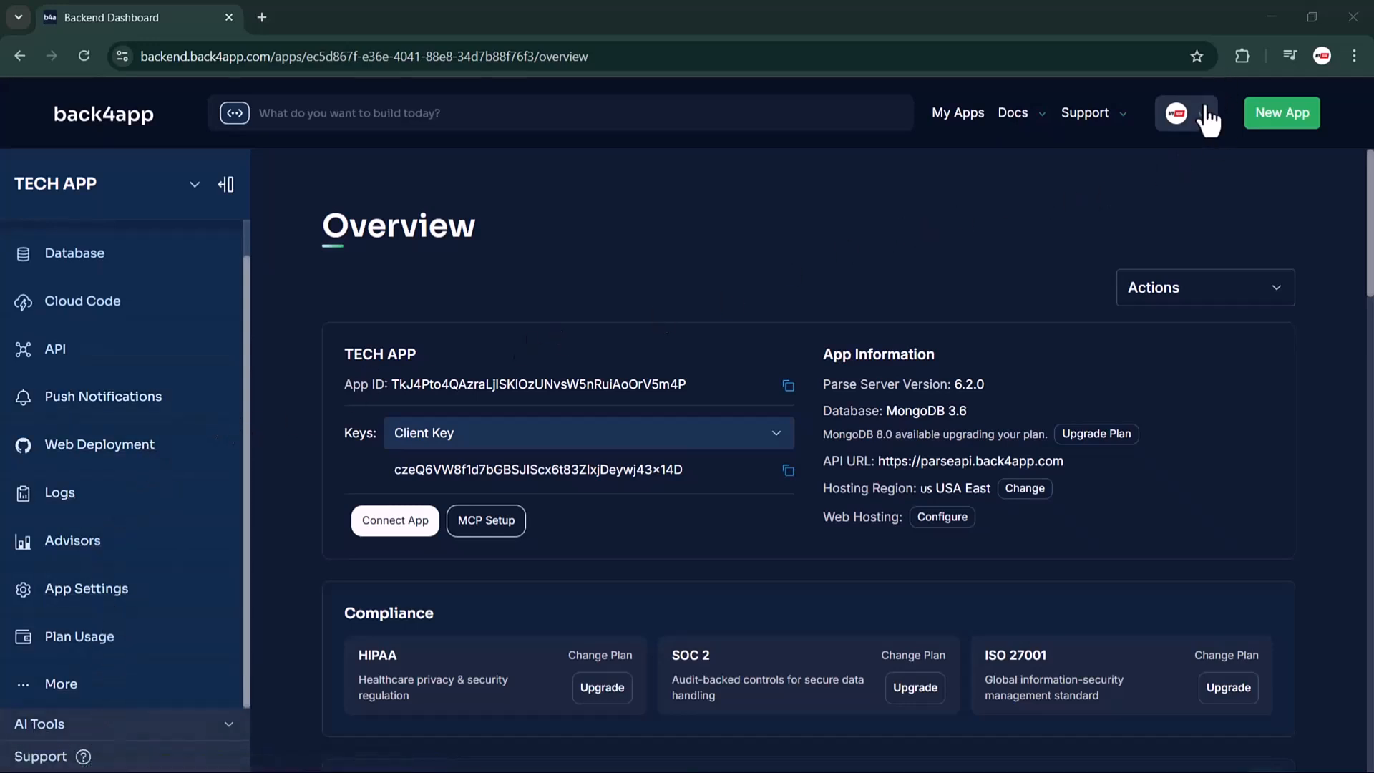
- Go to Account Keys through the account avatar dropdown
left_click(1186, 113)
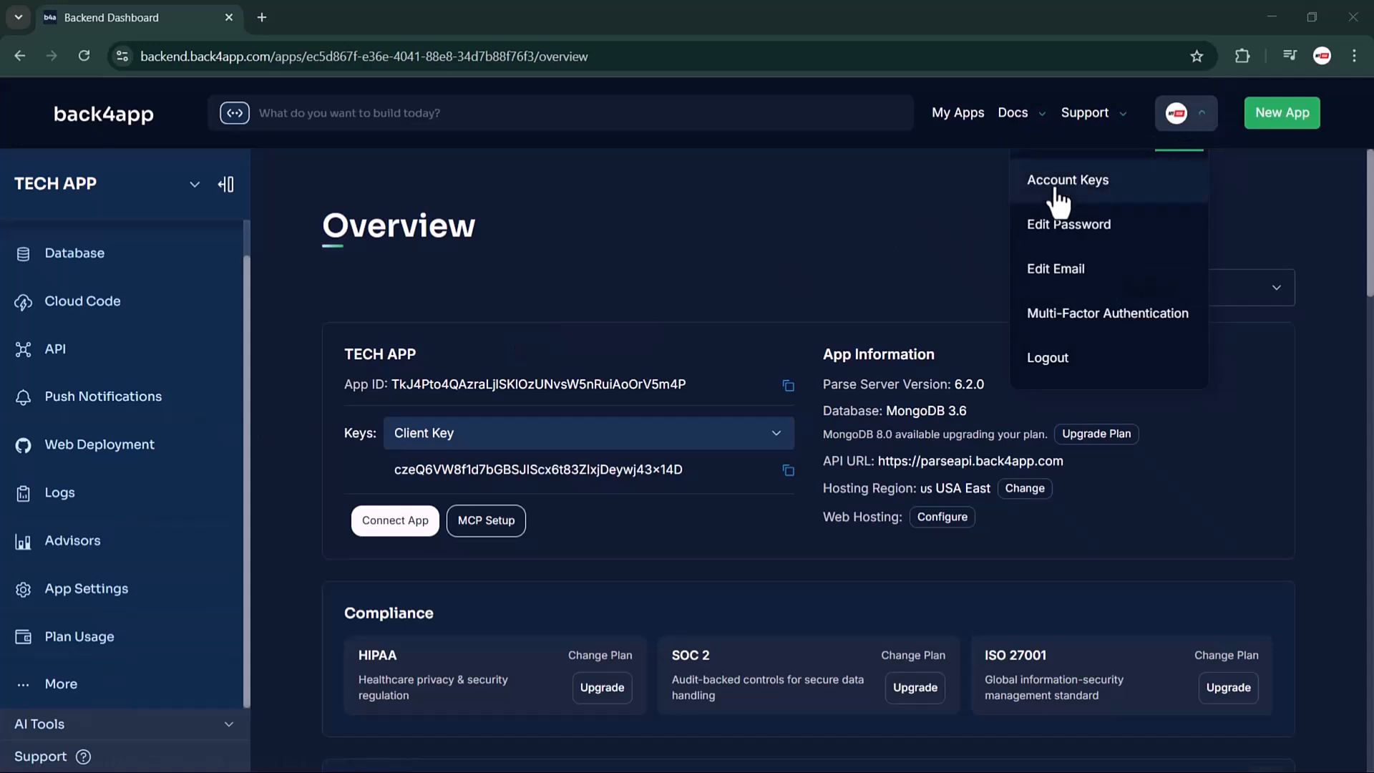
left_click(1067, 179)
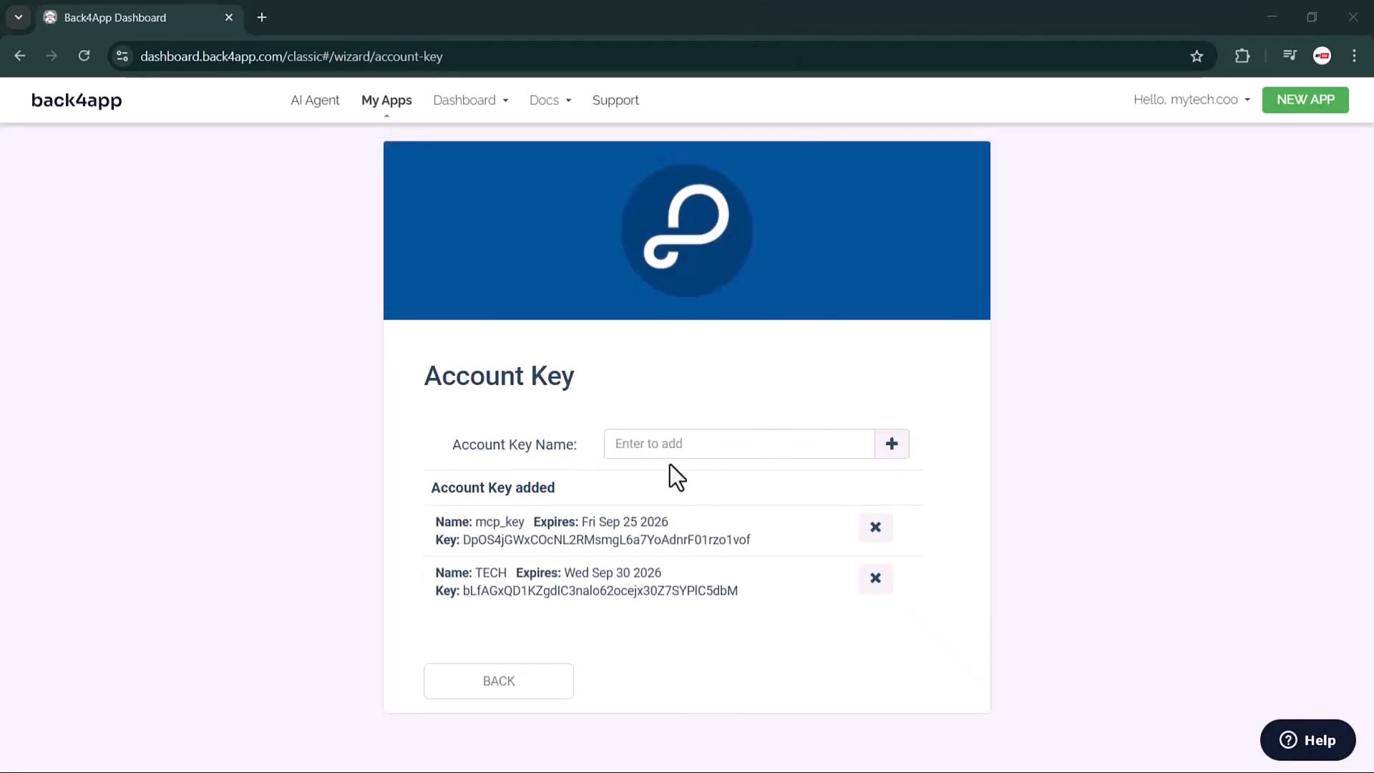
- Activate the empty Account Key Name field below the mcp_key and TECH keys
left_click(737, 444)
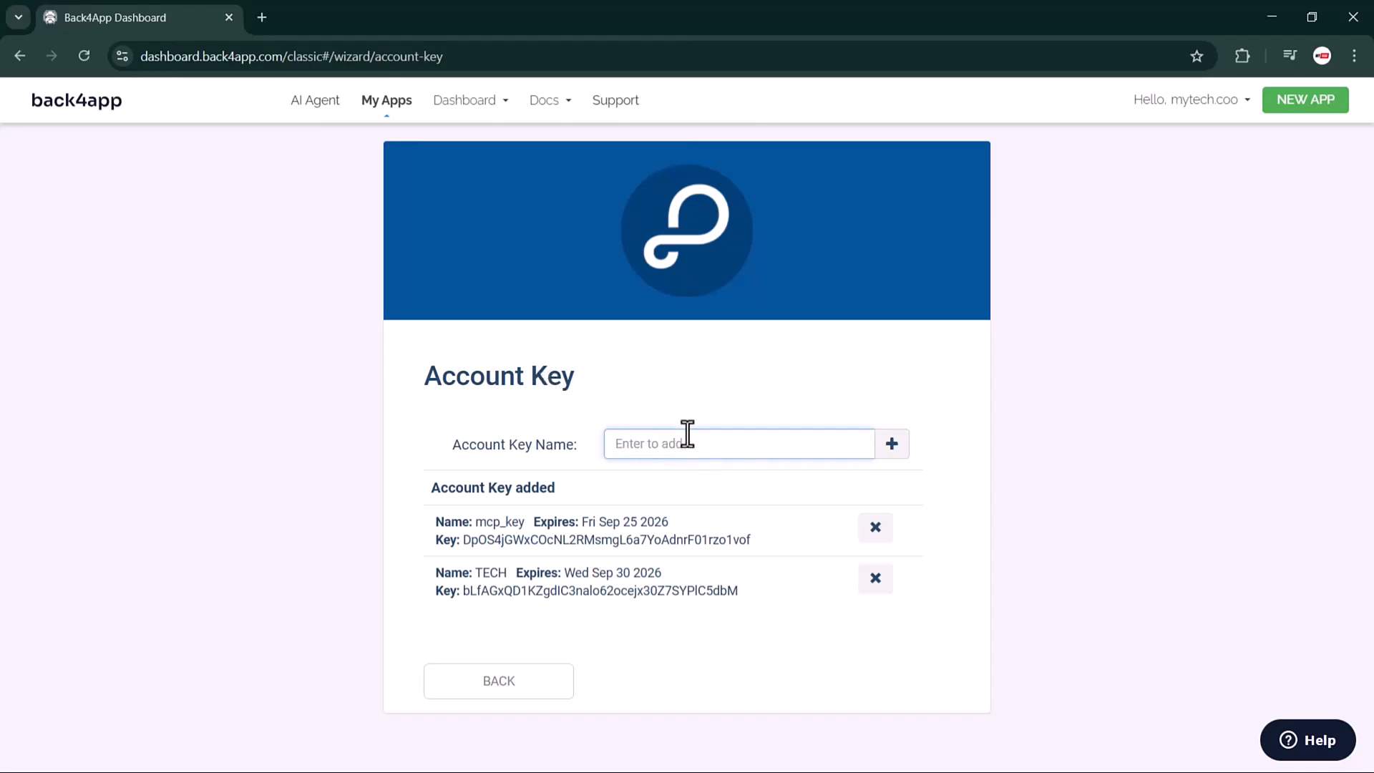
mouse_move(727, 473)
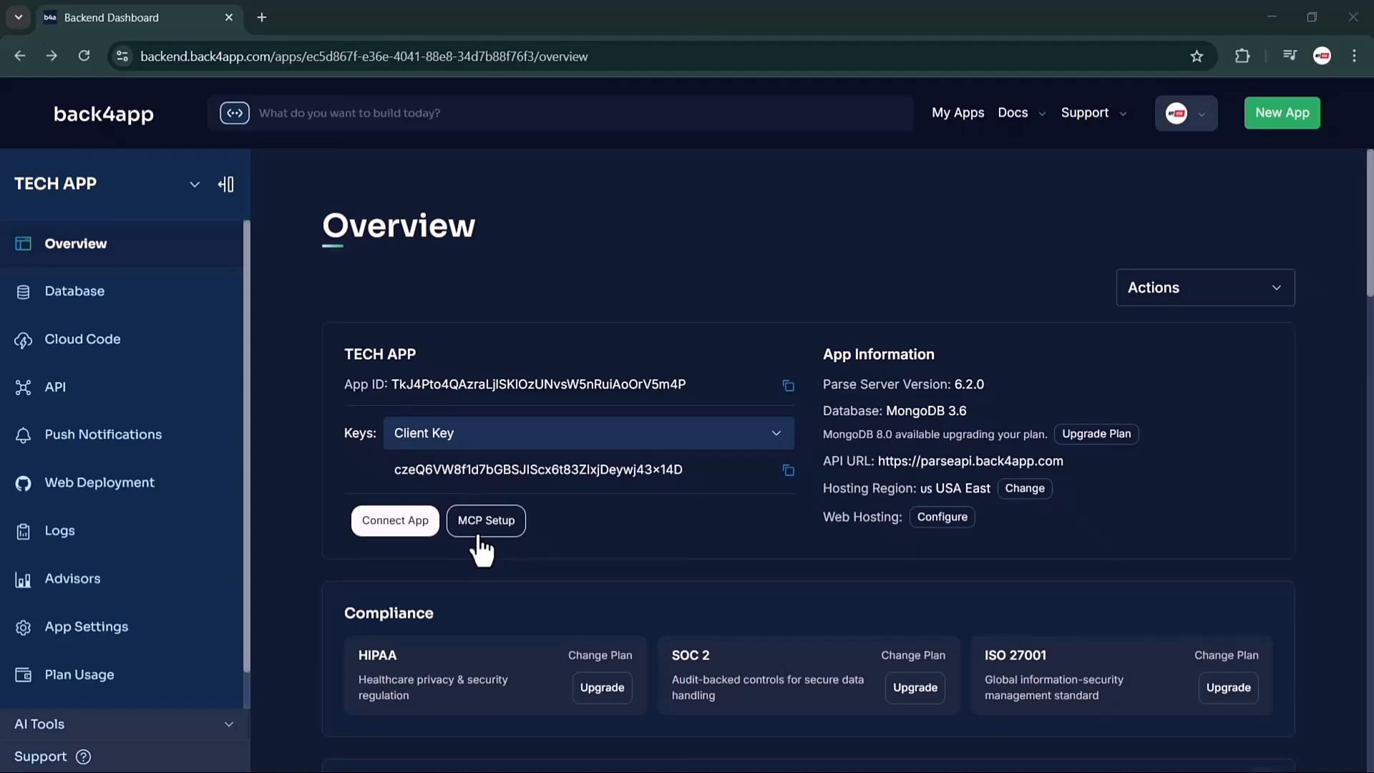
- Start the MCP setup and select Cursor in the Select Your IDE dialog
left_click(485, 521)
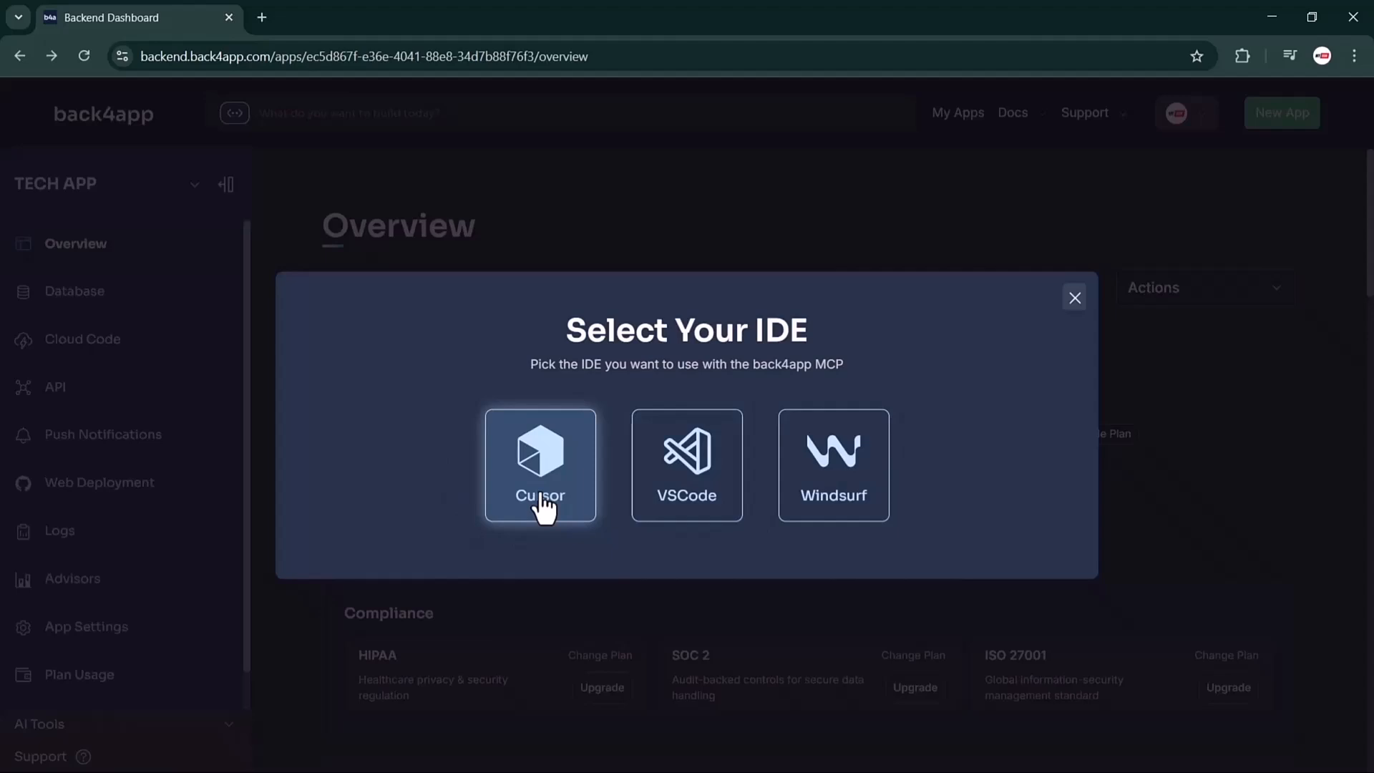
mouse_move(578, 475)
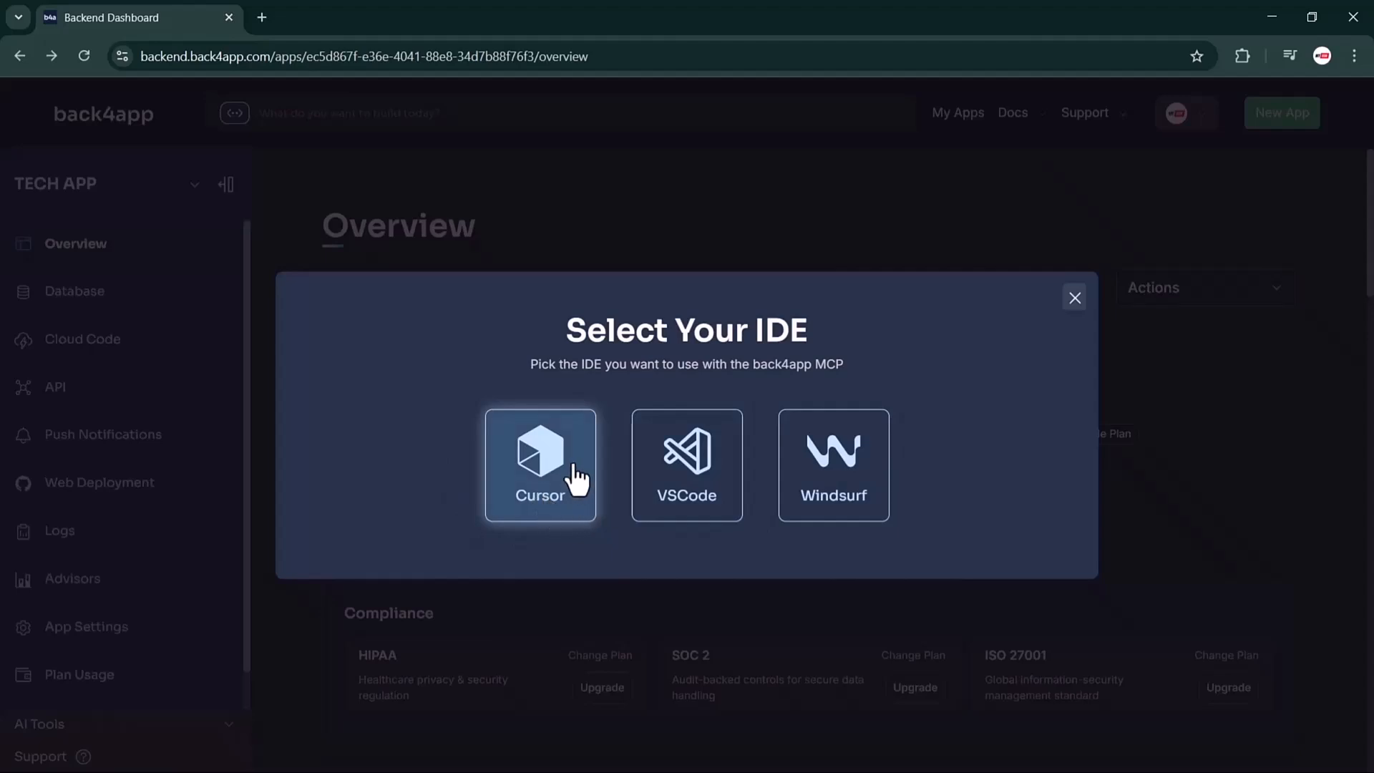
mouse_move(477, 476)
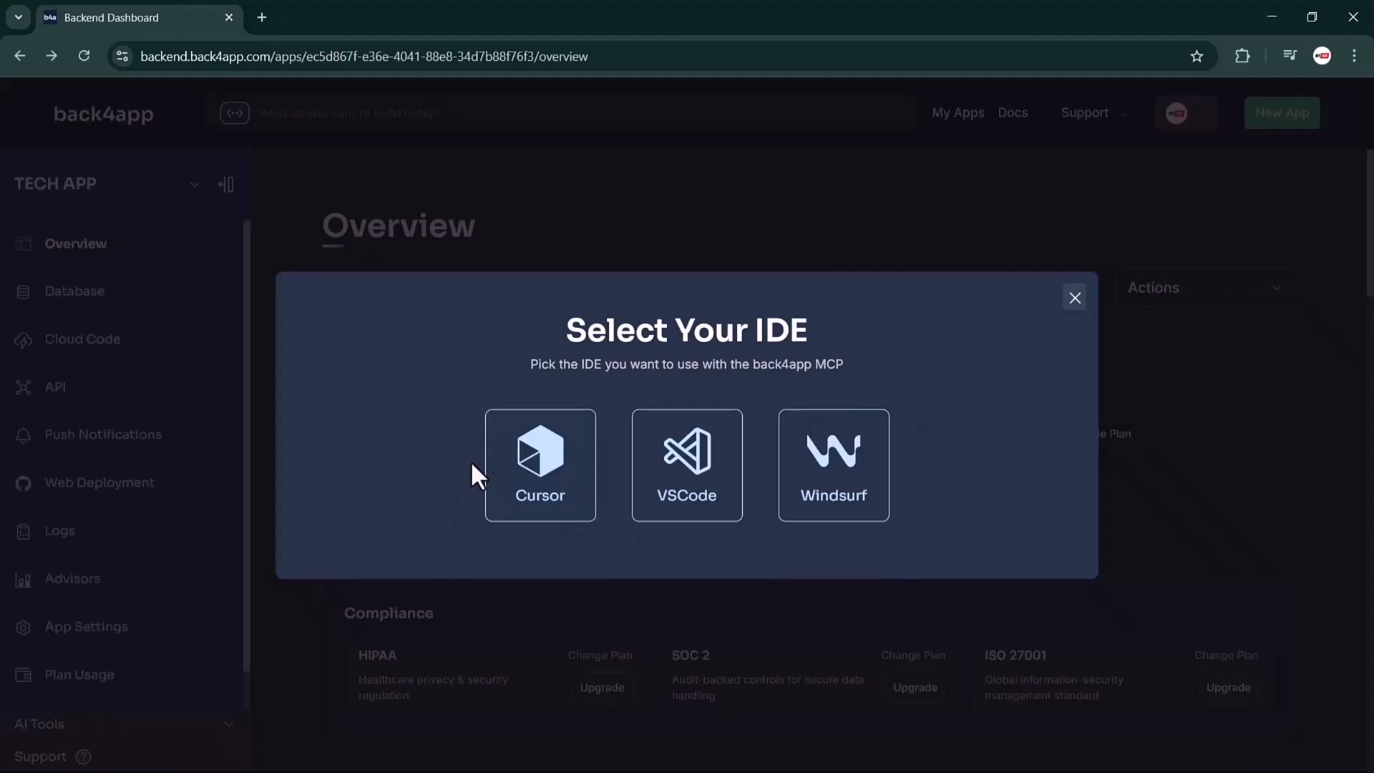
left_click(540, 464)
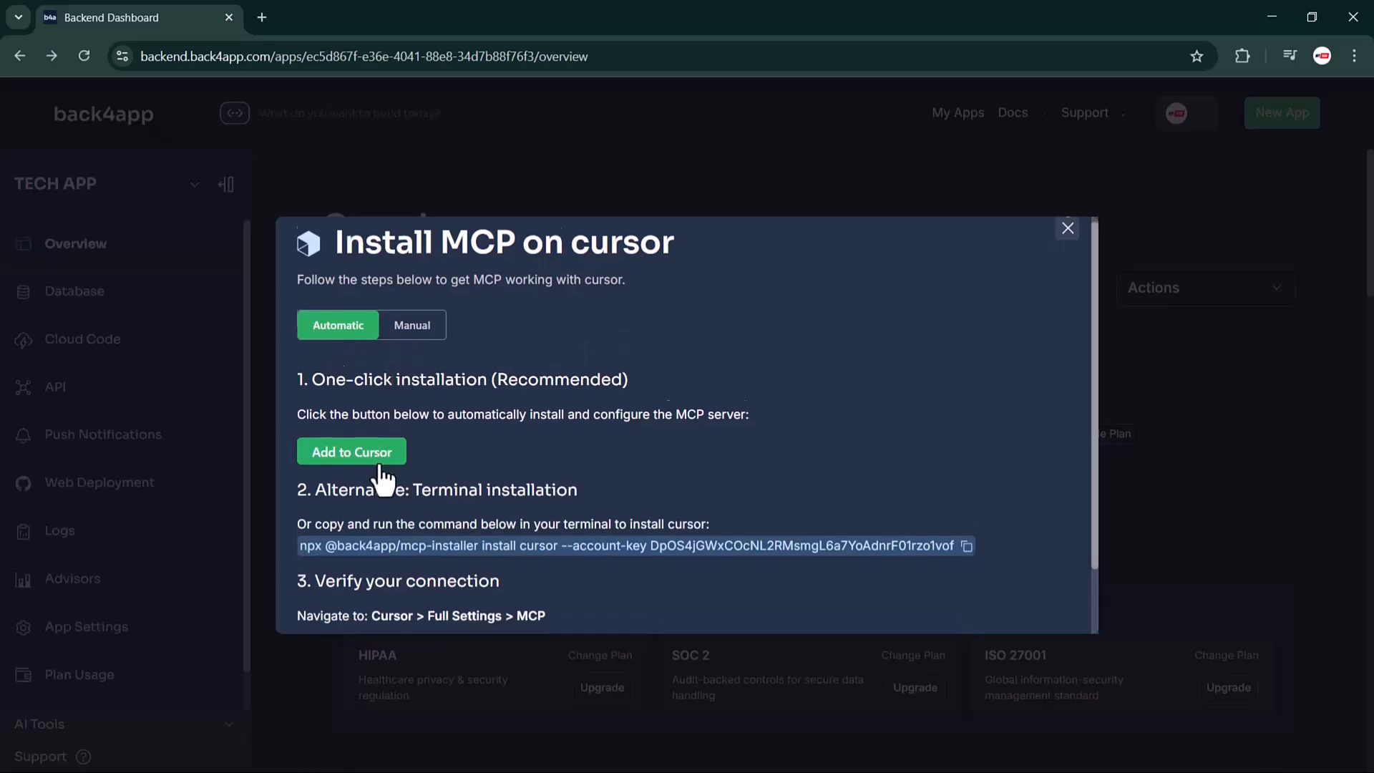
- Add the back4app MCP to Cursor, review the mcp.json config, and continue
left_click(411, 340)
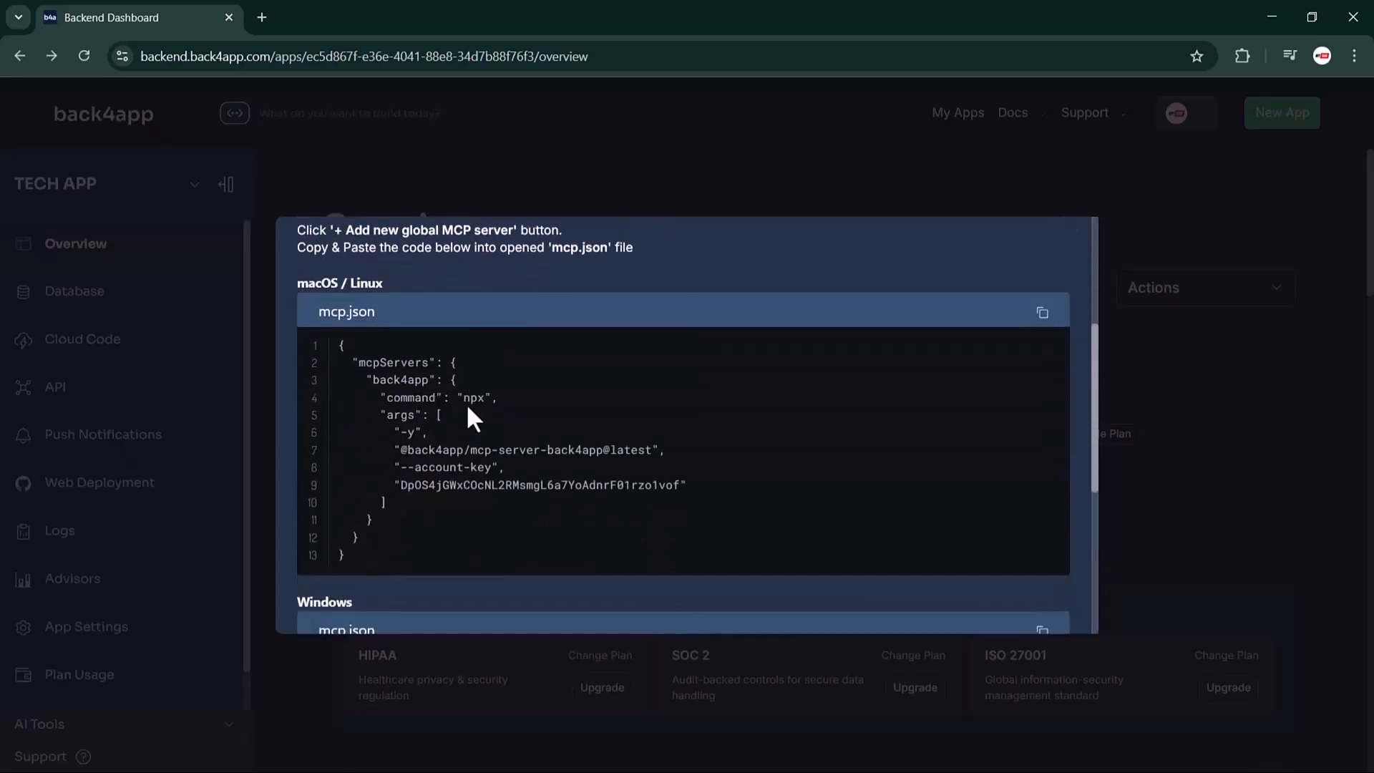
scroll("down", 3)
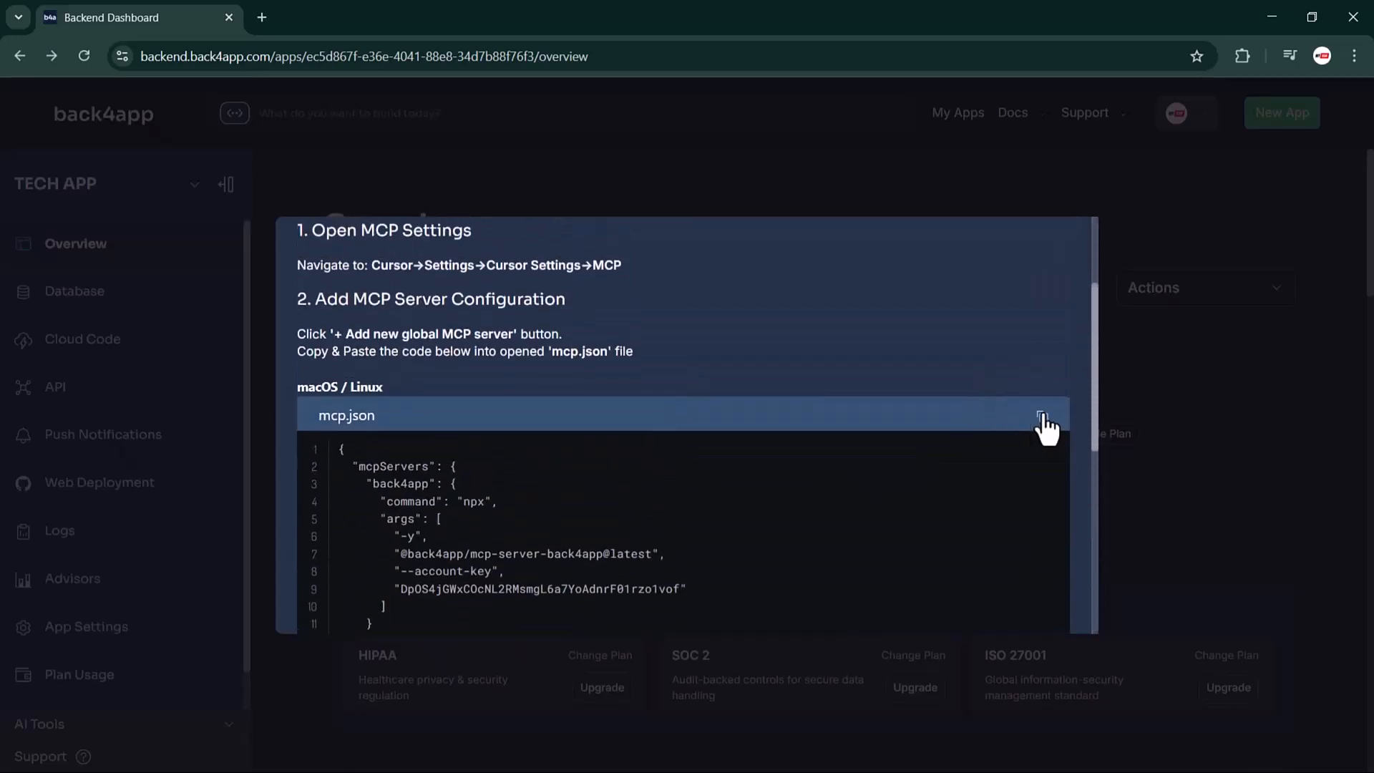
scroll("down", 3)
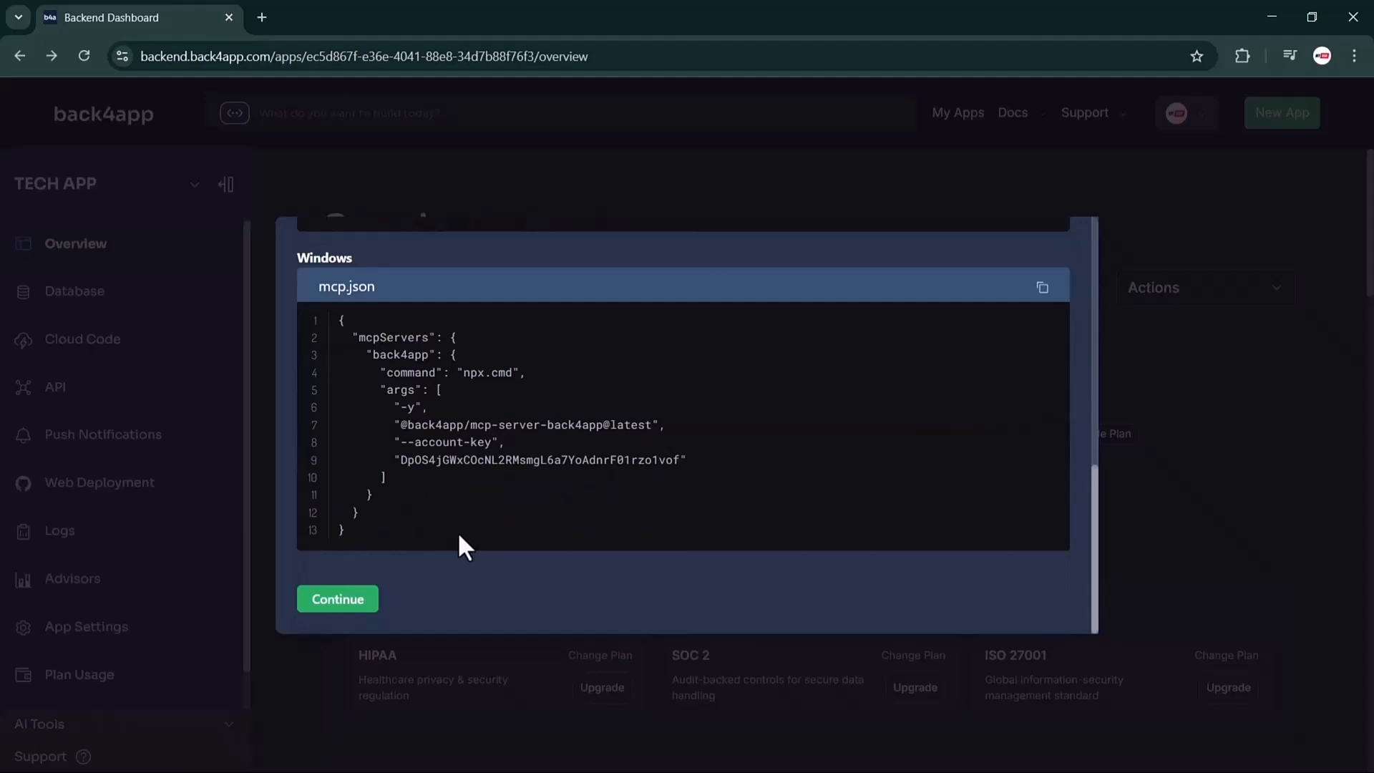
left_click(338, 598)
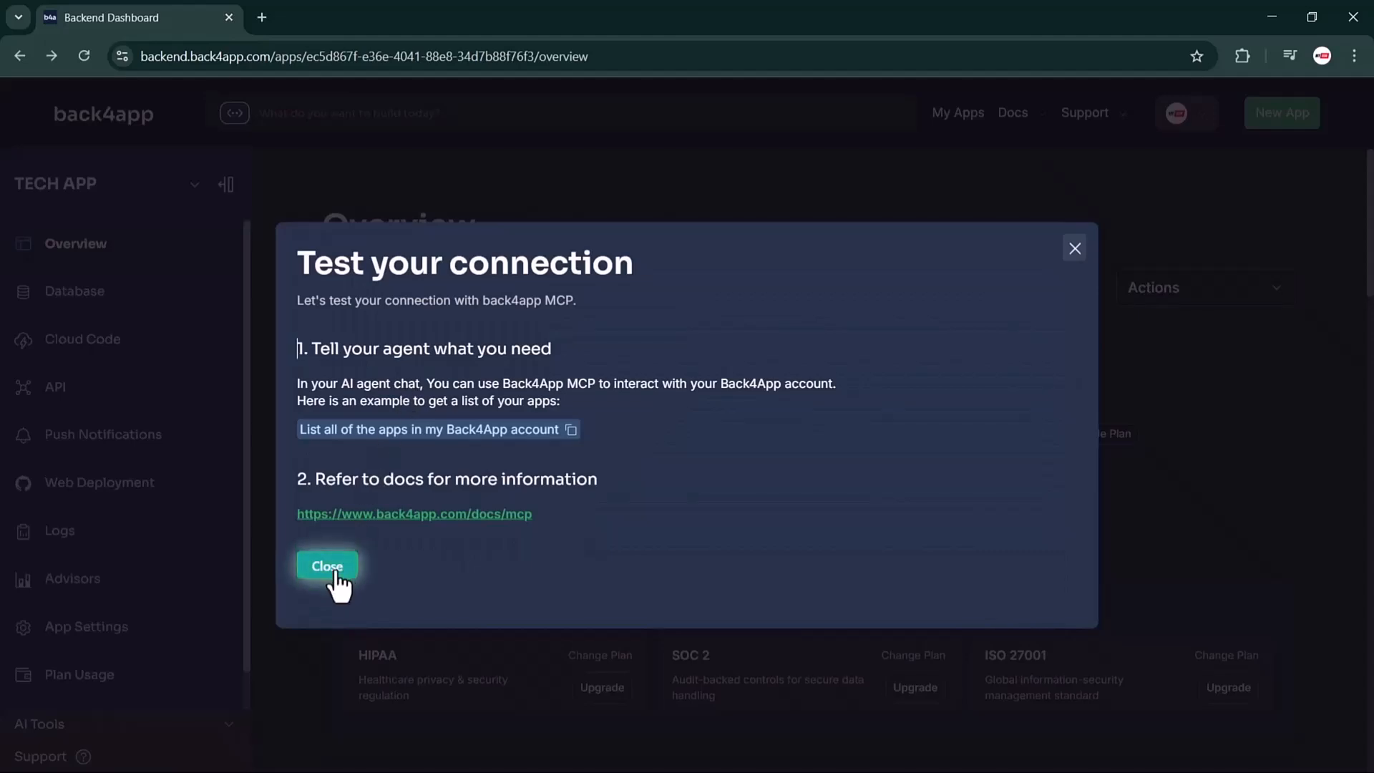
- Close the Test your connection guide
left_click(327, 565)
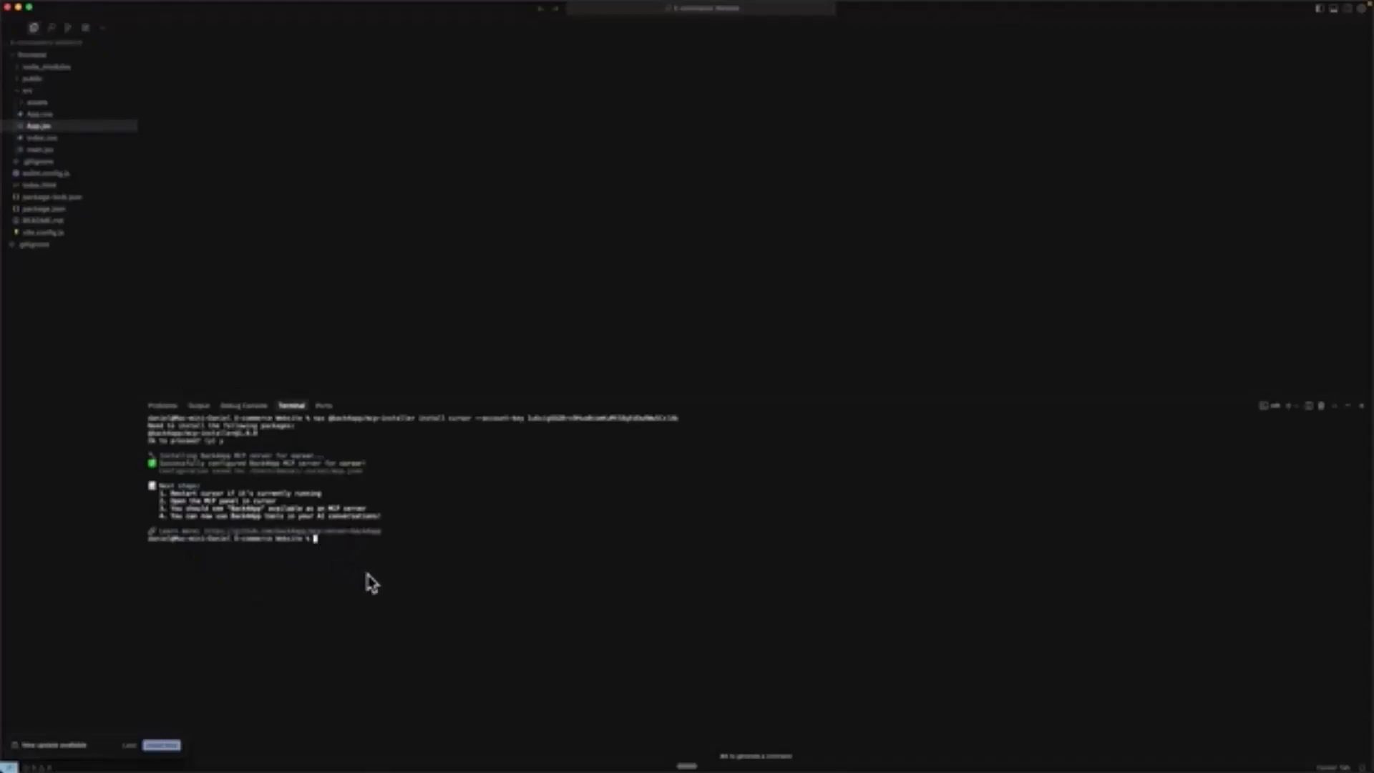
mouse_move(372, 589)
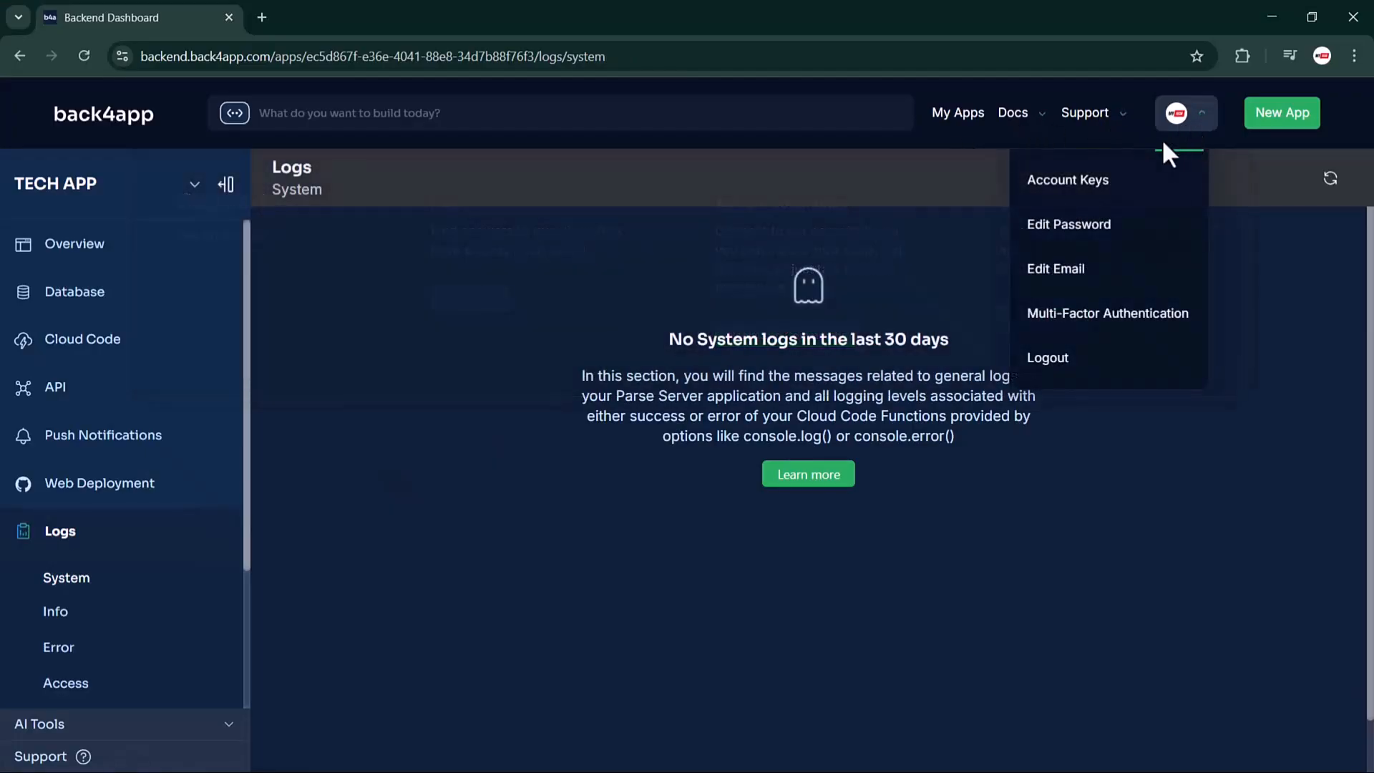
- Scroll the AI Agent's suggested schema and select the sample user rows
left_click(1068, 179)
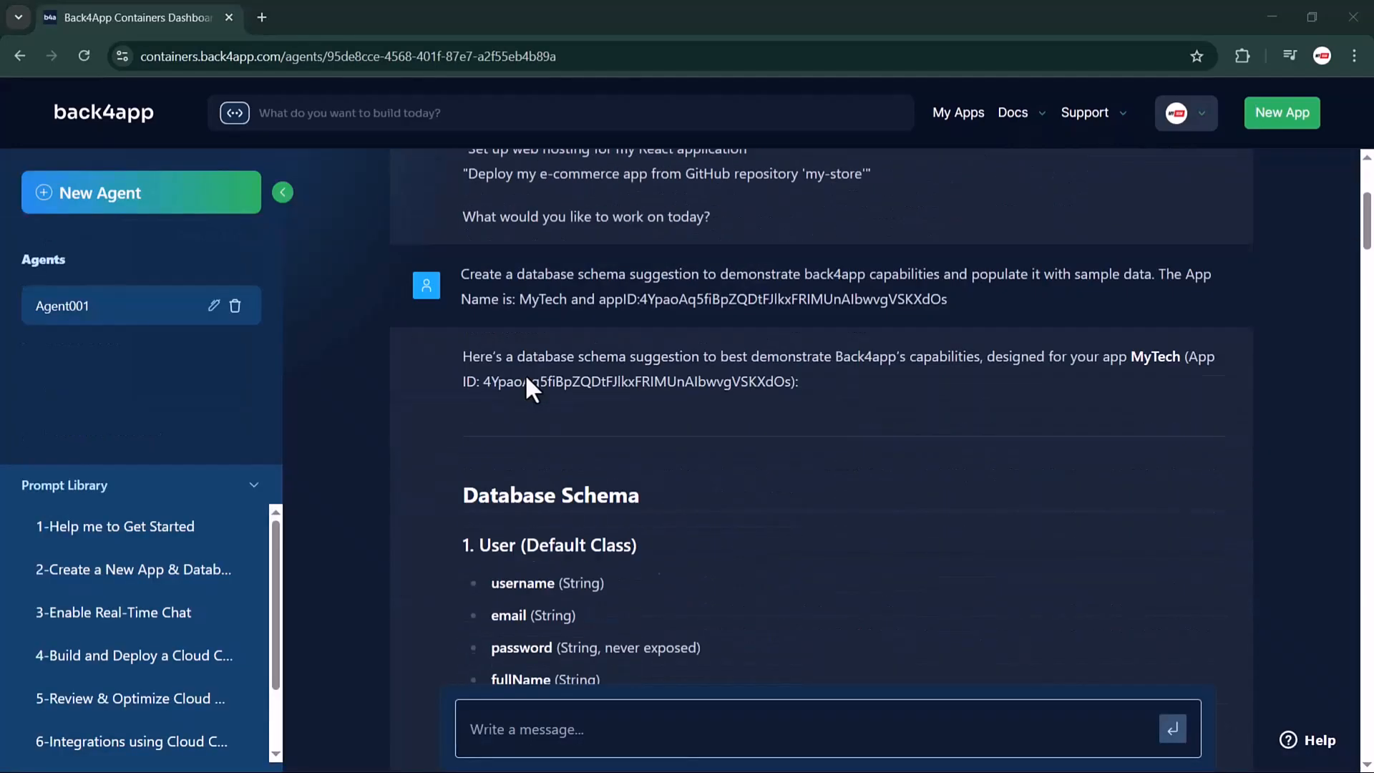
scroll("down", 3)
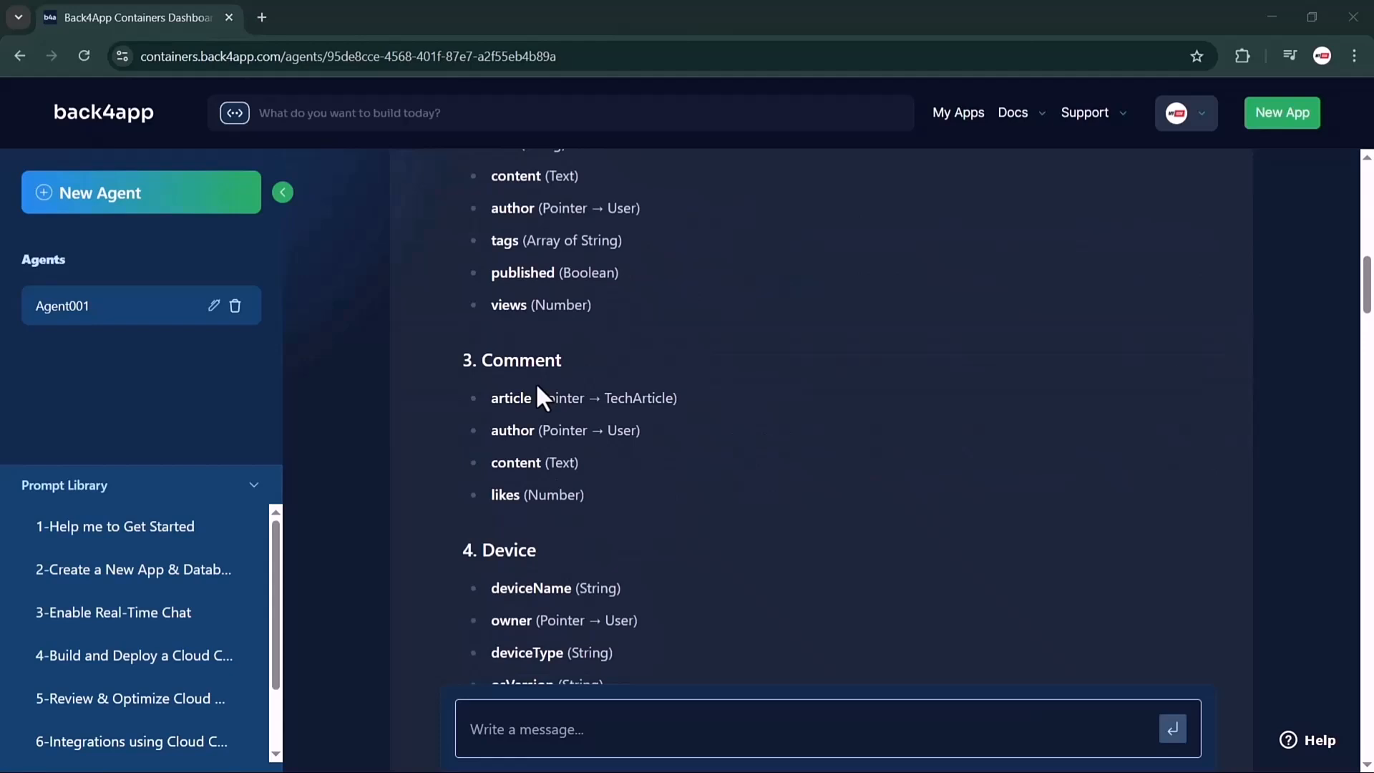
scroll("down", 3)
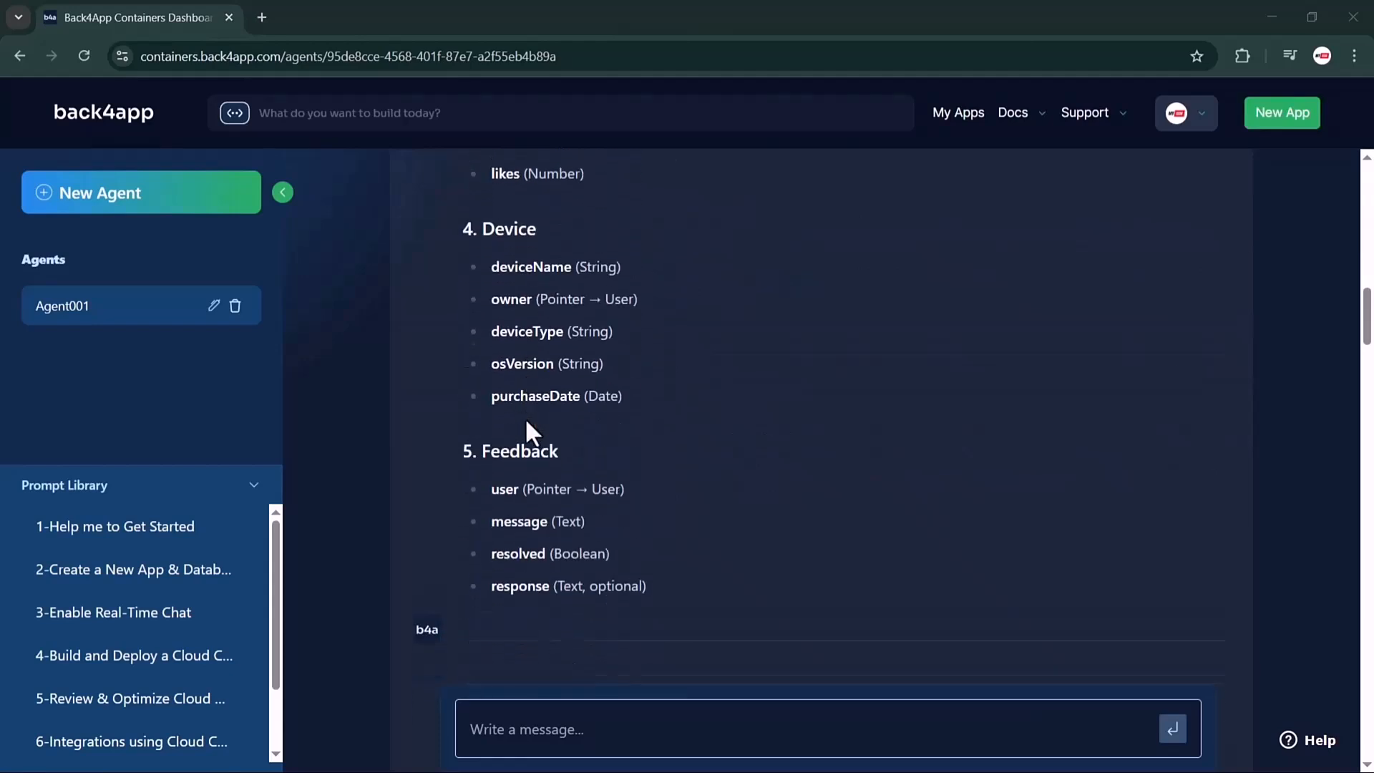
scroll("down", 3)
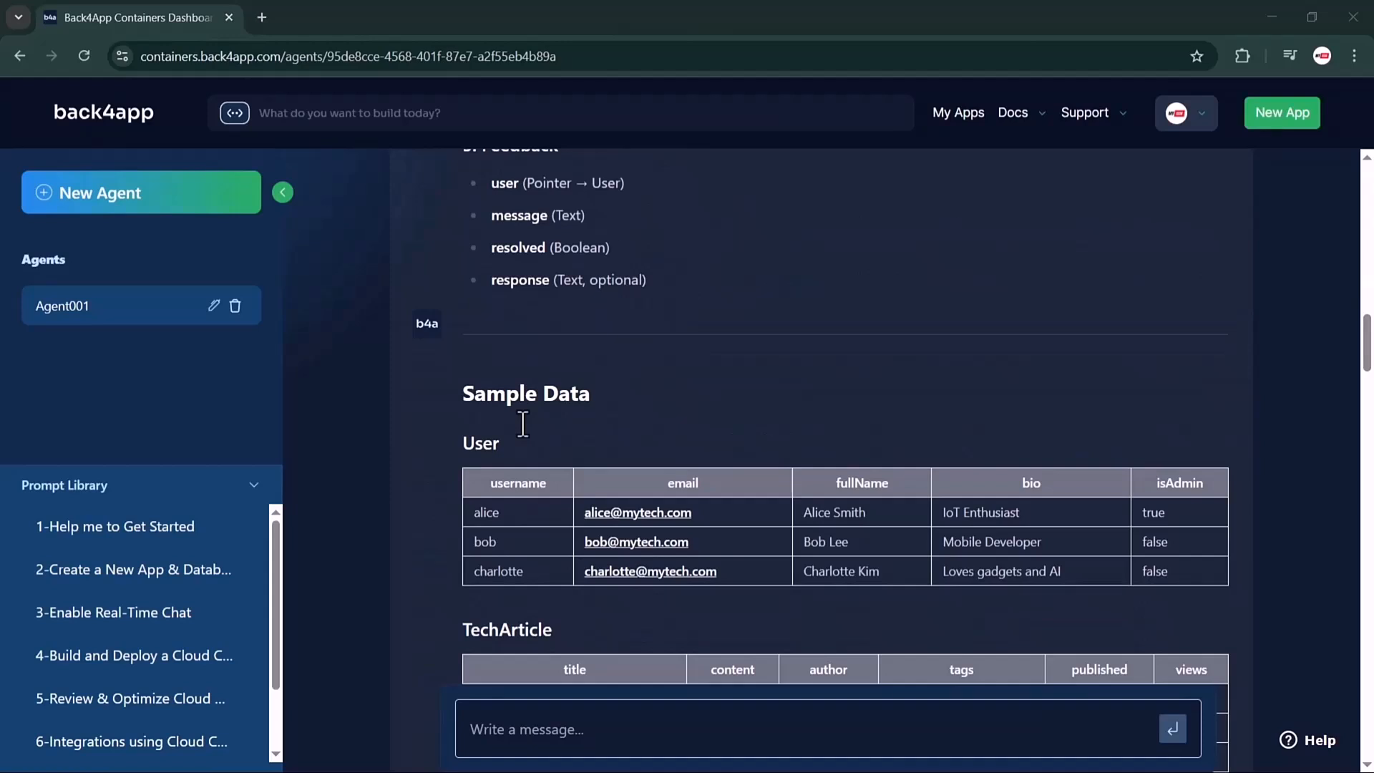
scroll("down", 3)
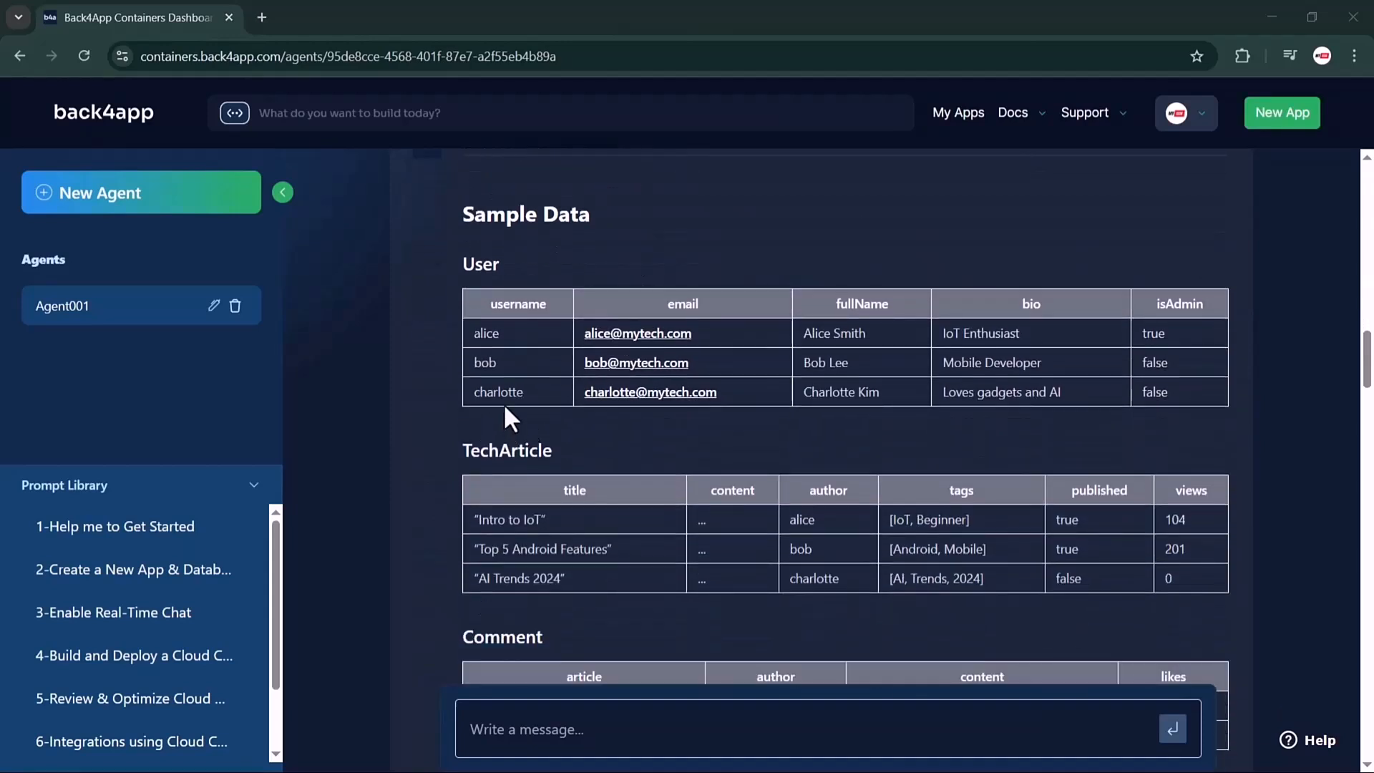
mouse_move(710, 340)
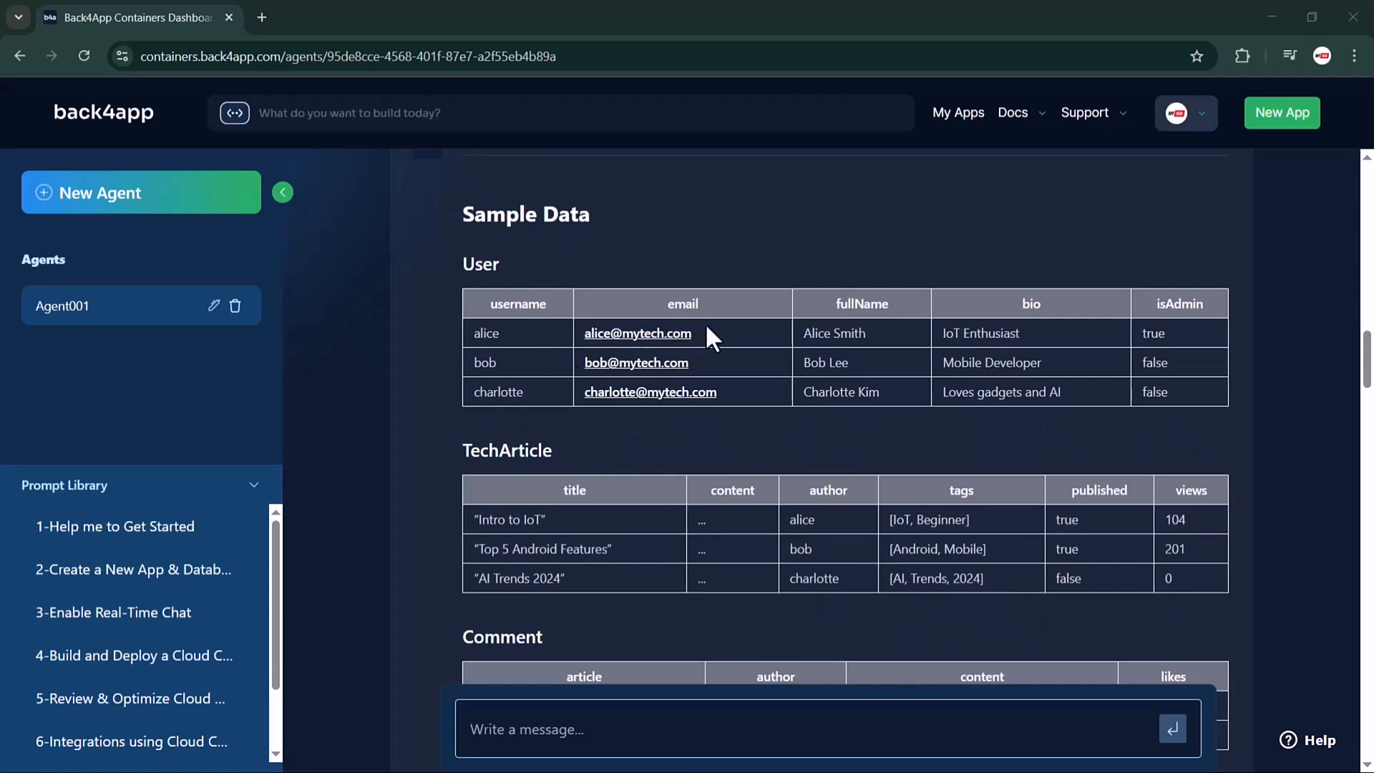
left_click_drag(710, 337, 662, 426)
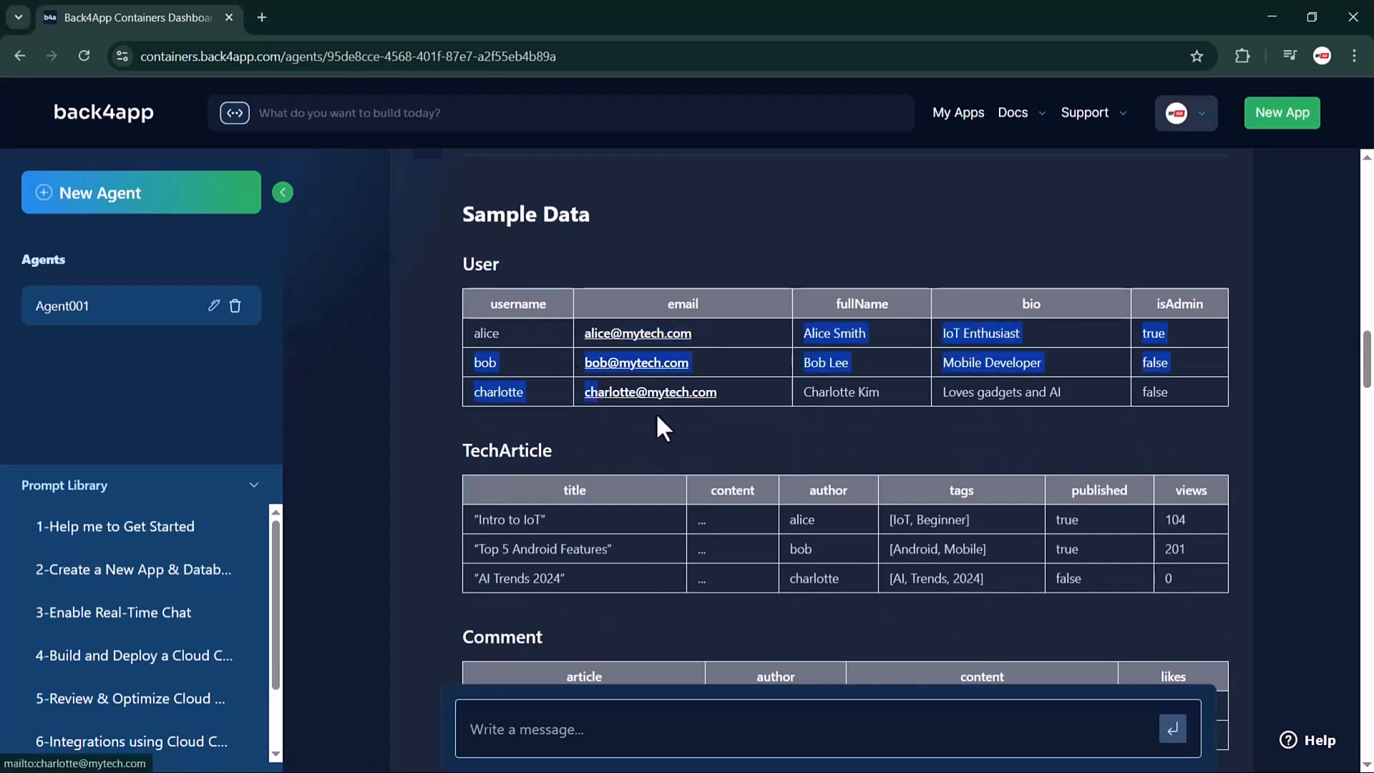
- Send the agent the question "Tell me more about back4app"
left_click(561, 729)
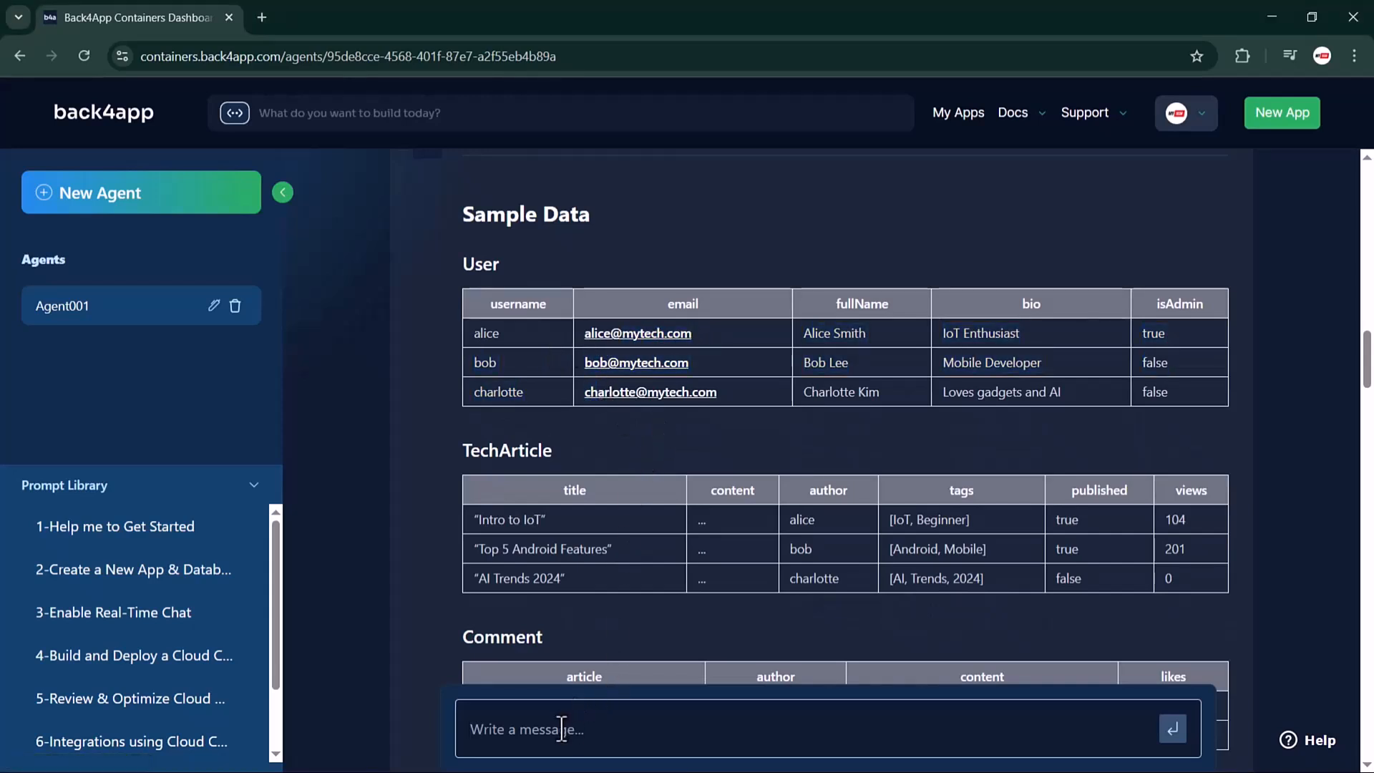
type("Tell me more")
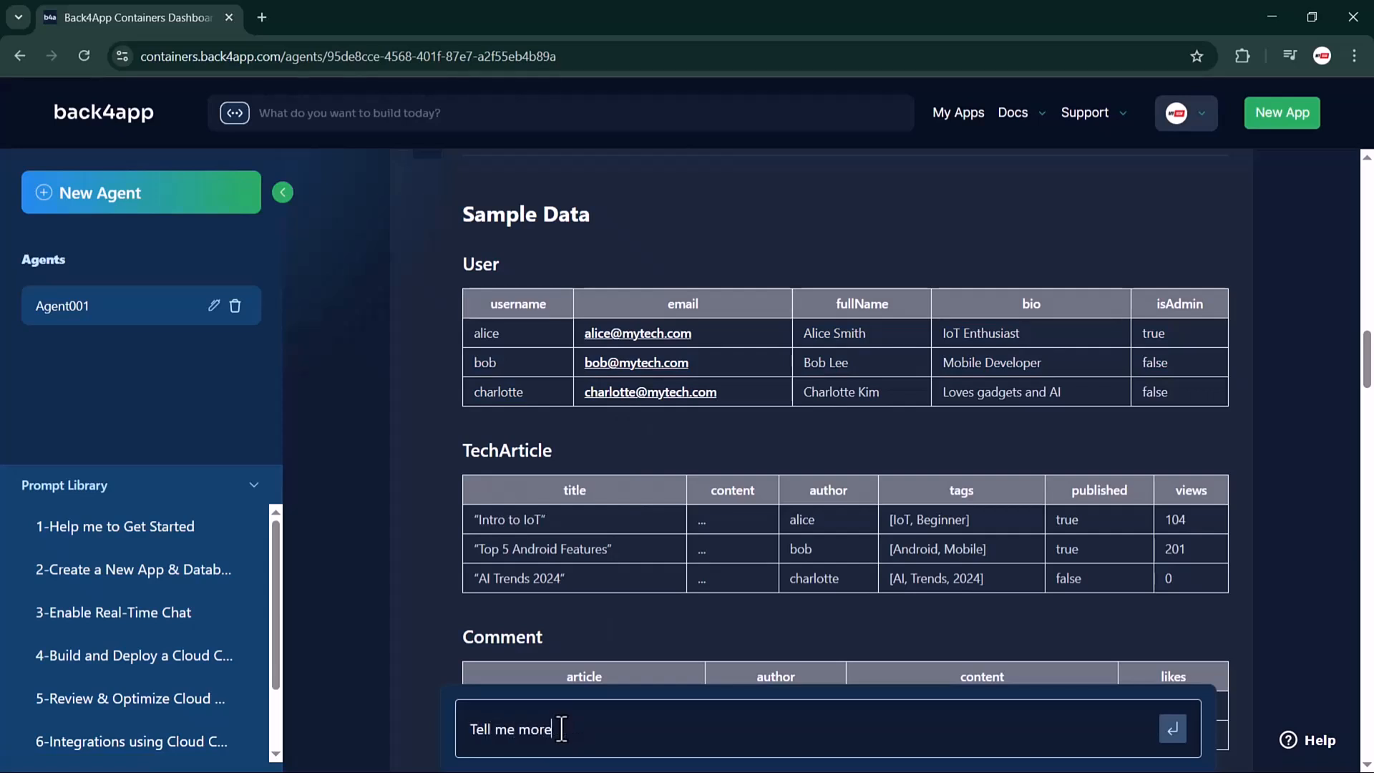
type("about")
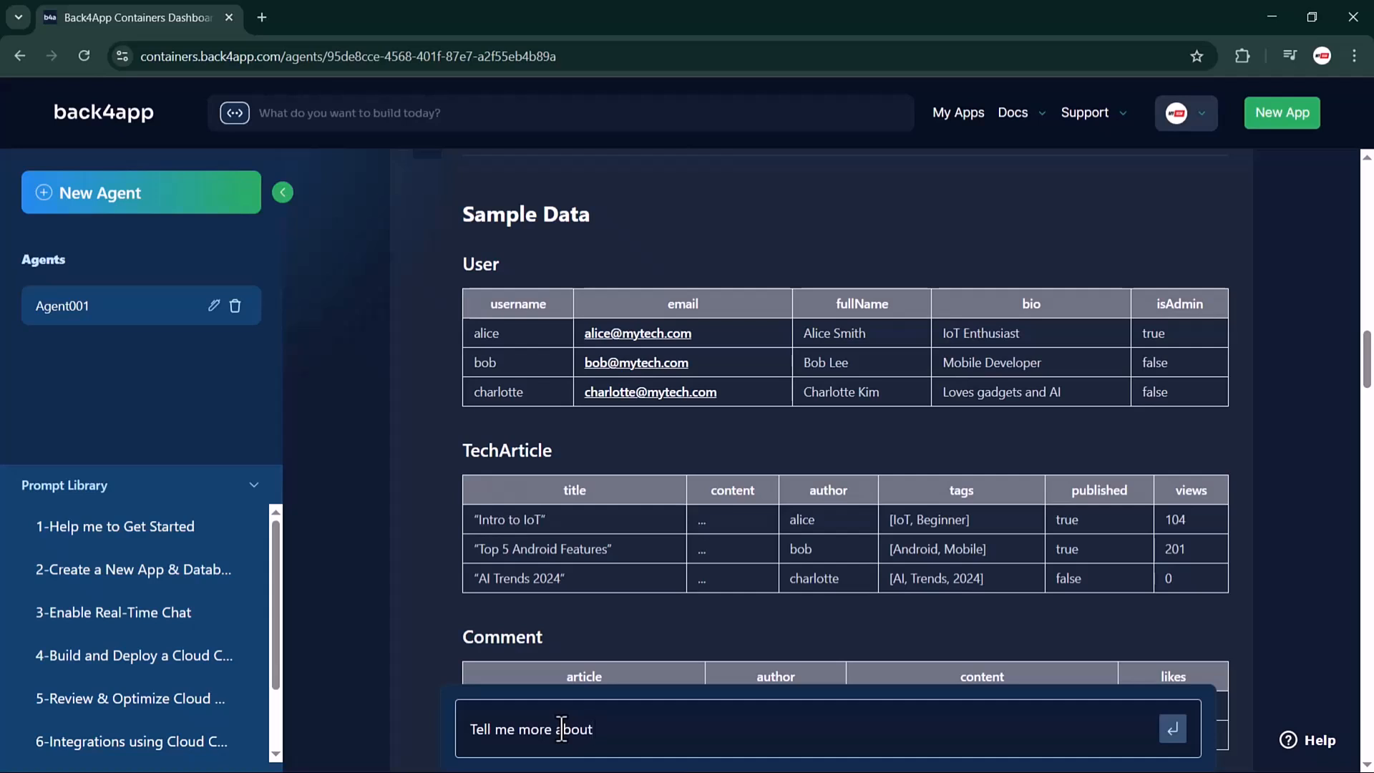
type("back")
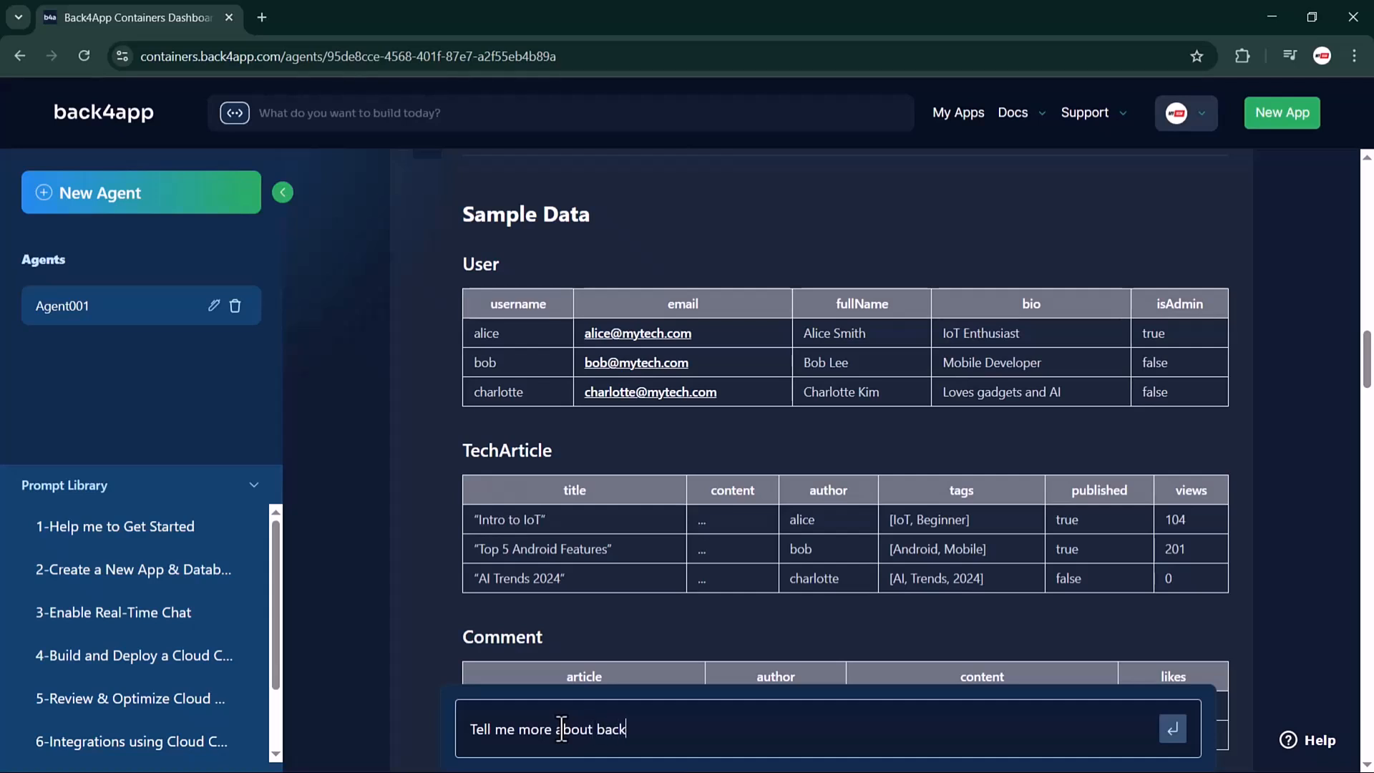
type("4app")
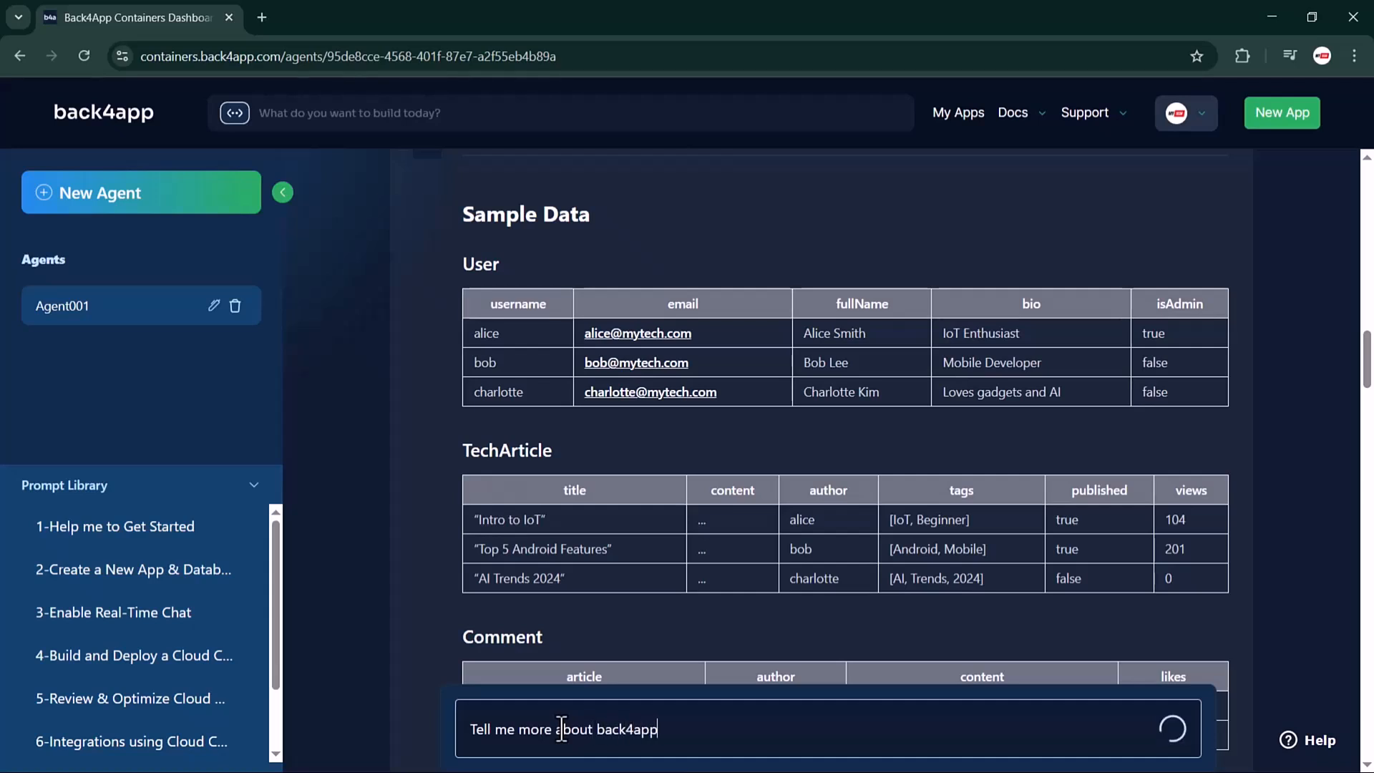
mouse_move(671, 705)
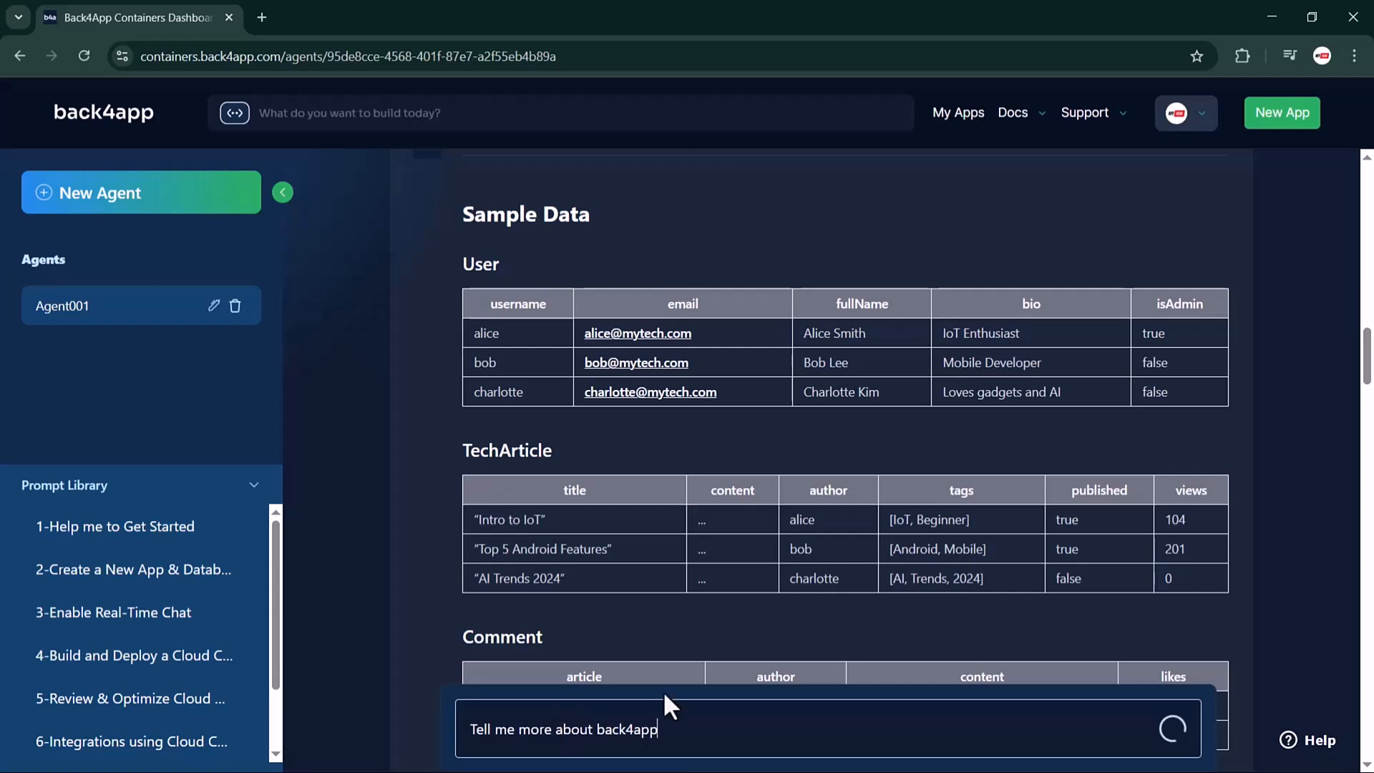
scroll("down", 3)
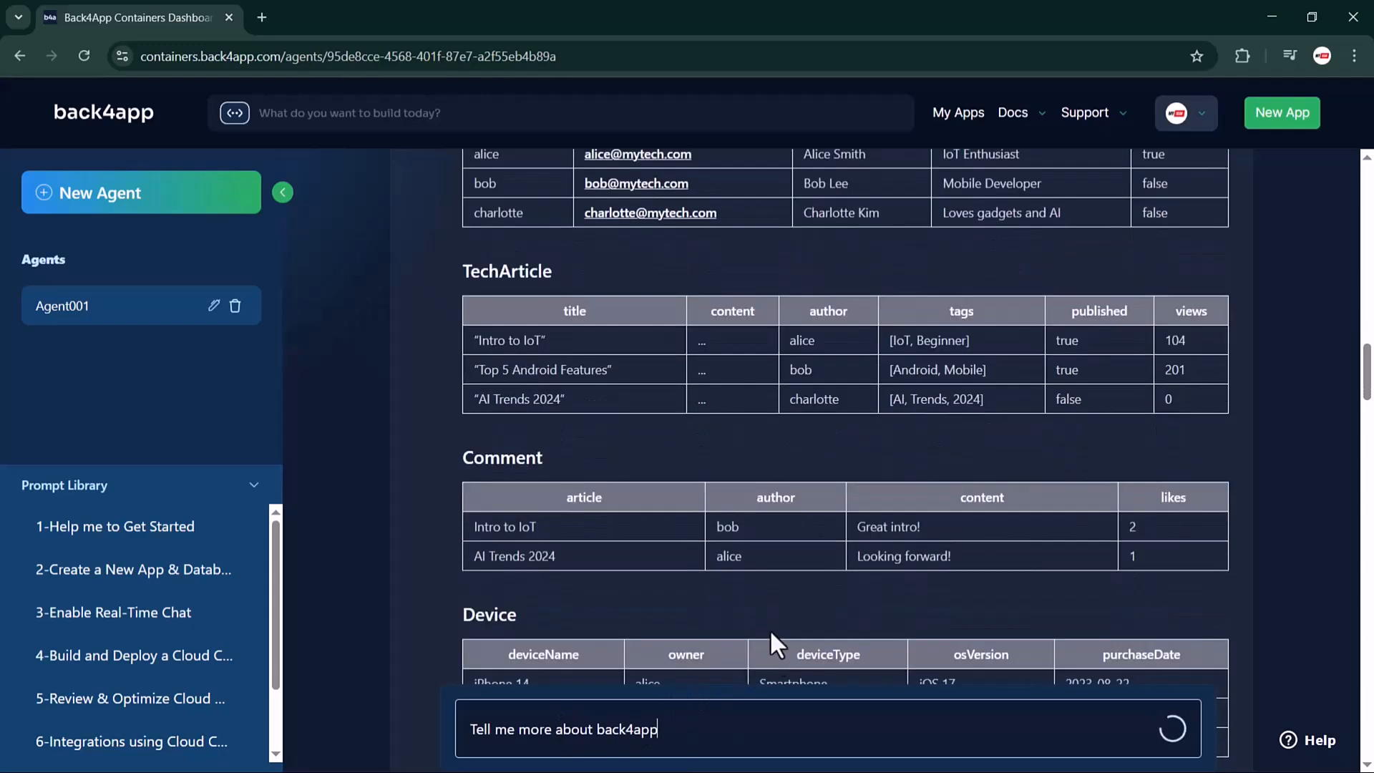
scroll("down", 3)
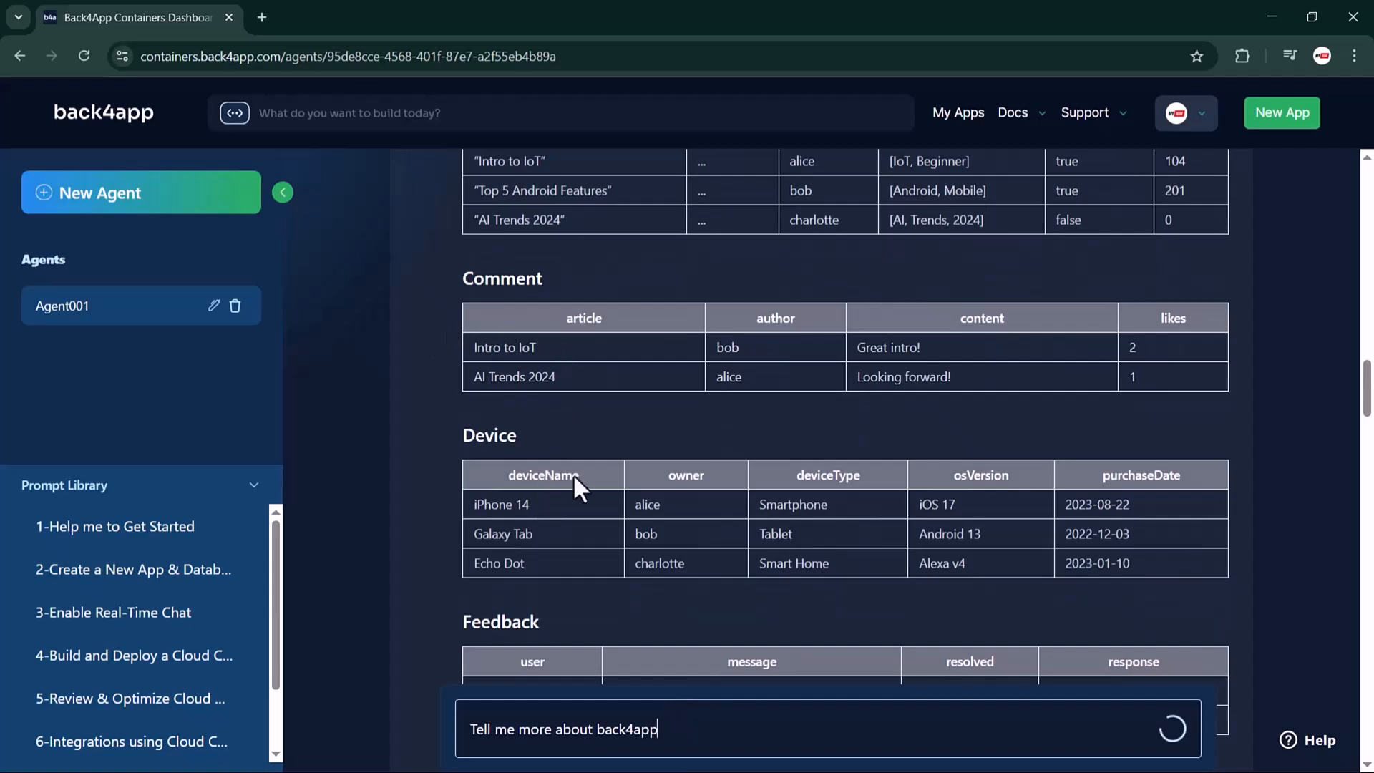
left_click(1172, 729)
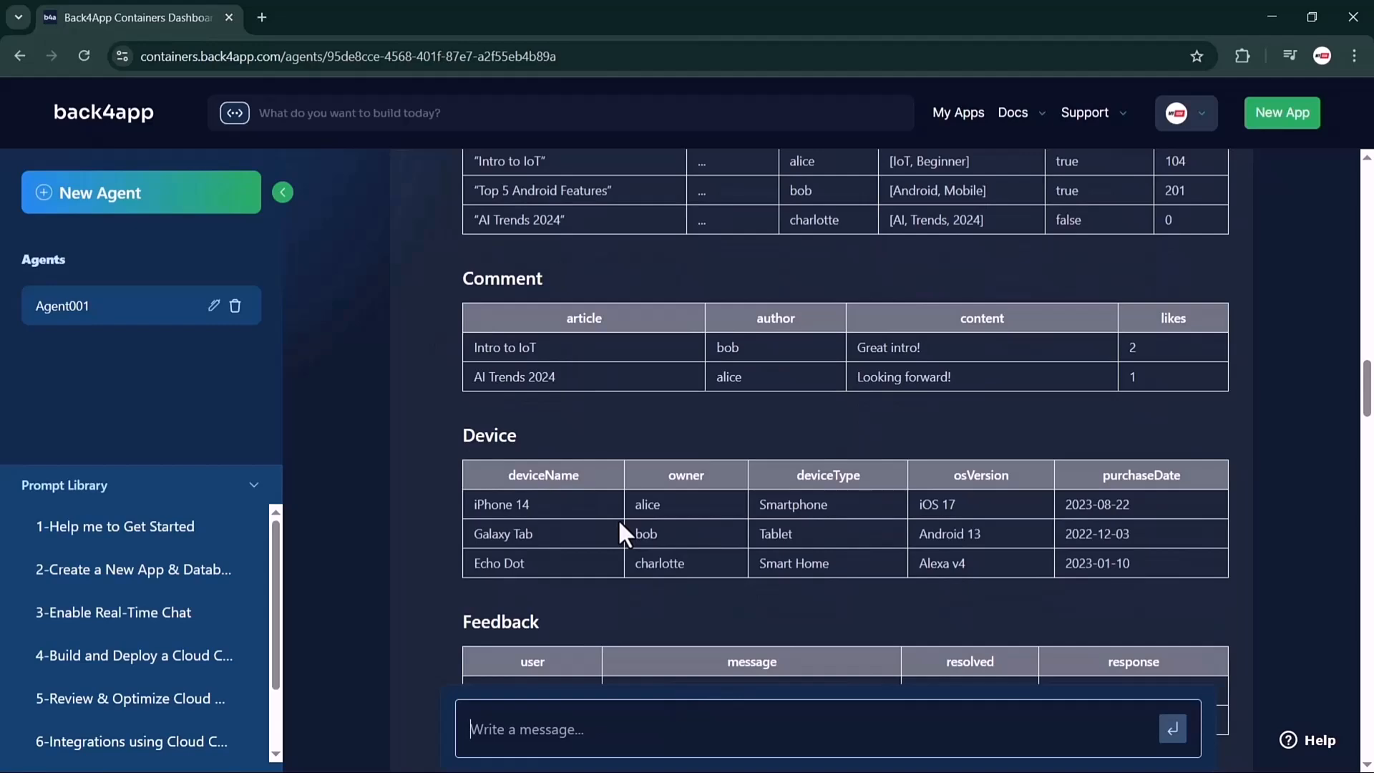
- Scroll through the agent's Cloud Code suggestions and its back4app overview reply
scroll("down", 3)
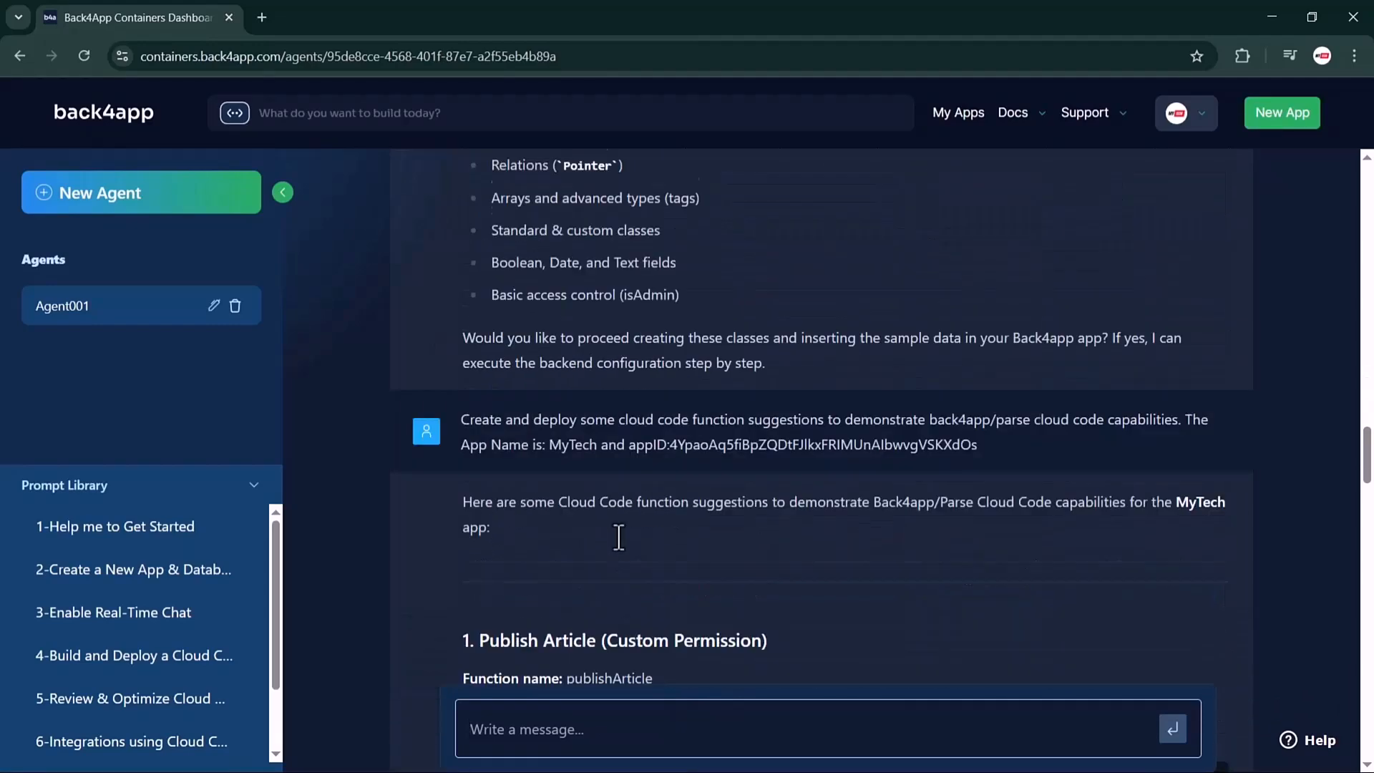
scroll("down", 3)
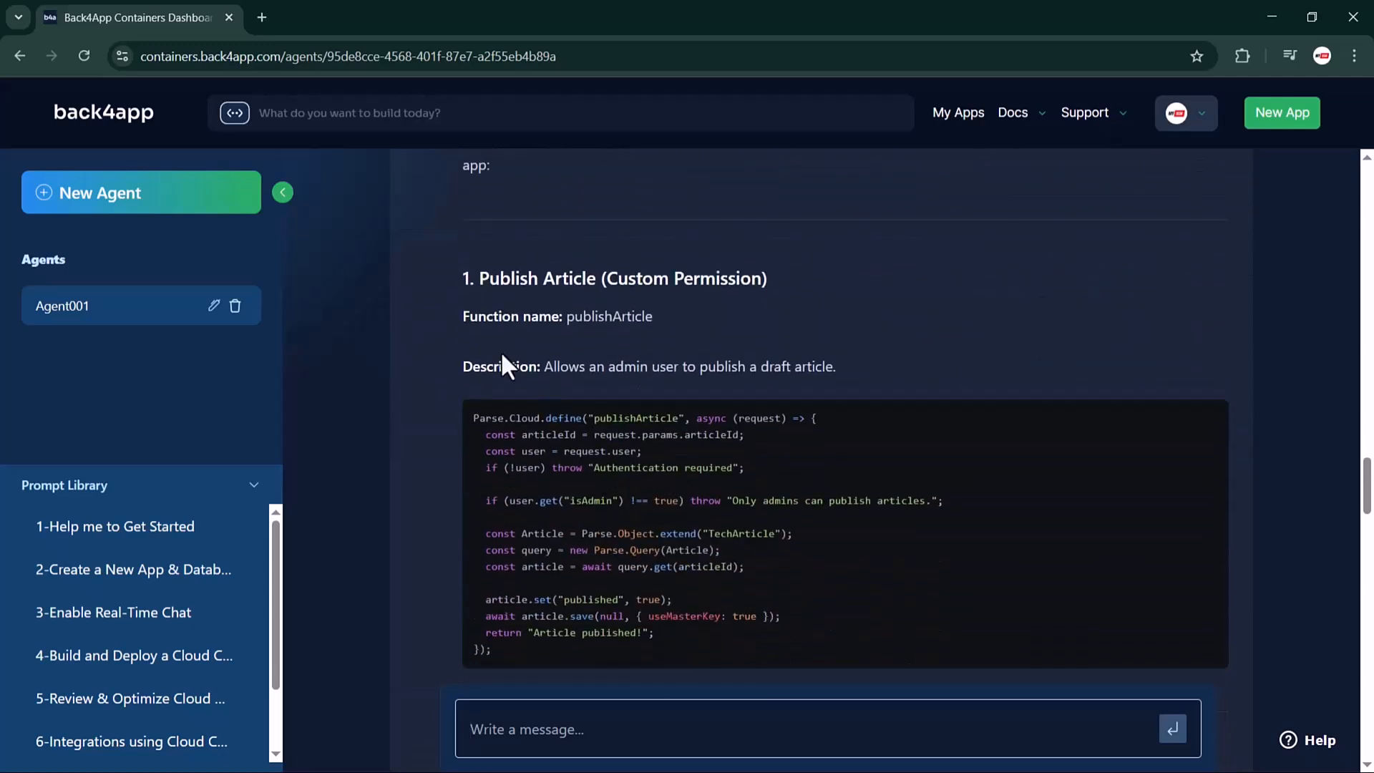
scroll("down", 3)
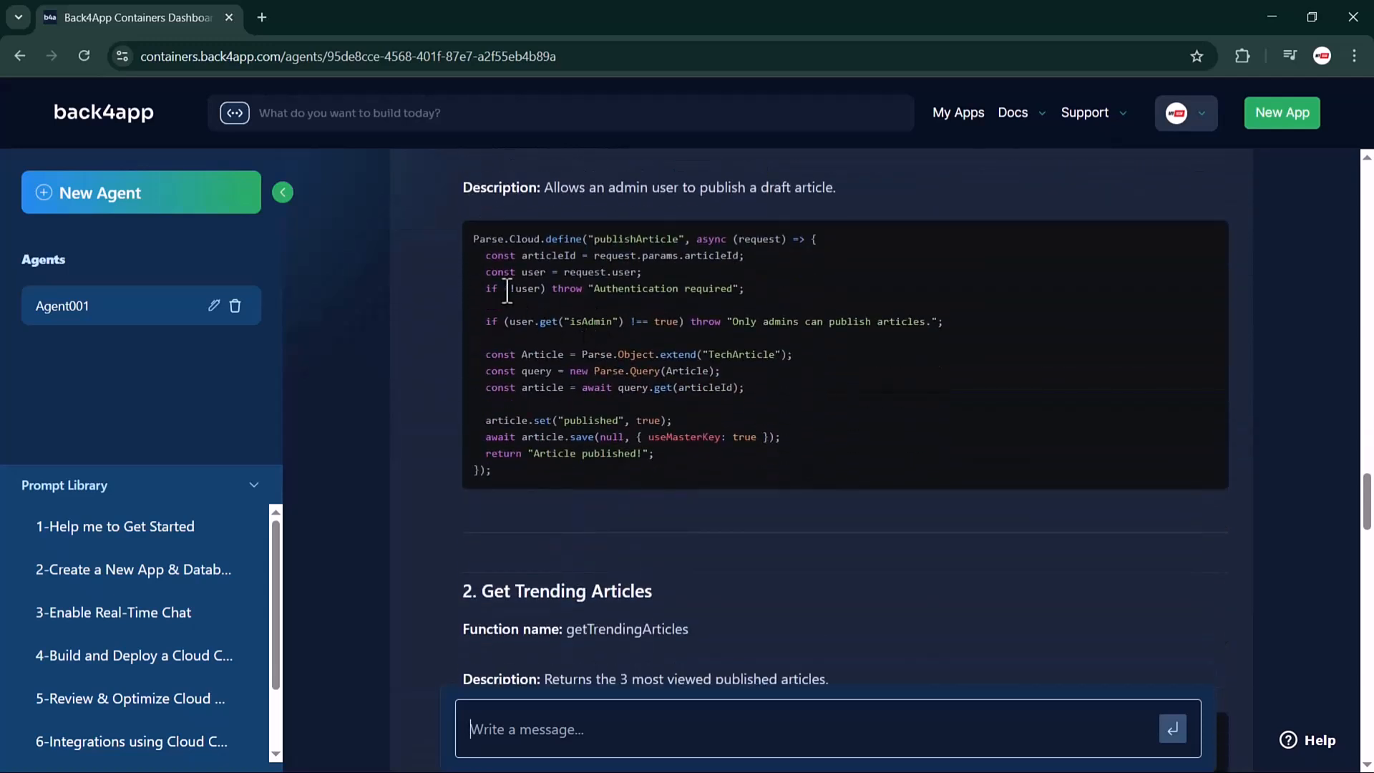
left_click_drag(542, 272, 577, 288)
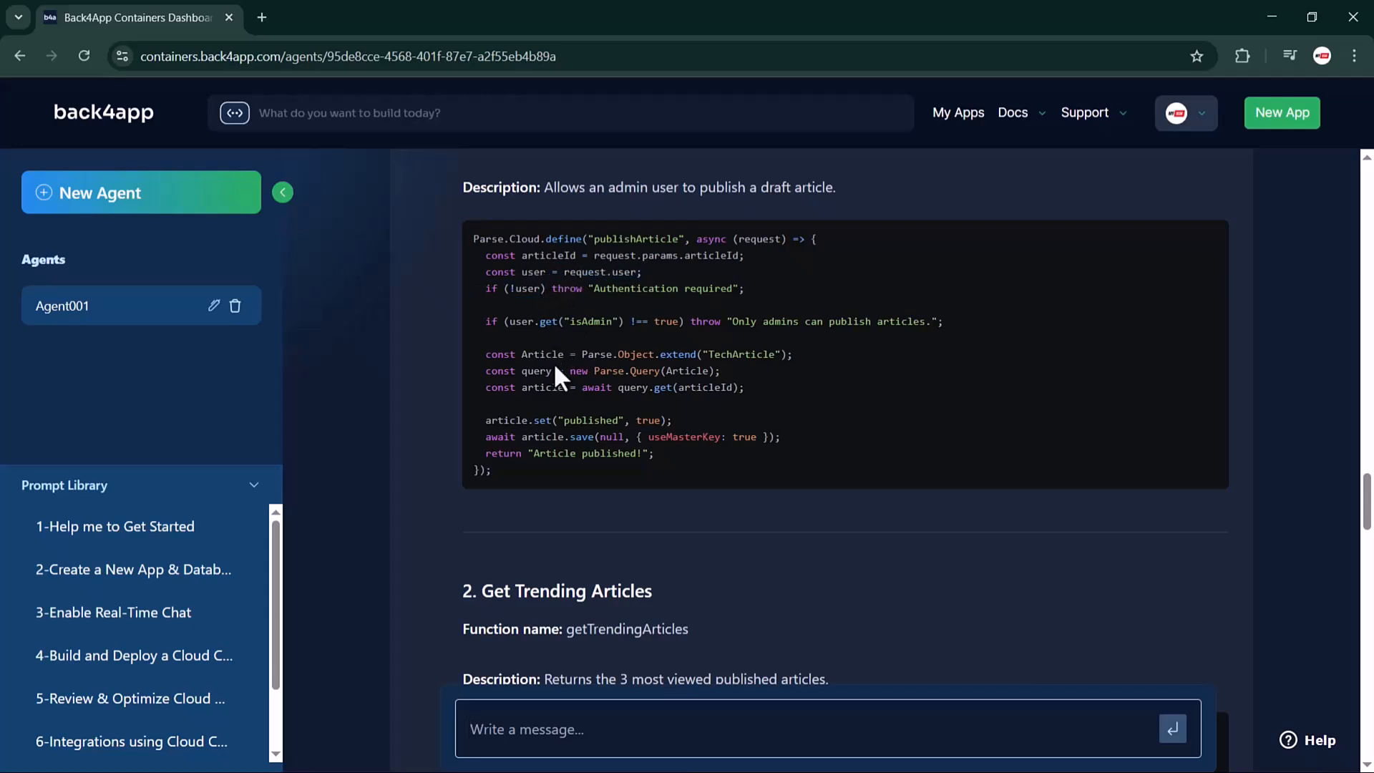
scroll("down", 3)
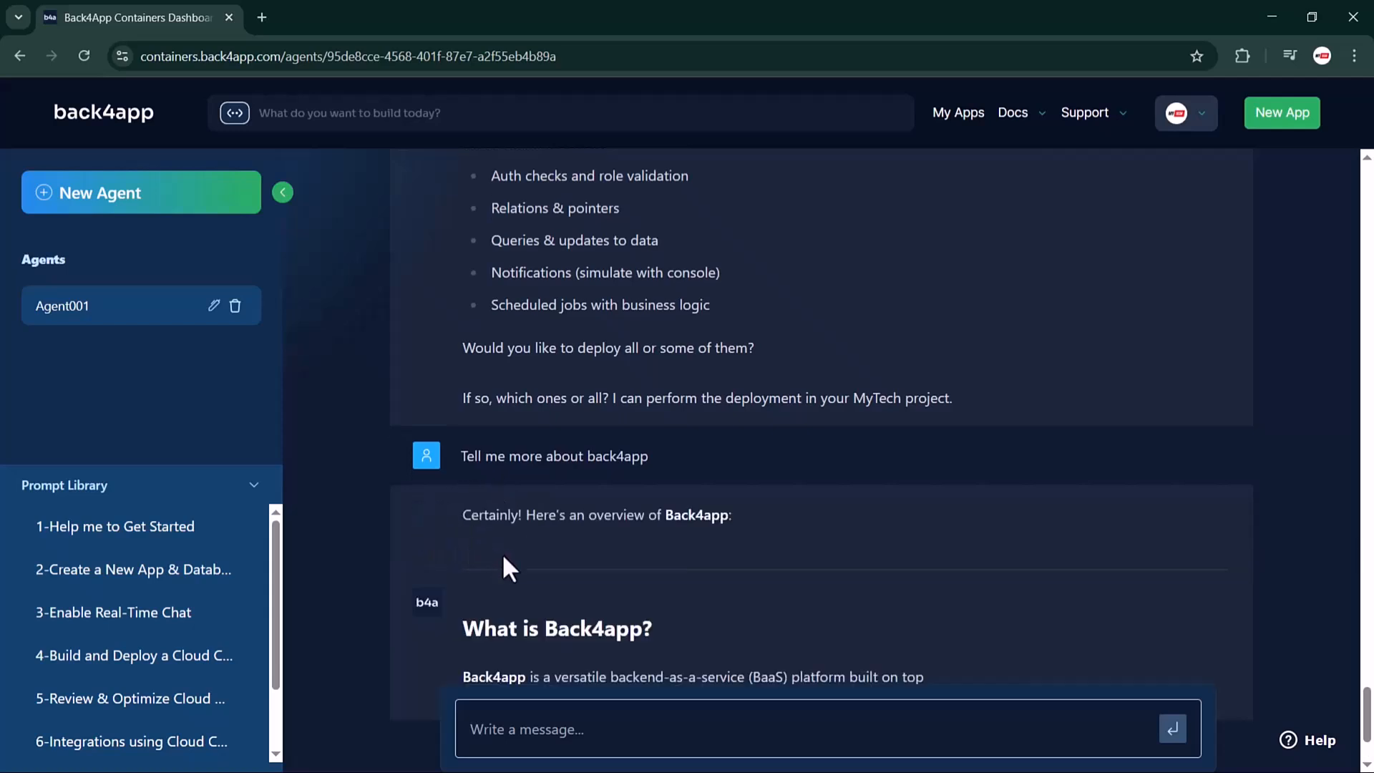
scroll("down", 3)
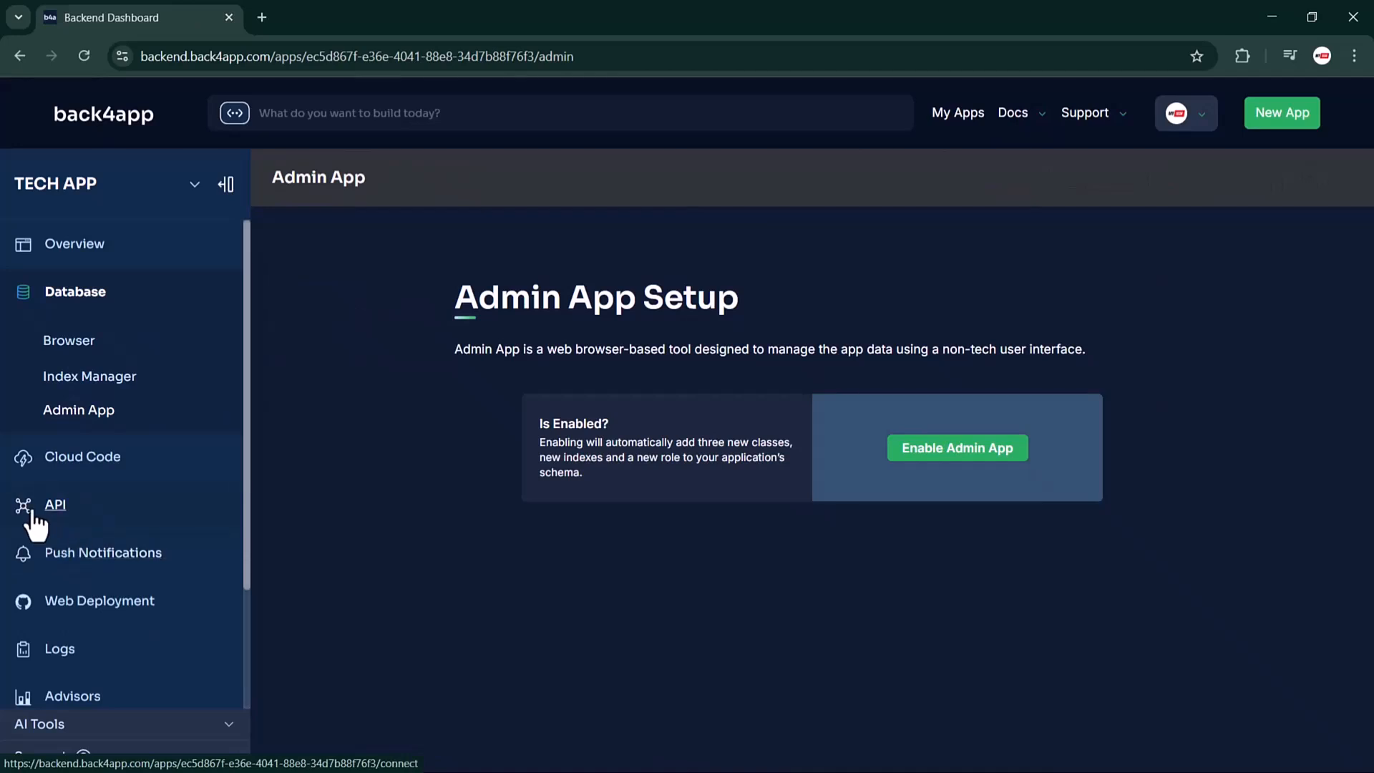
- Open the API connection page from the dashboard sidebar
left_click(54, 504)
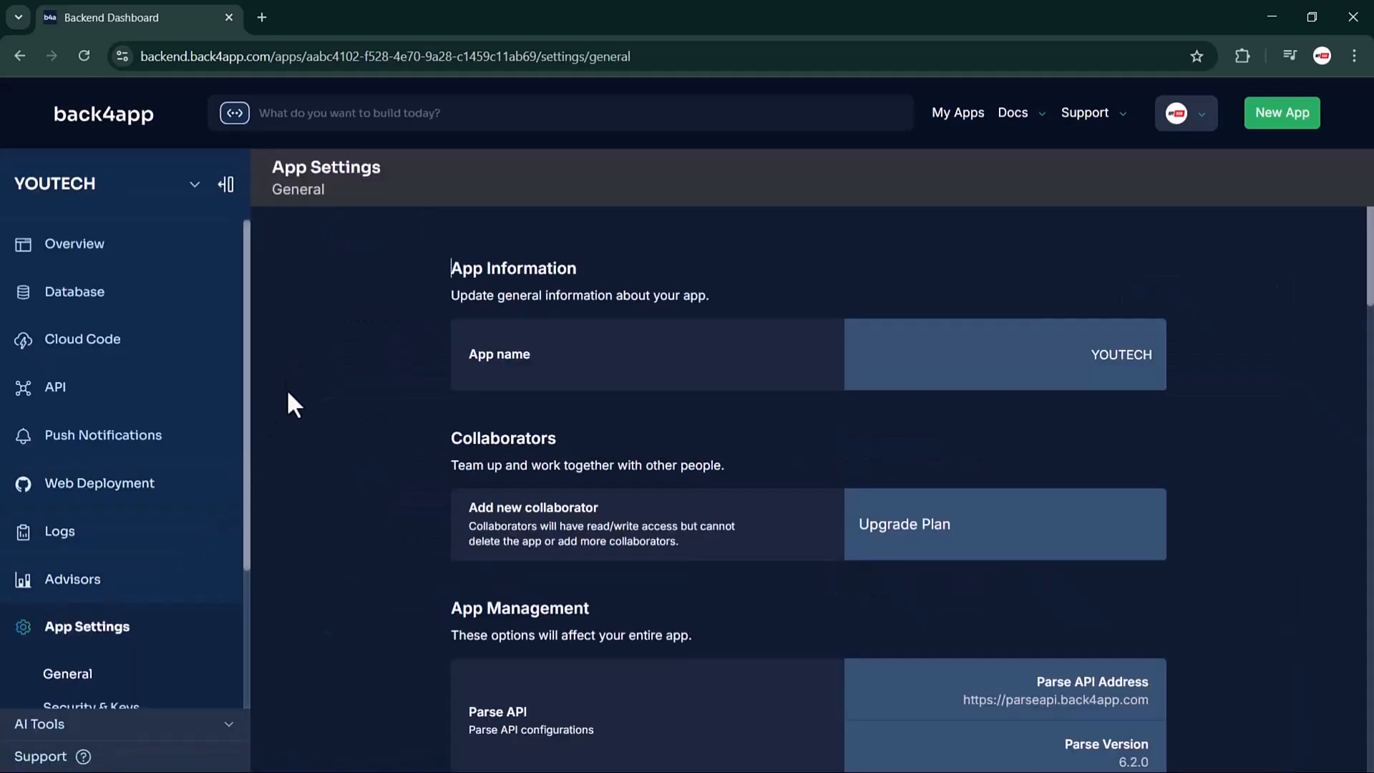
mouse_move(602, 449)
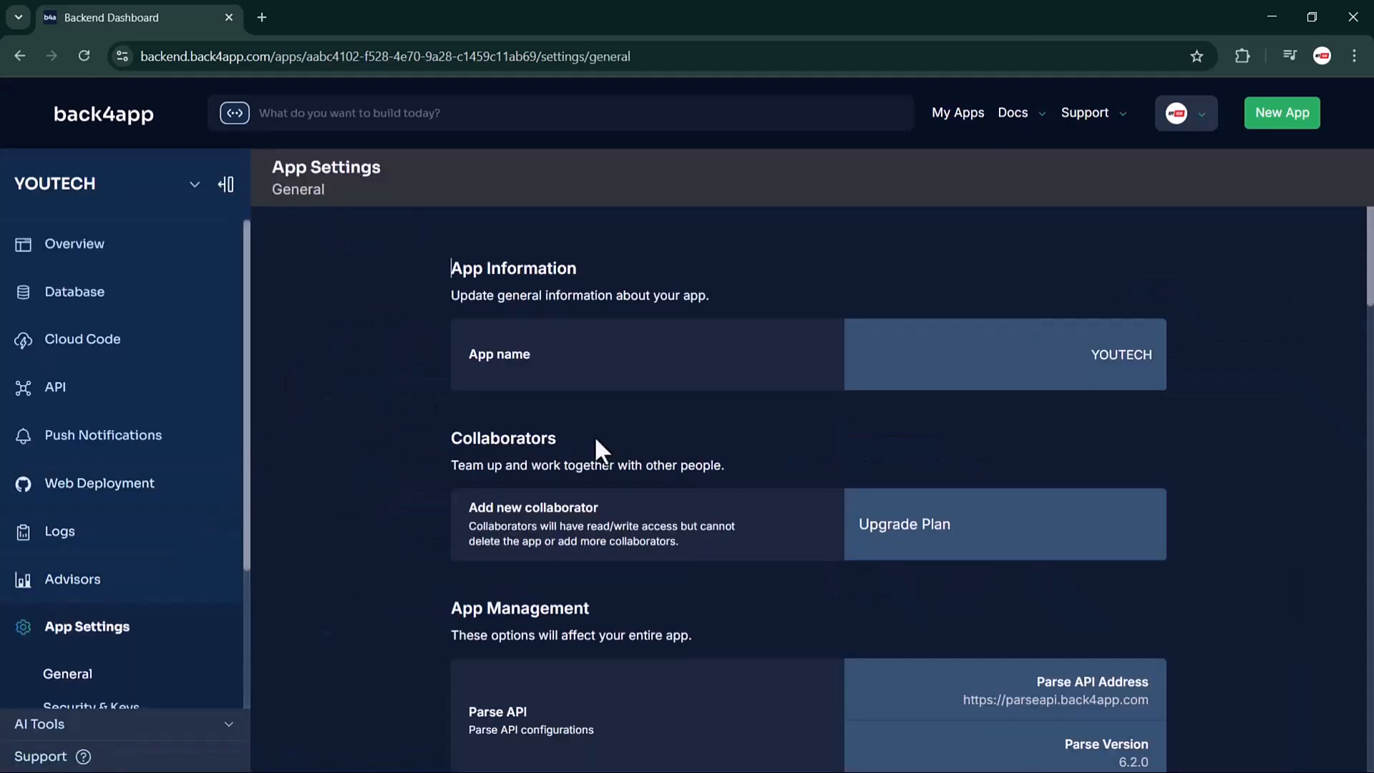
- Scroll the General settings, then browse Cloud Code's public folder and main.js
scroll("down", 3)
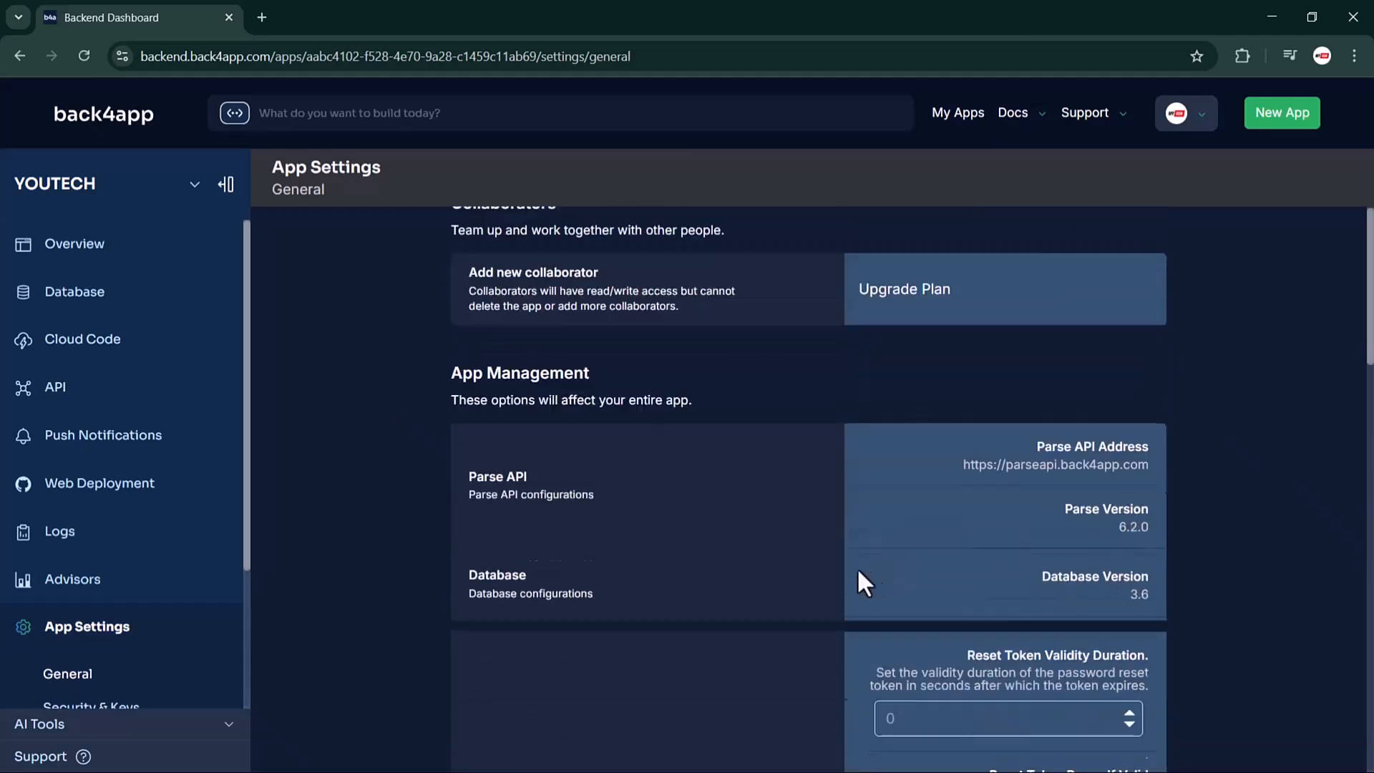
scroll("down", 3)
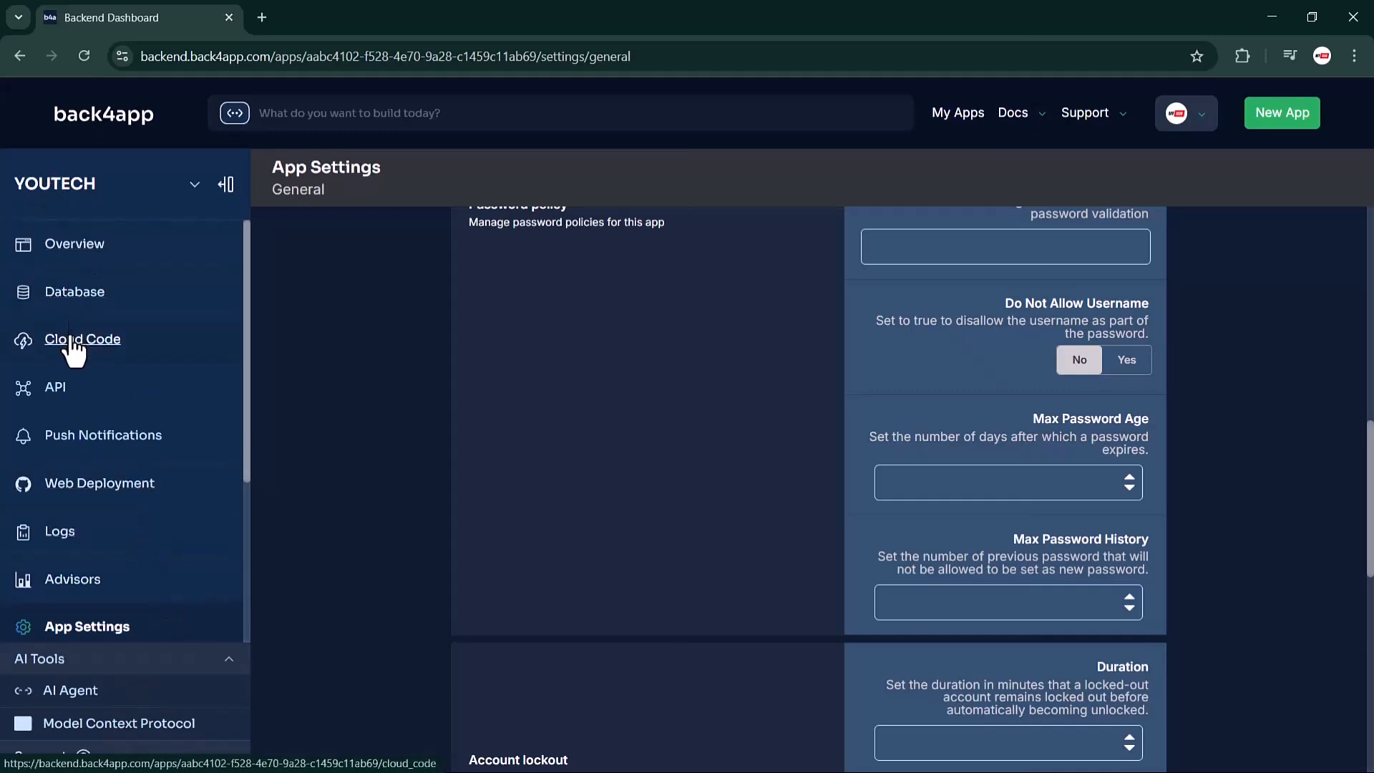
left_click(82, 339)
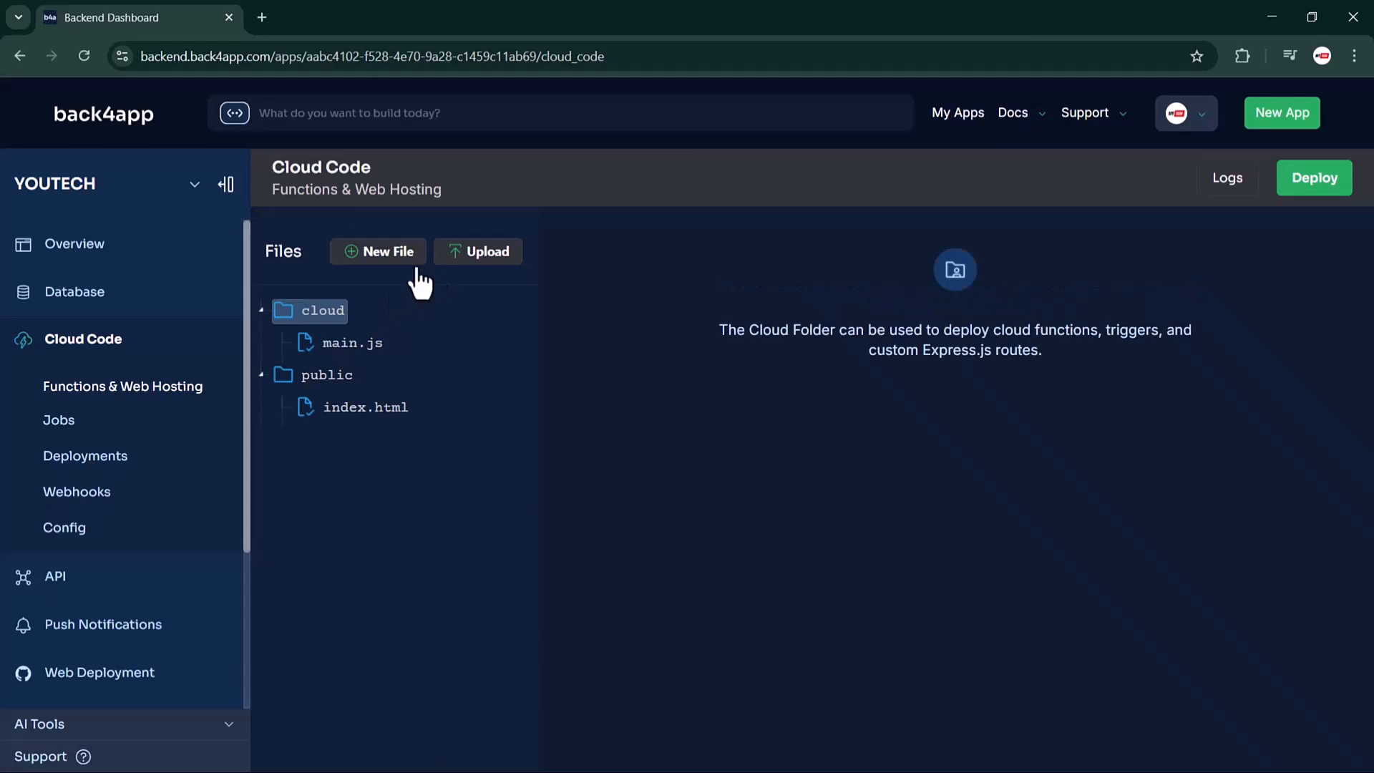
left_click(327, 375)
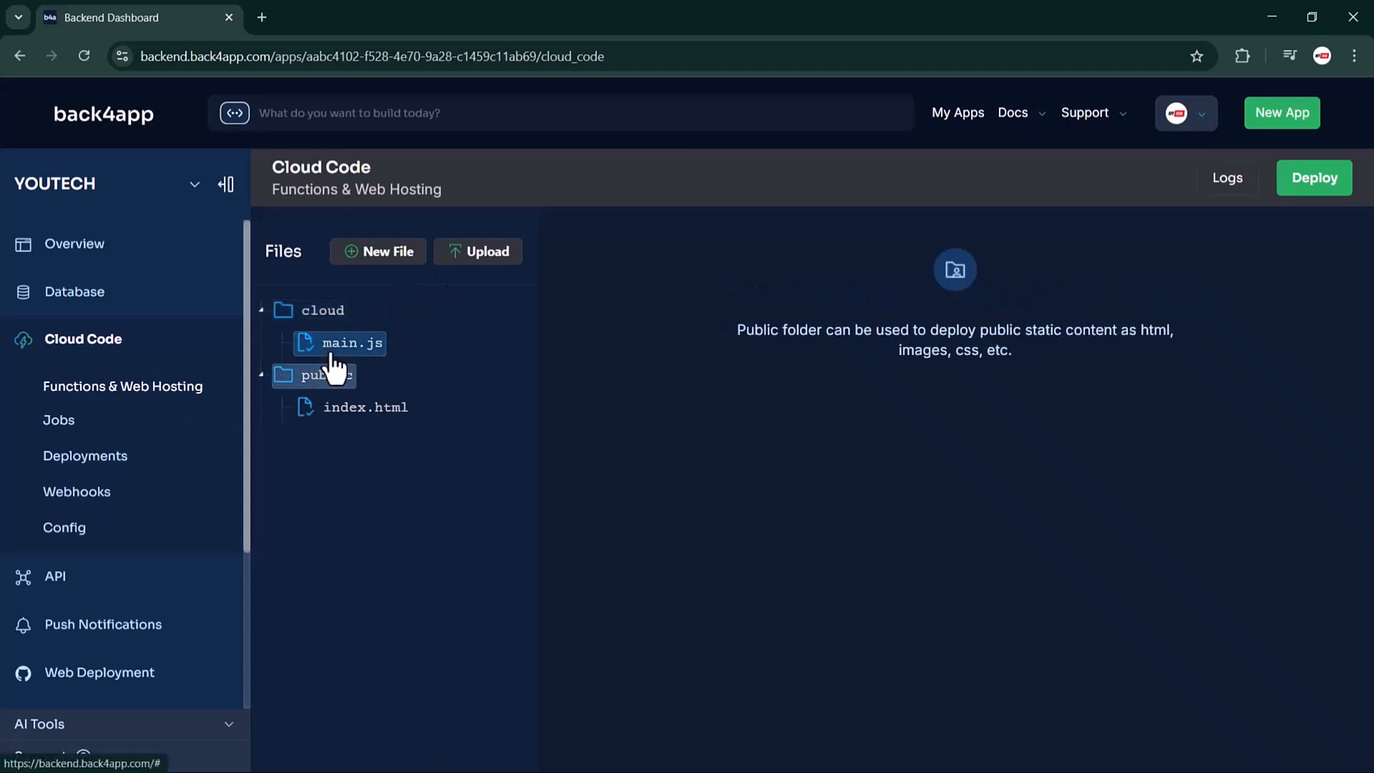
left_click(352, 343)
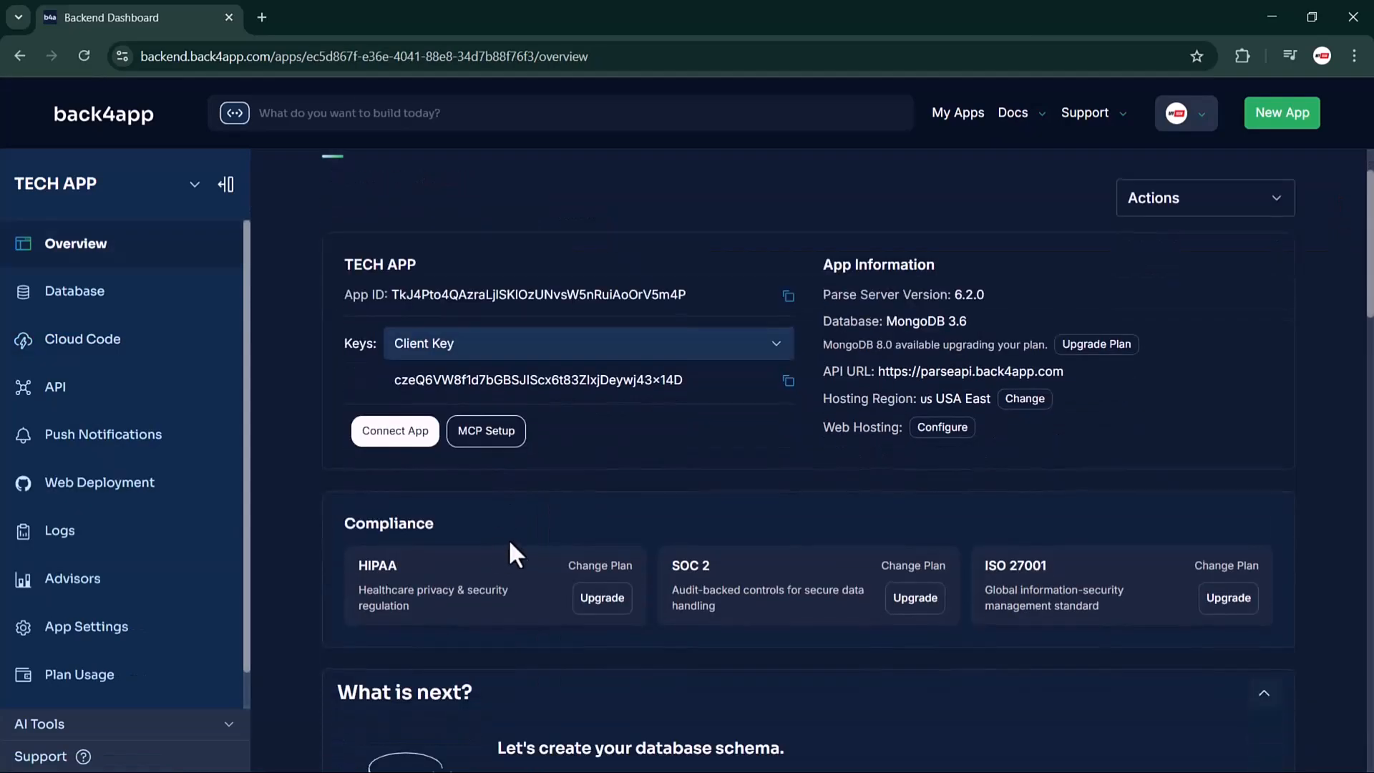
- Scroll the TECH APP Overview past What is next, System Logs and Response Performance, then reach the back4app.com homepage
scroll("down", 3)
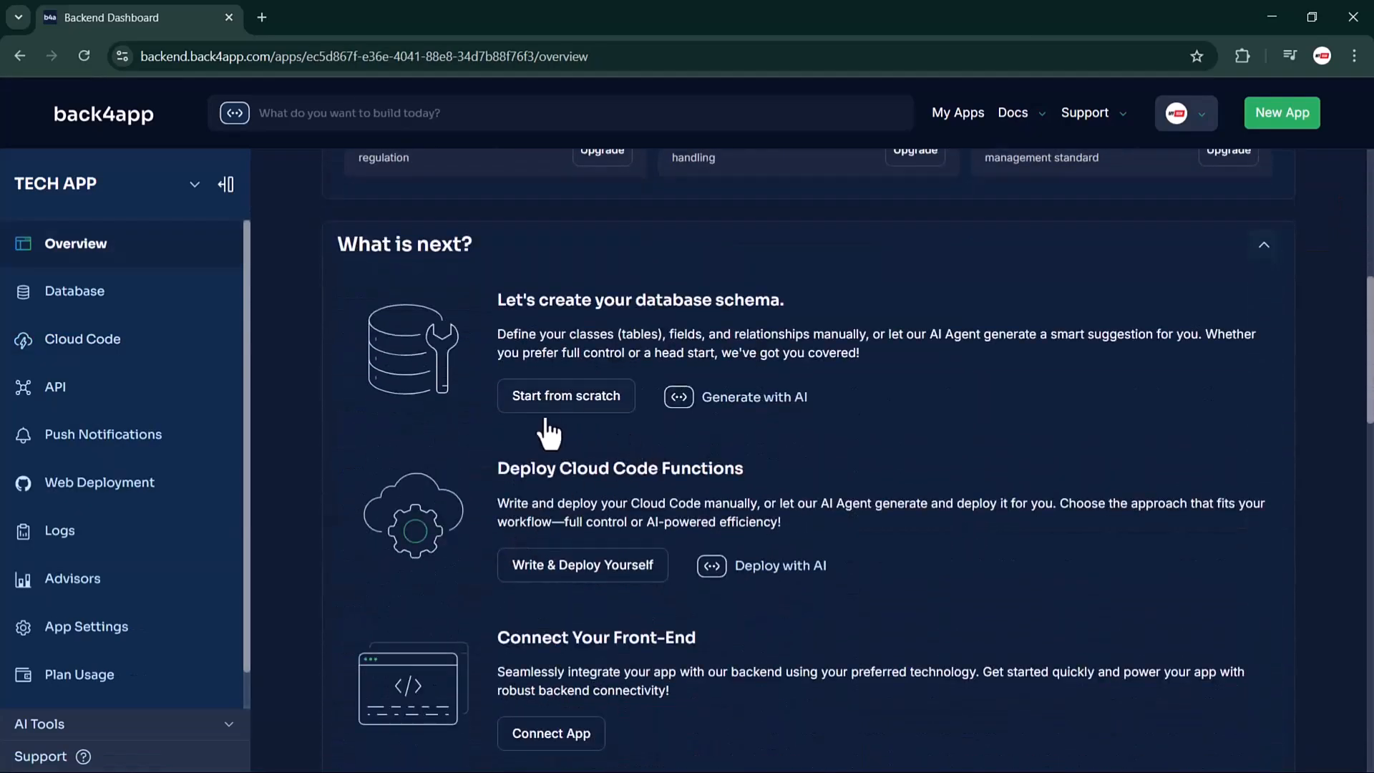
scroll("down", 3)
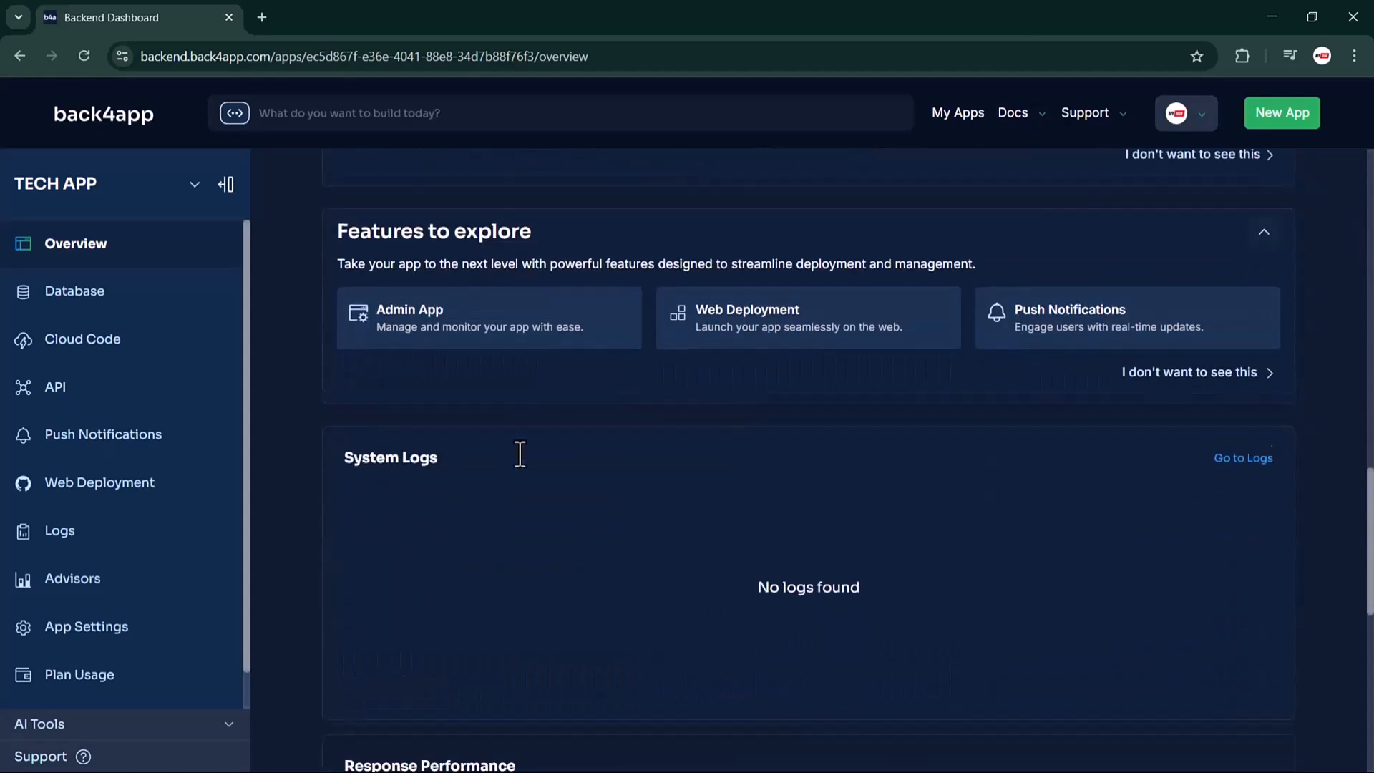
scroll("down", 3)
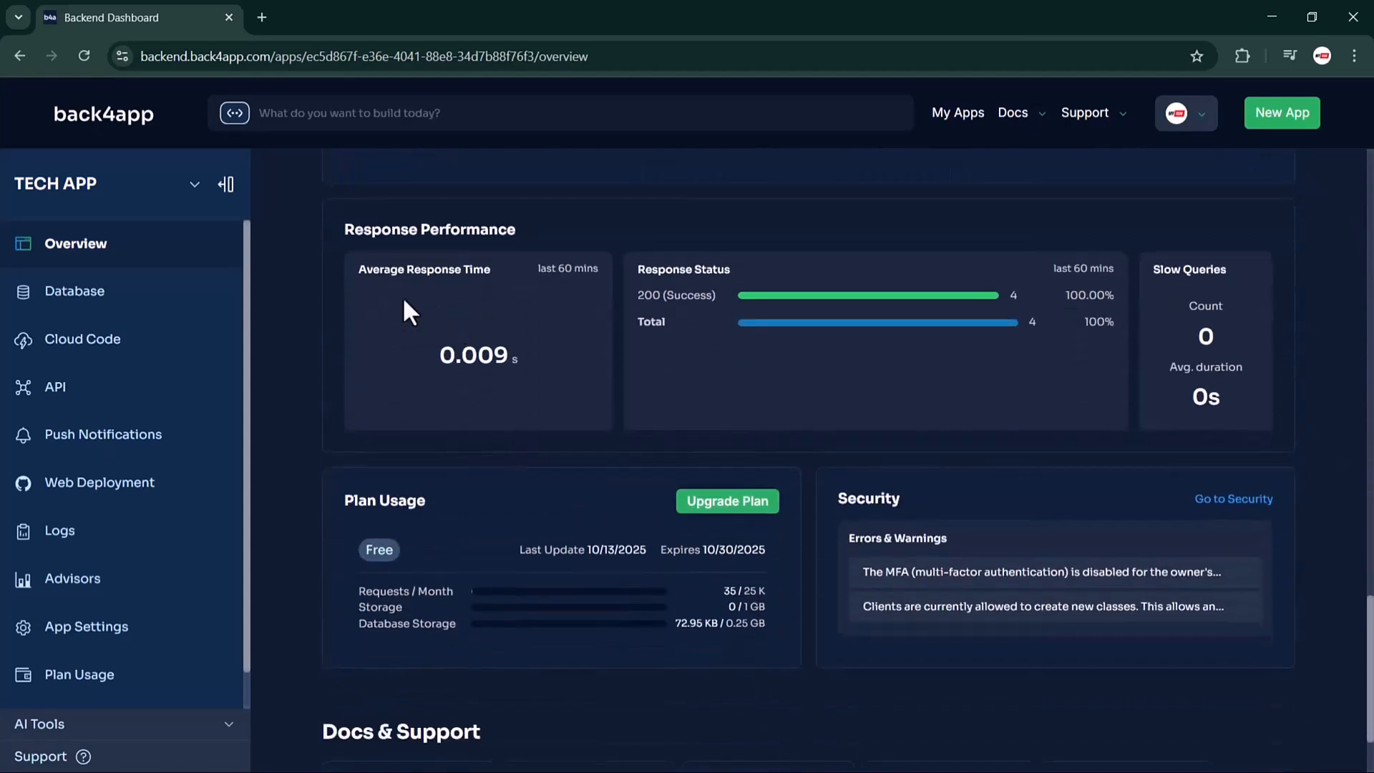
mouse_move(741, 301)
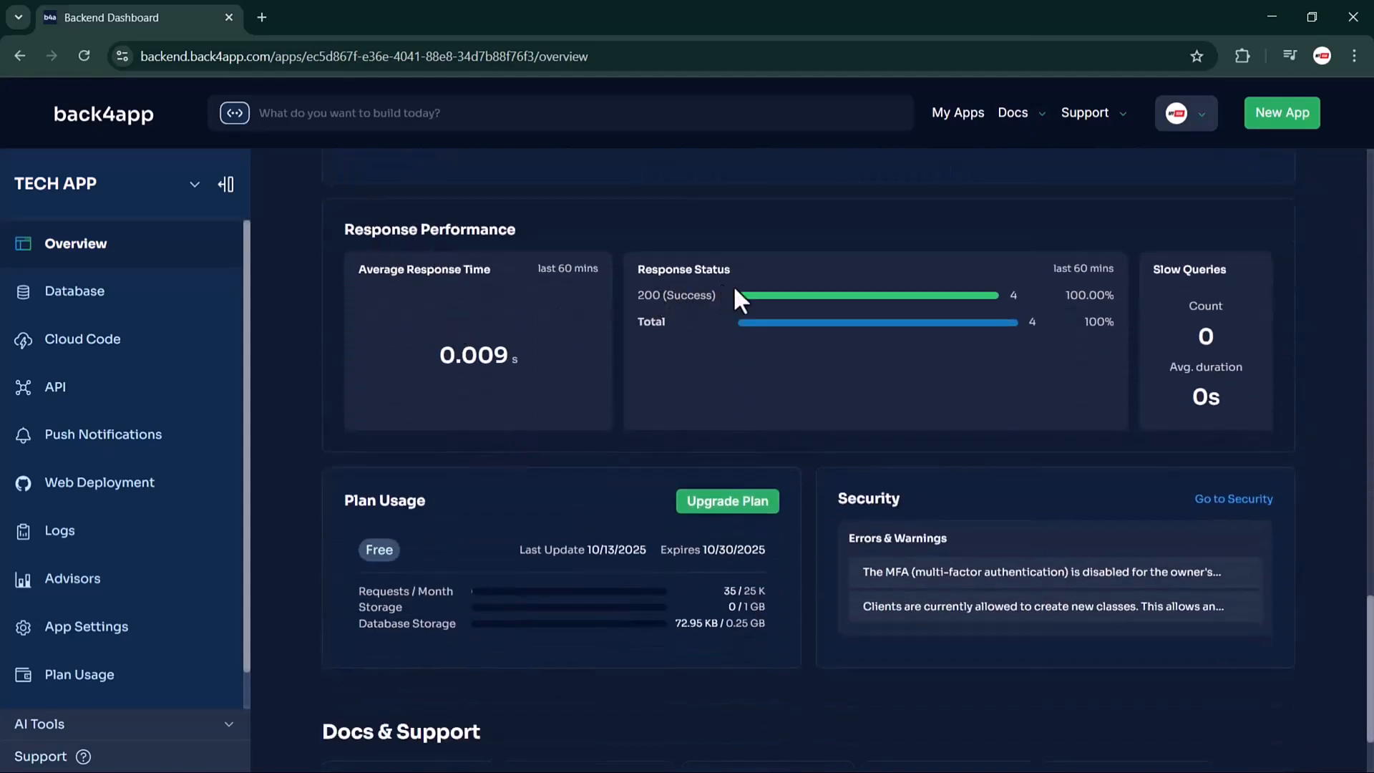
scroll("down", 3)
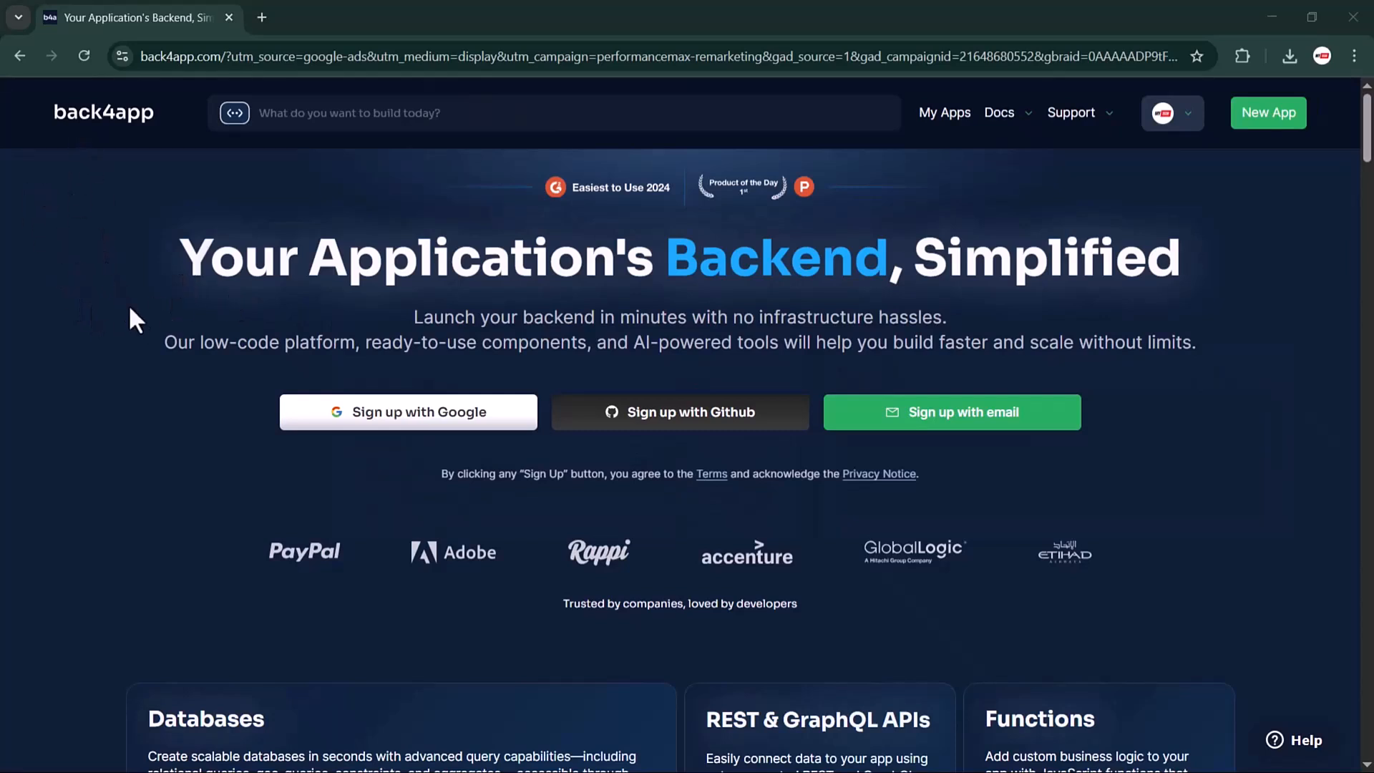
mouse_move(346, 582)
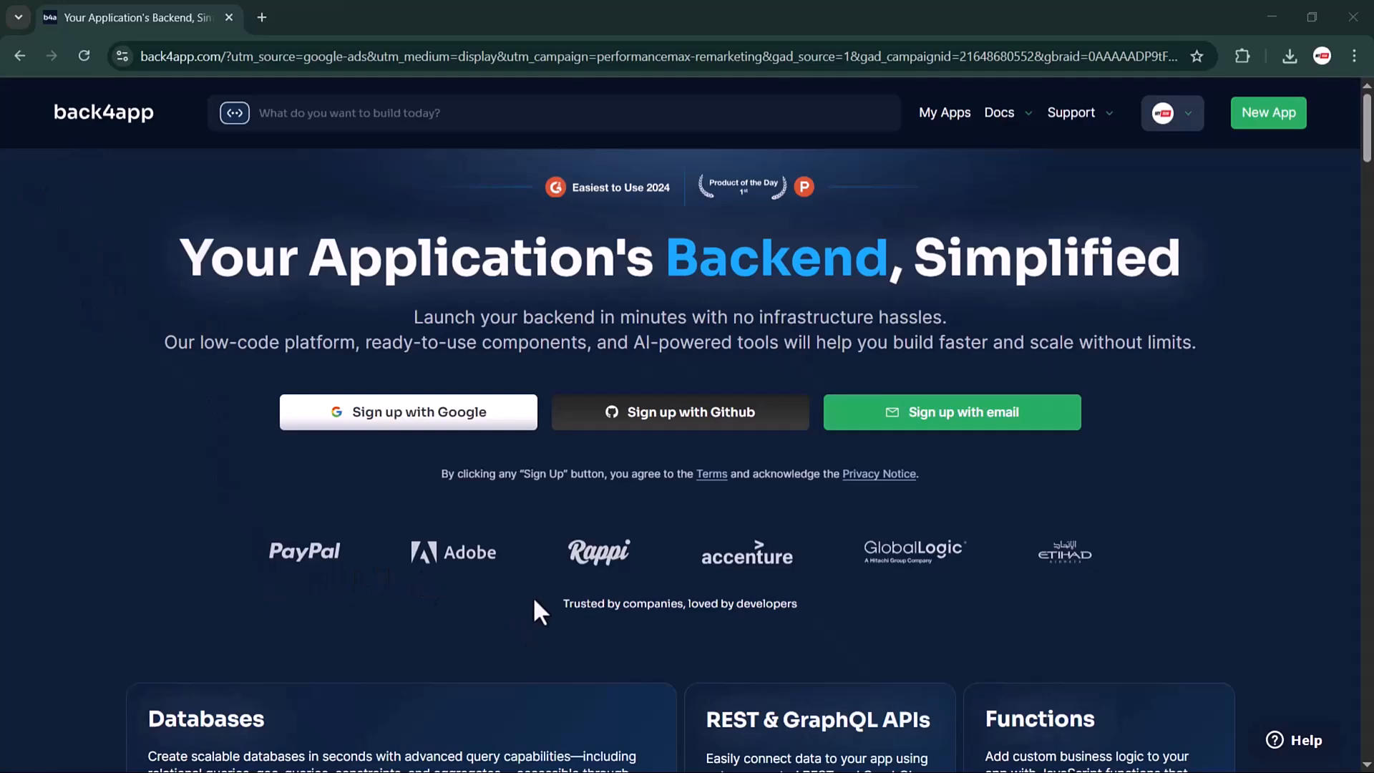
scroll("down", 3)
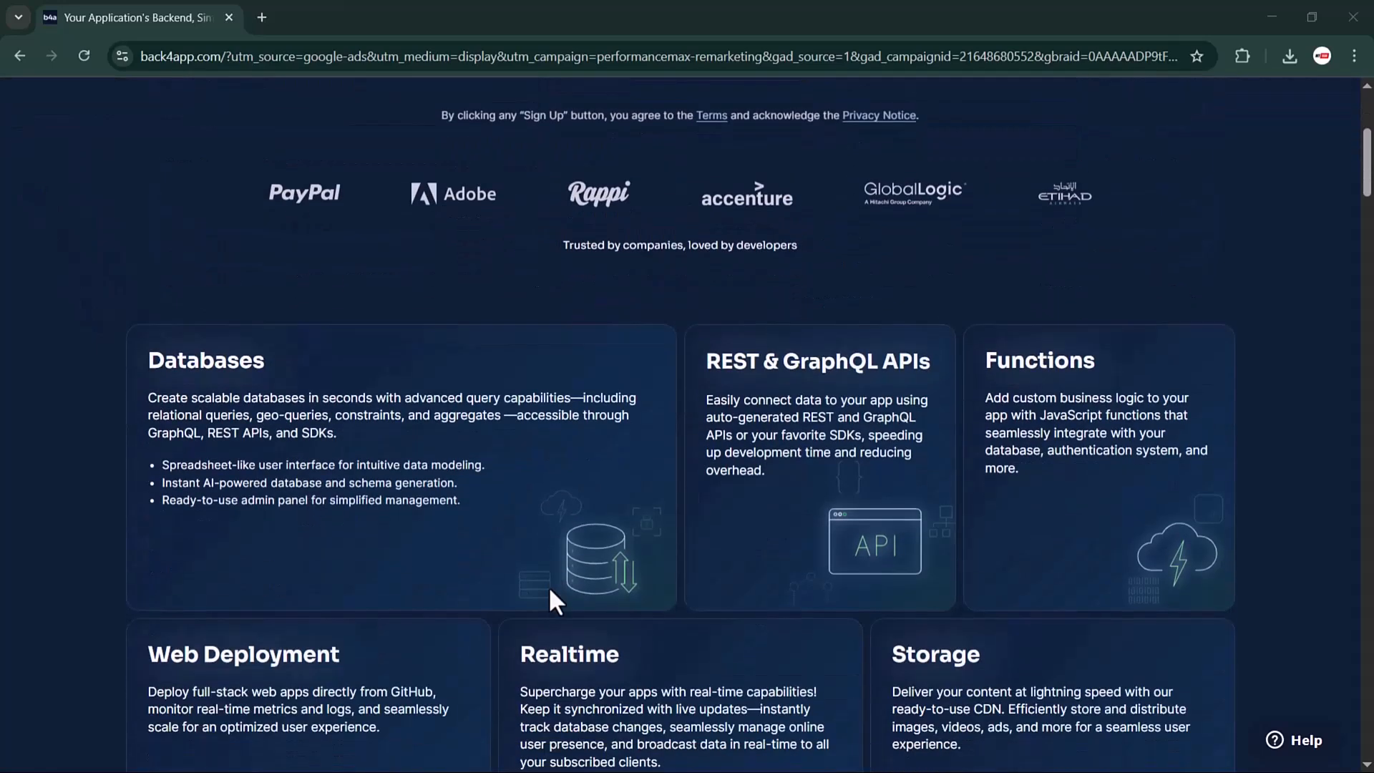
scroll("down", 3)
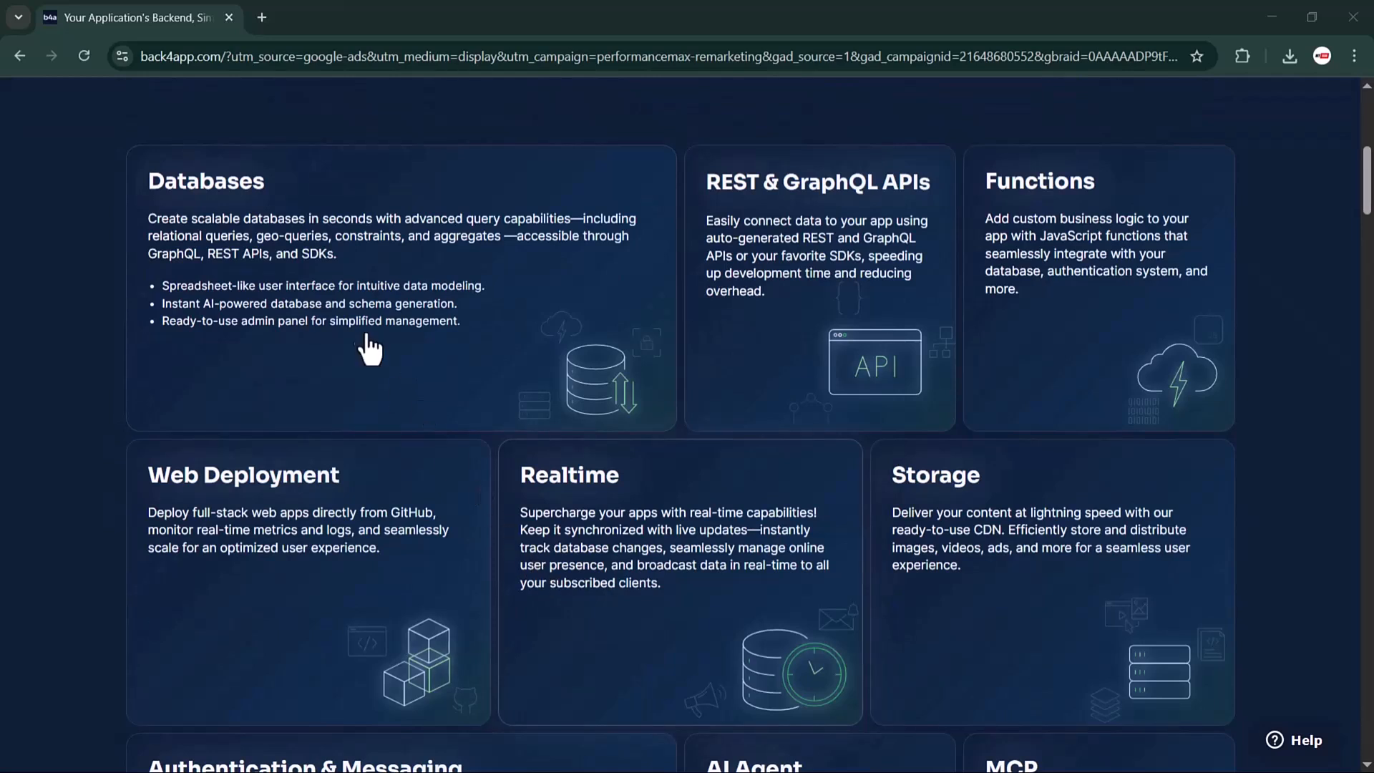
mouse_move(759, 255)
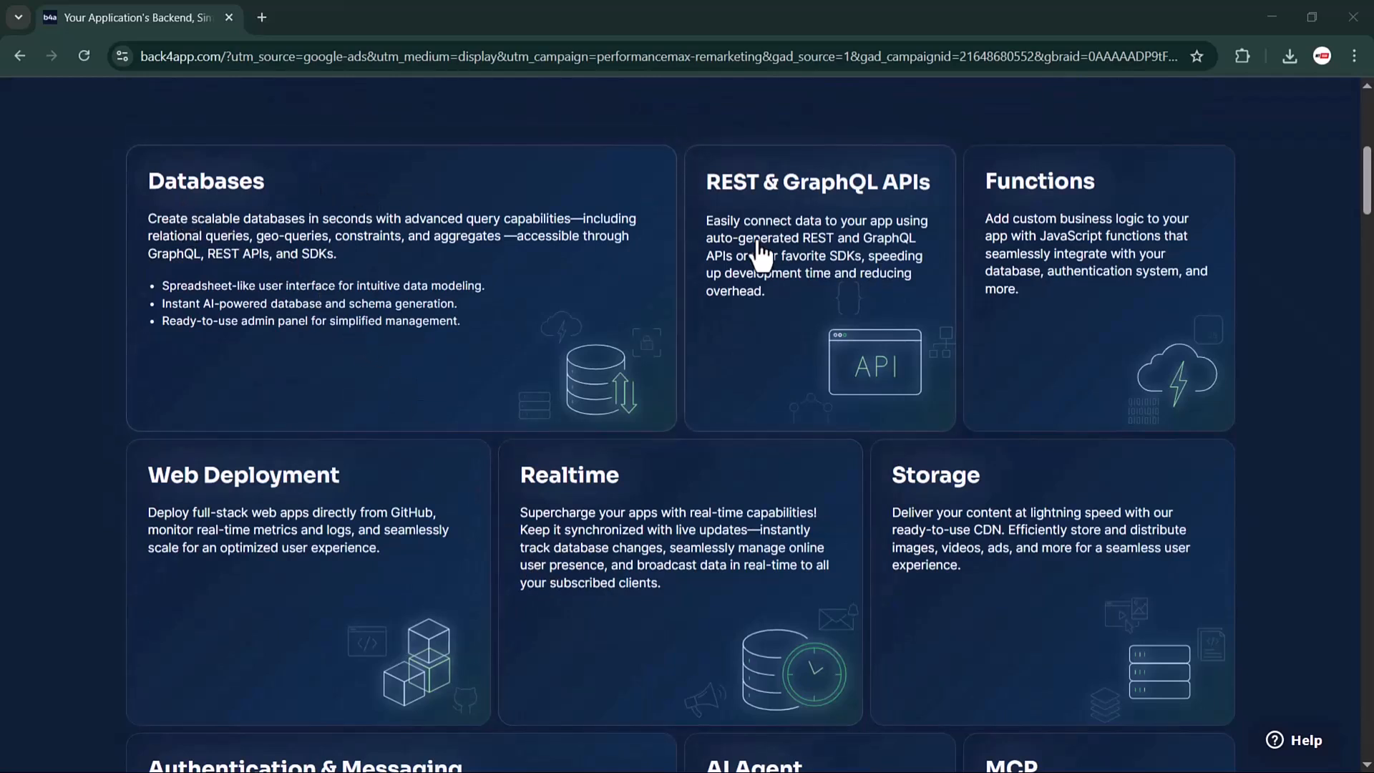
mouse_move(1003, 276)
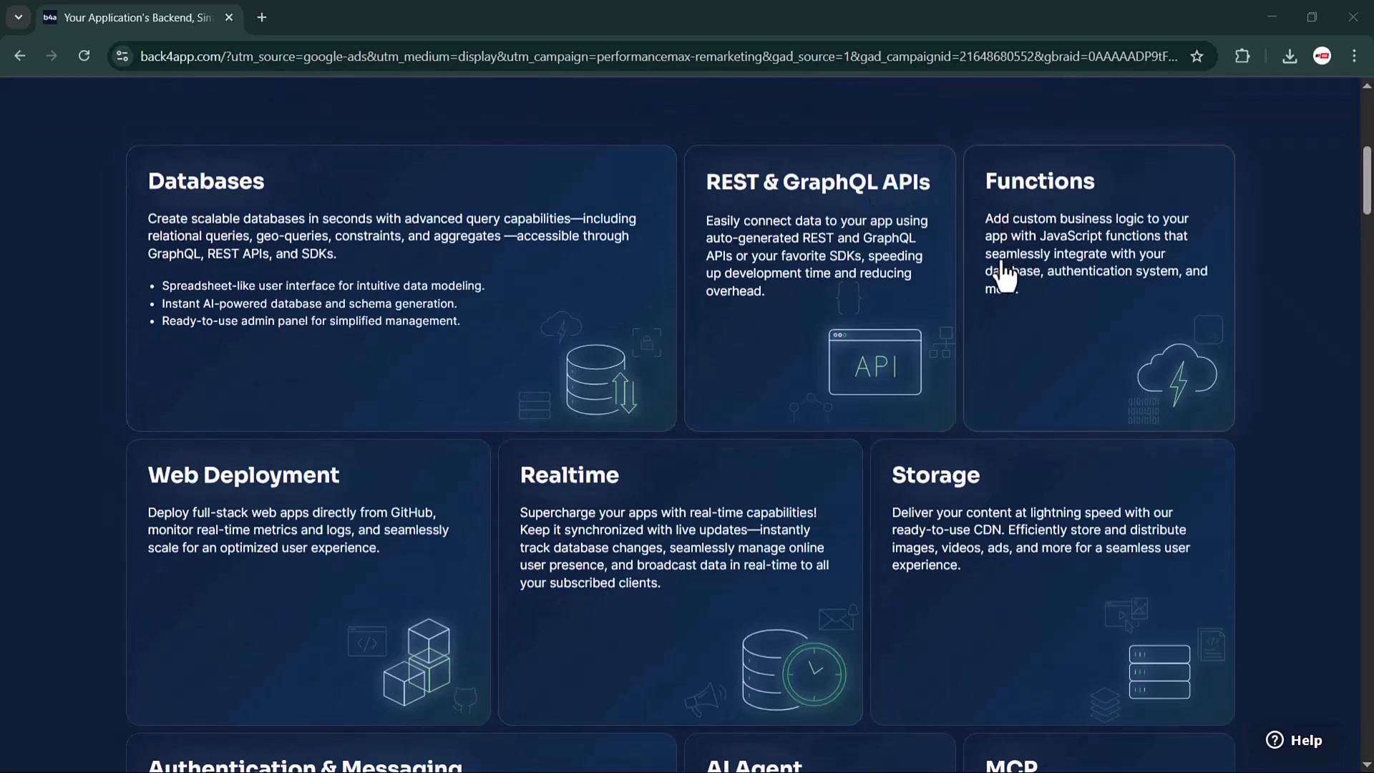
scroll("down", 3)
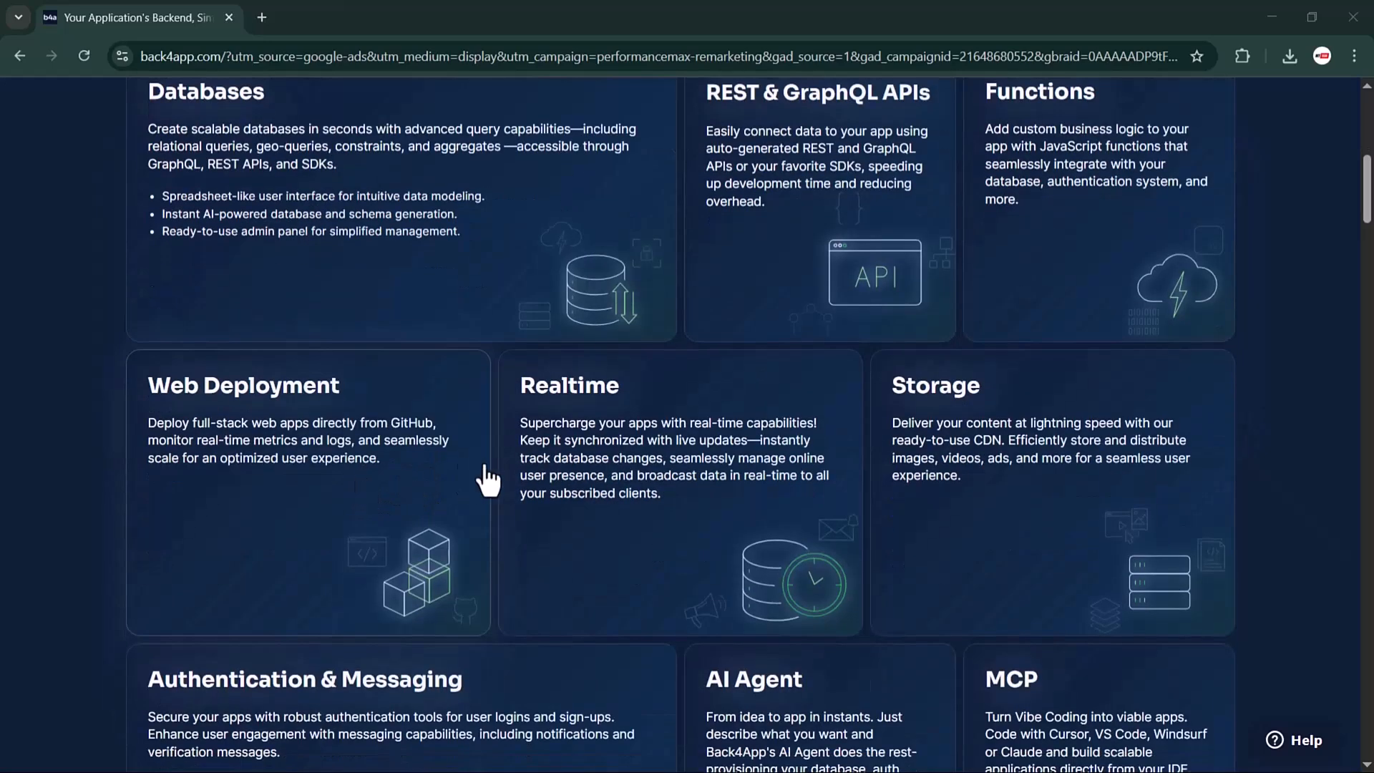
scroll("down", 3)
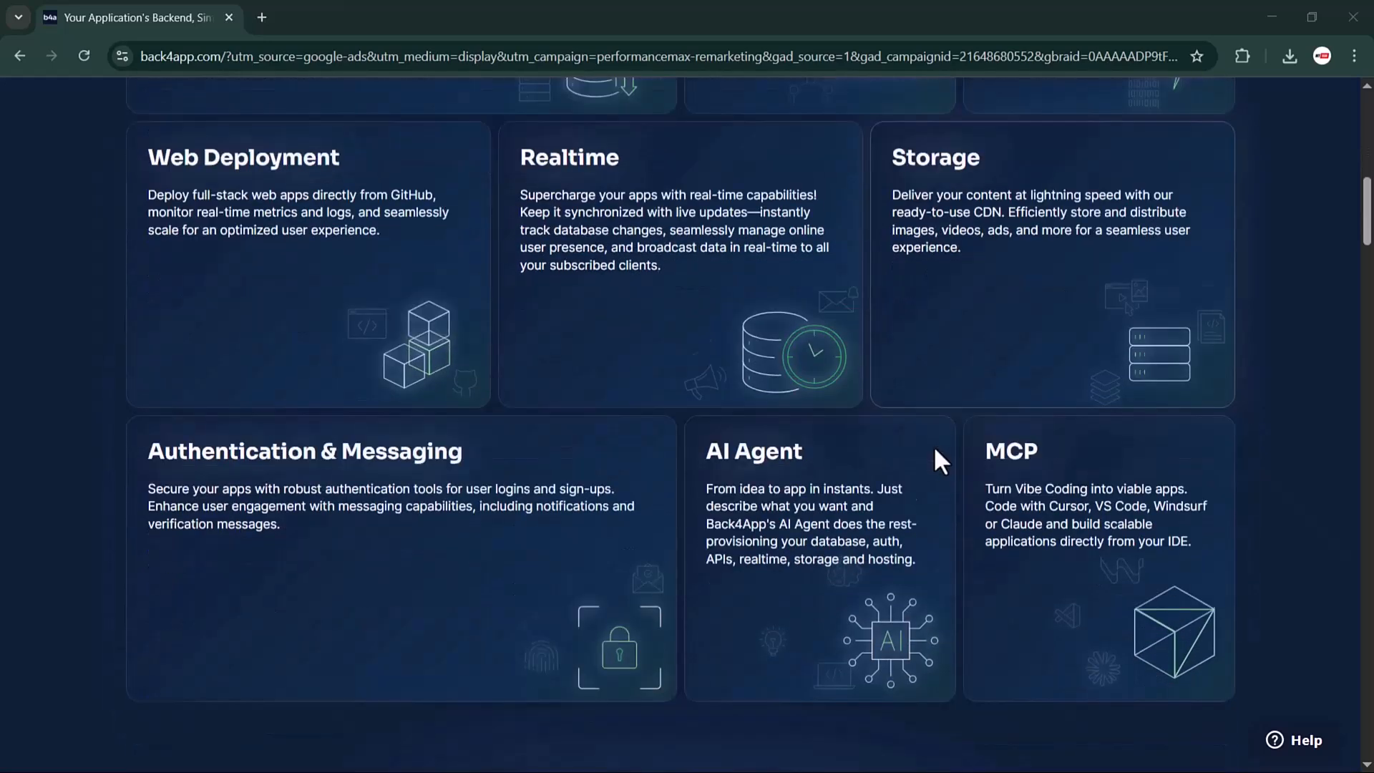
scroll("down", 3)
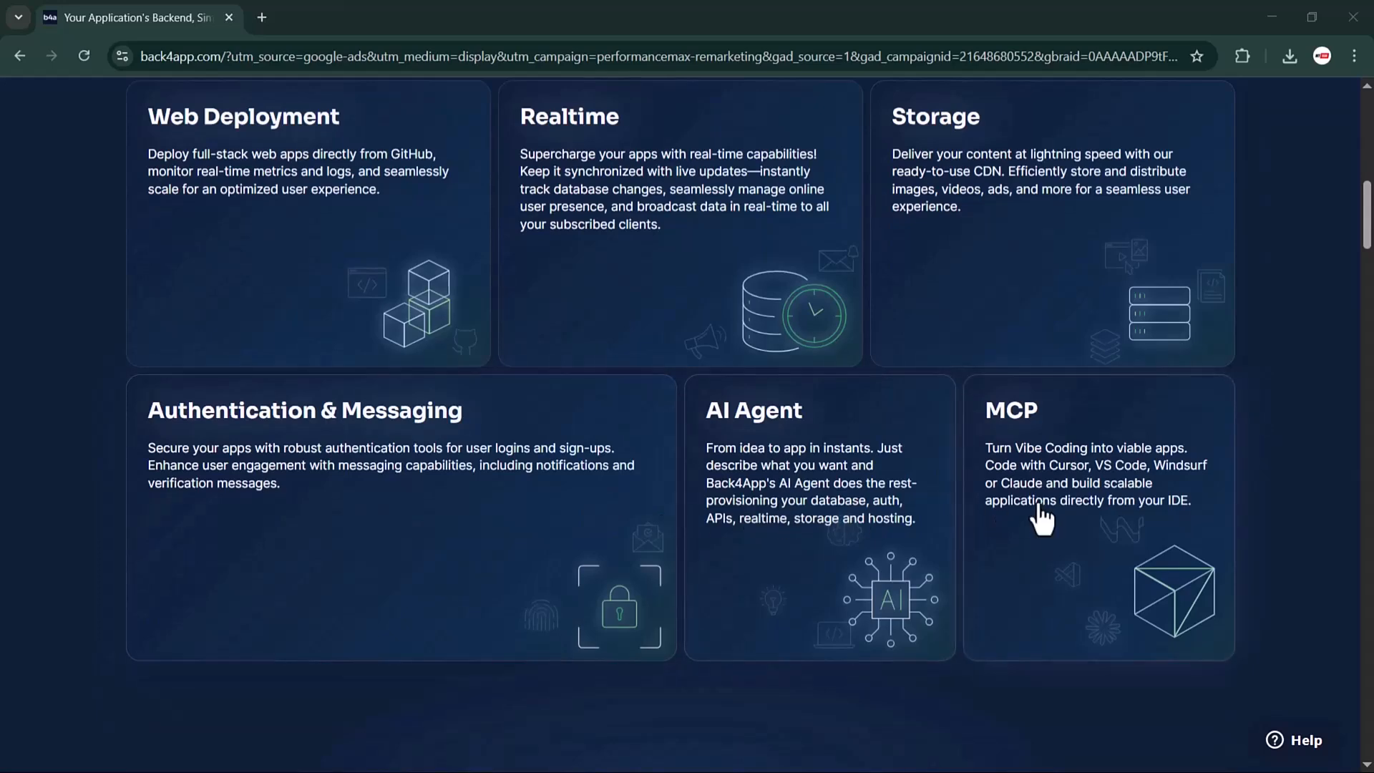
scroll("down", 3)
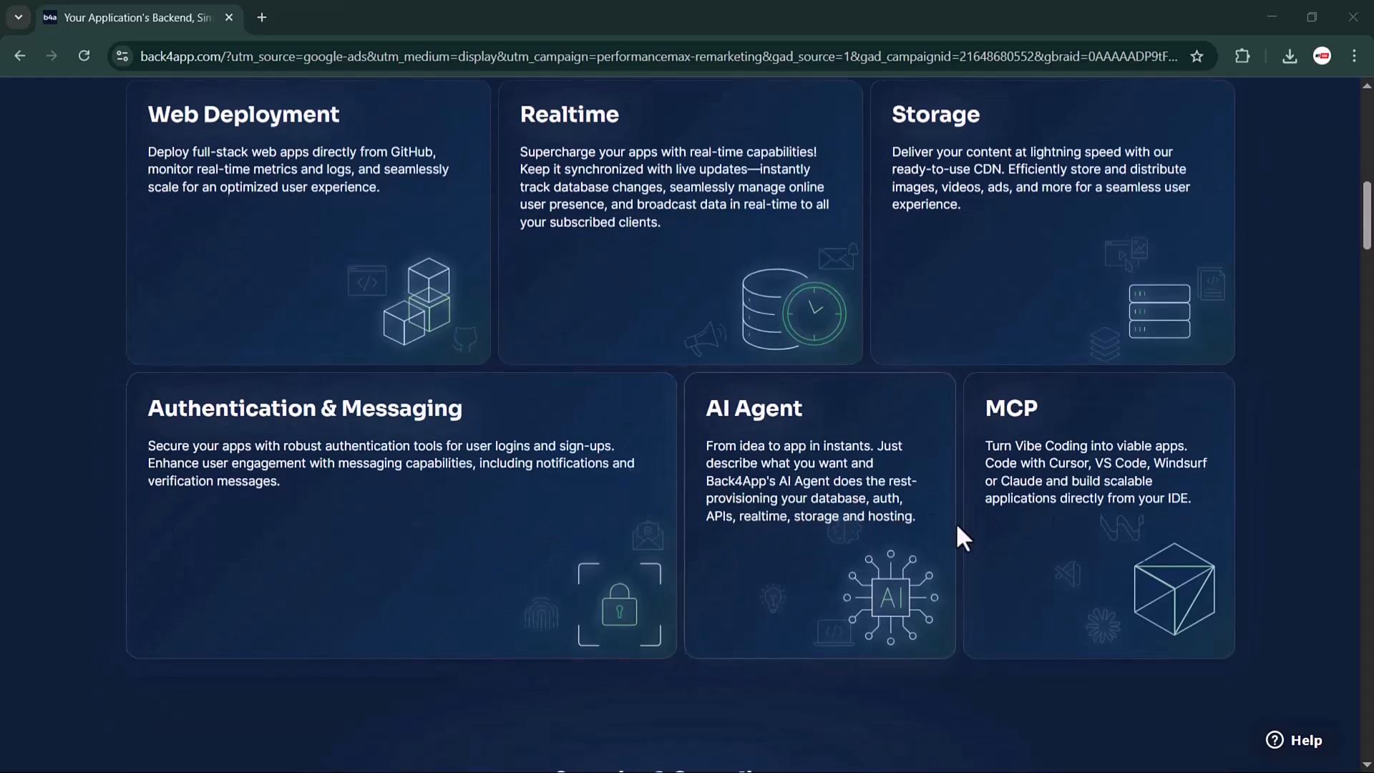
scroll("down", 3)
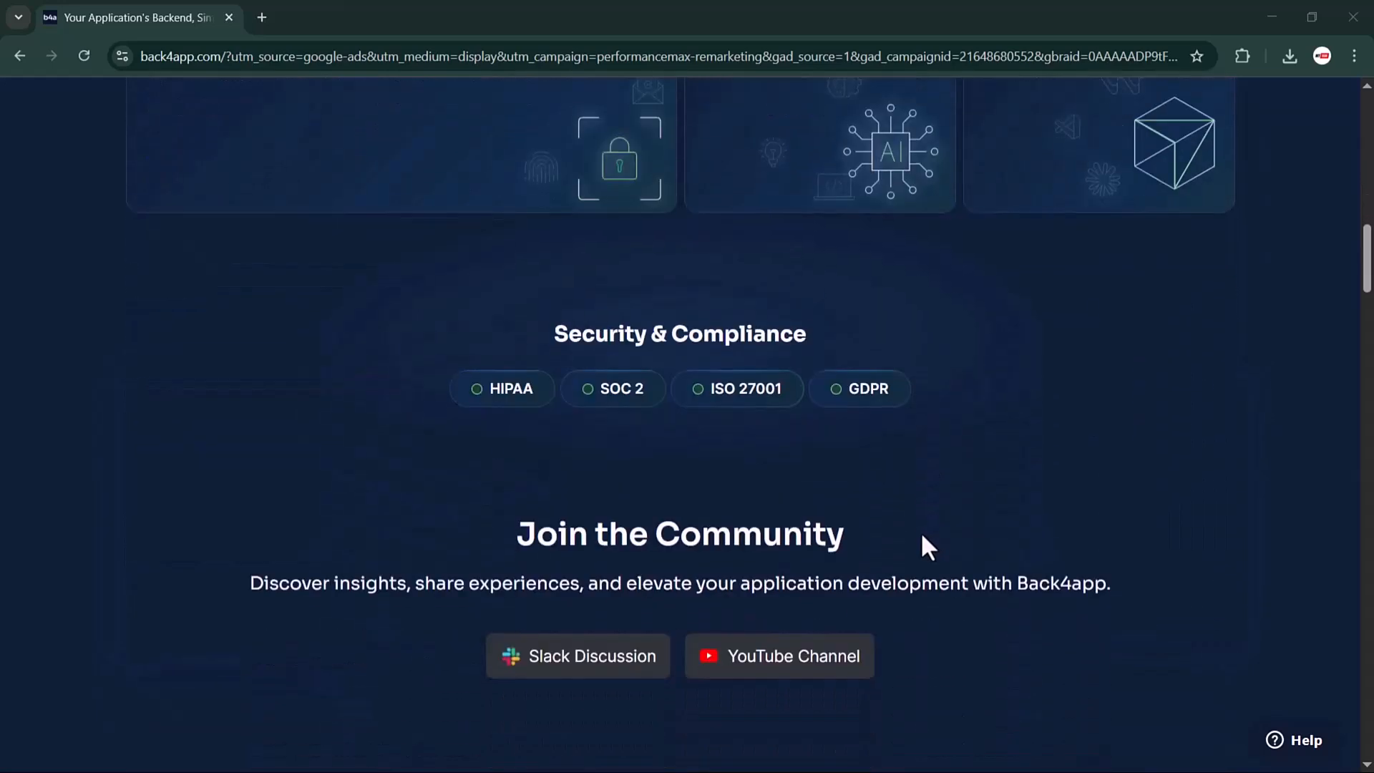
mouse_move(867, 533)
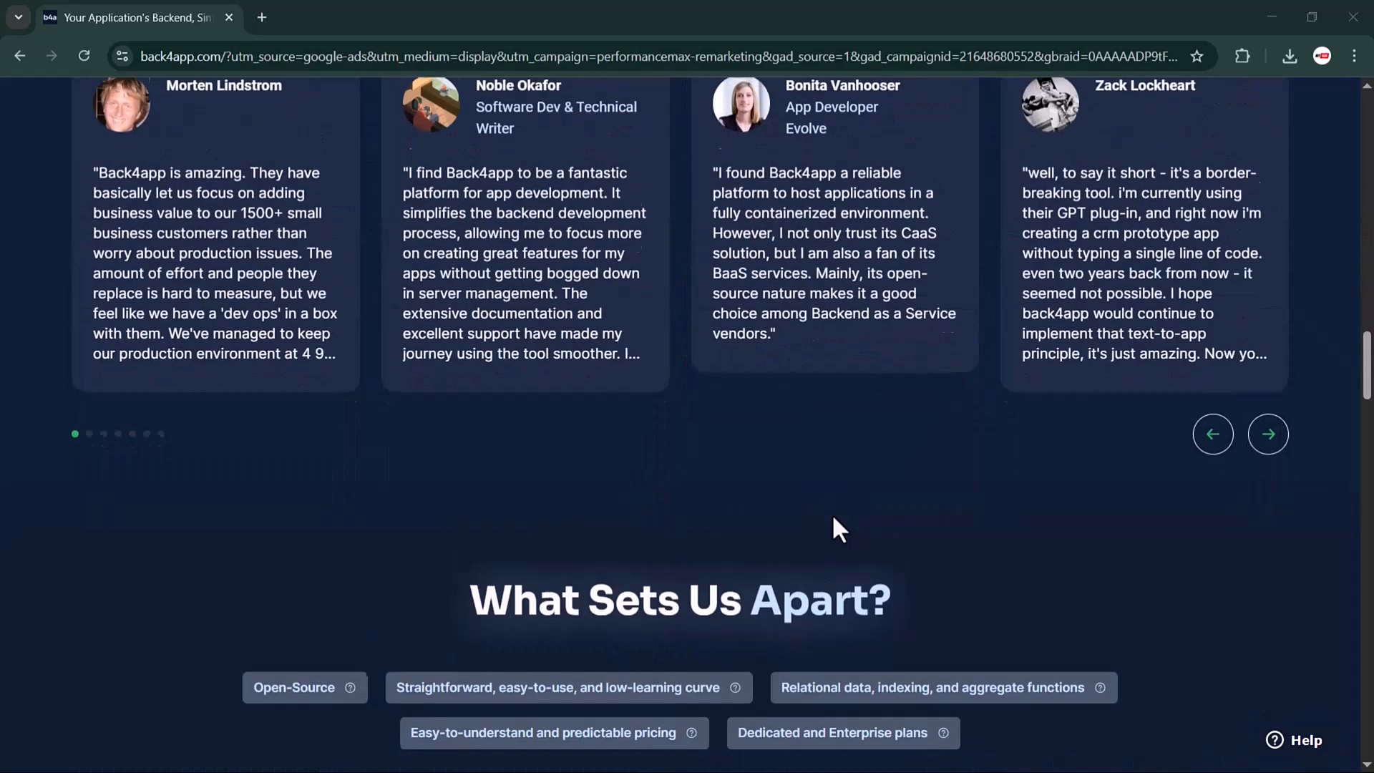
scroll("down", 3)
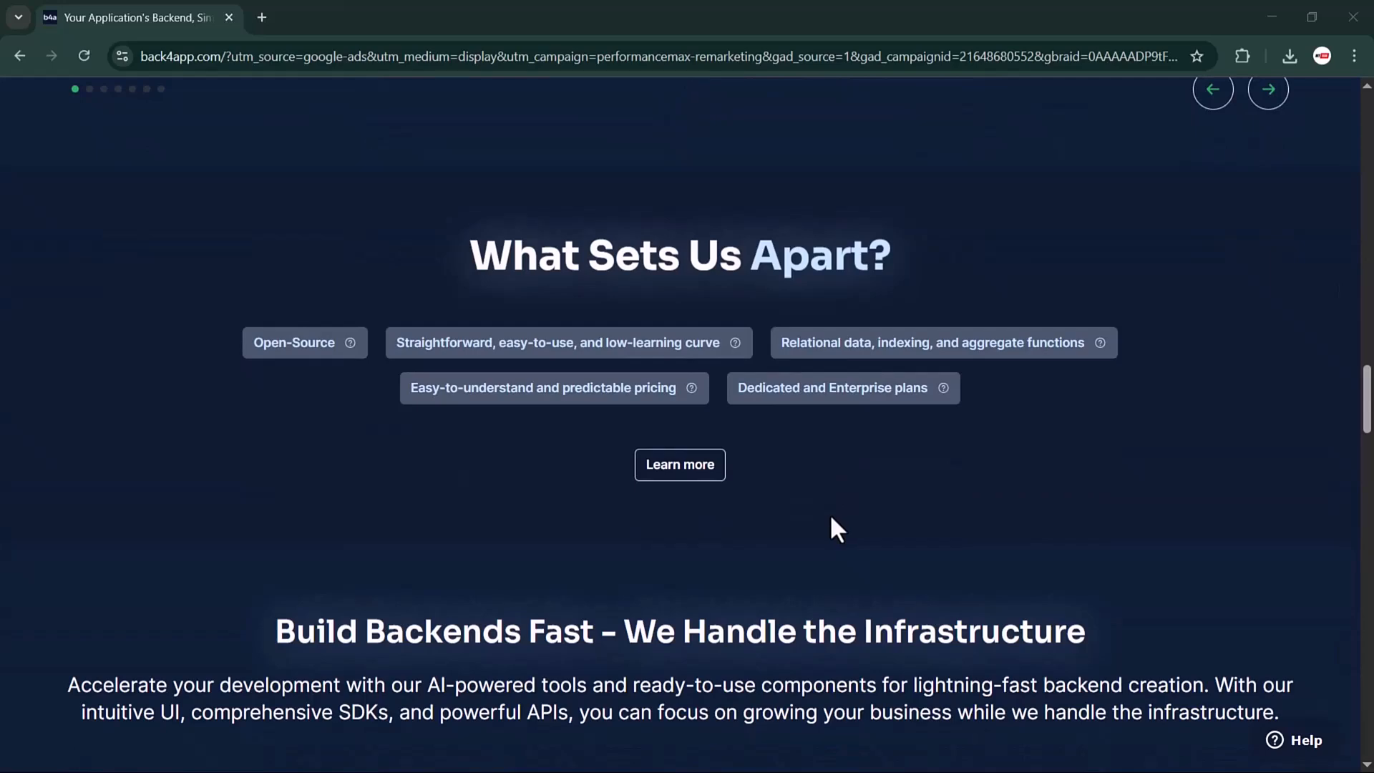
scroll("down", 3)
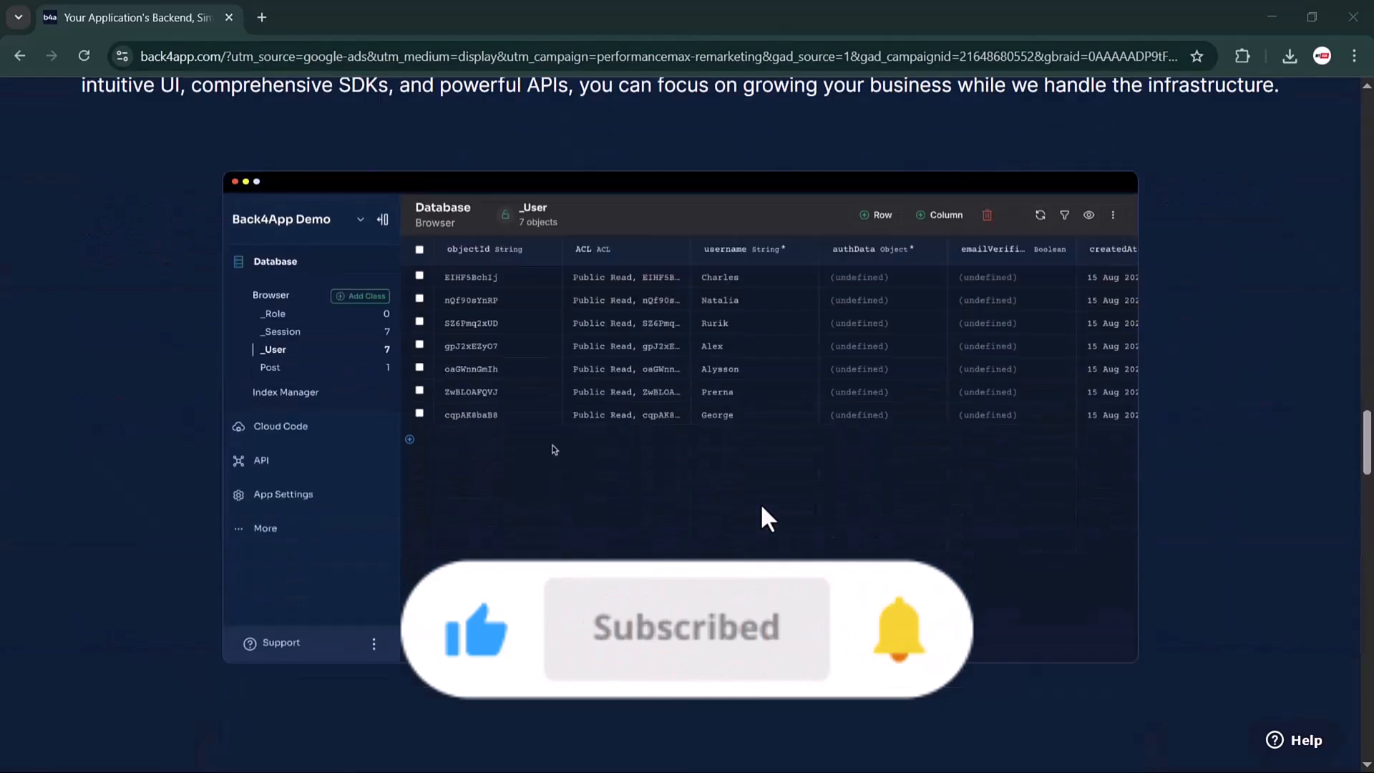
left_click(269, 368)
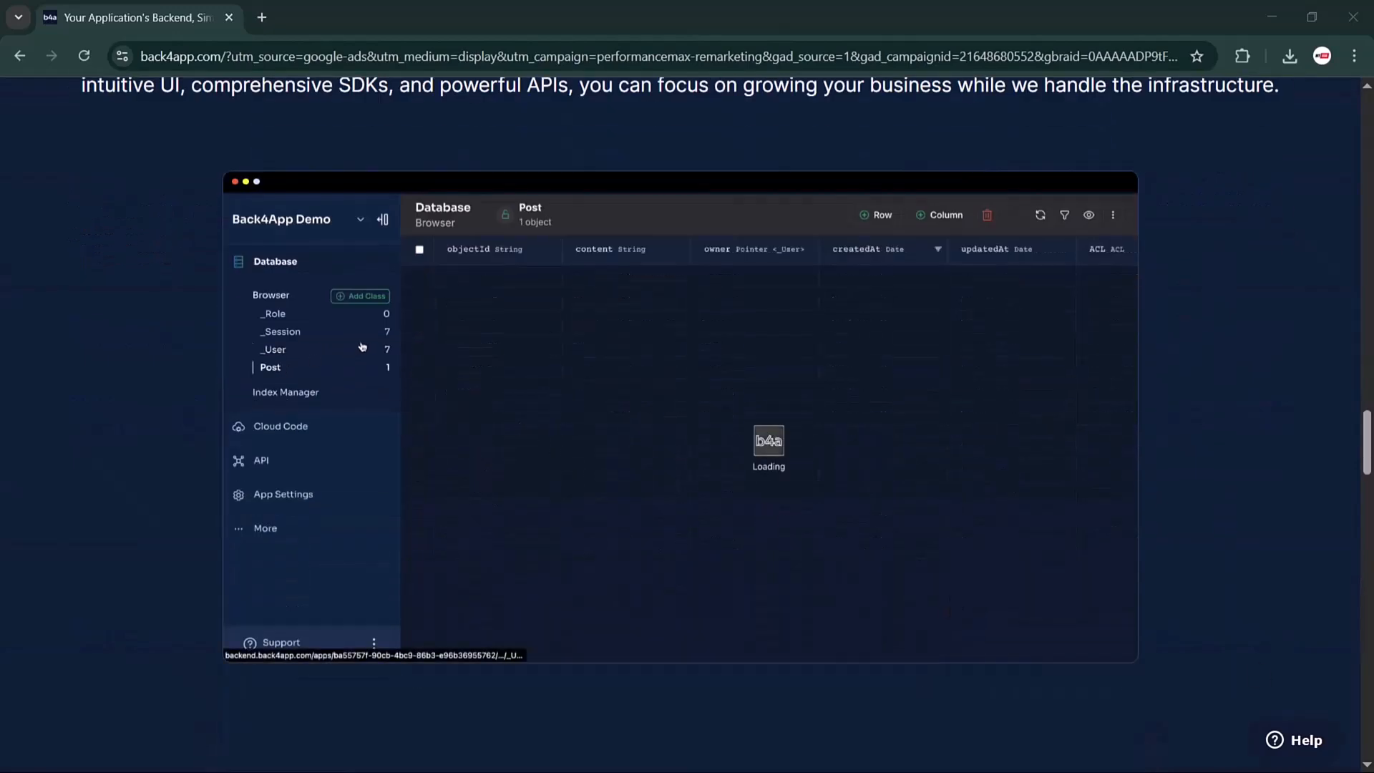
left_click(876, 214)
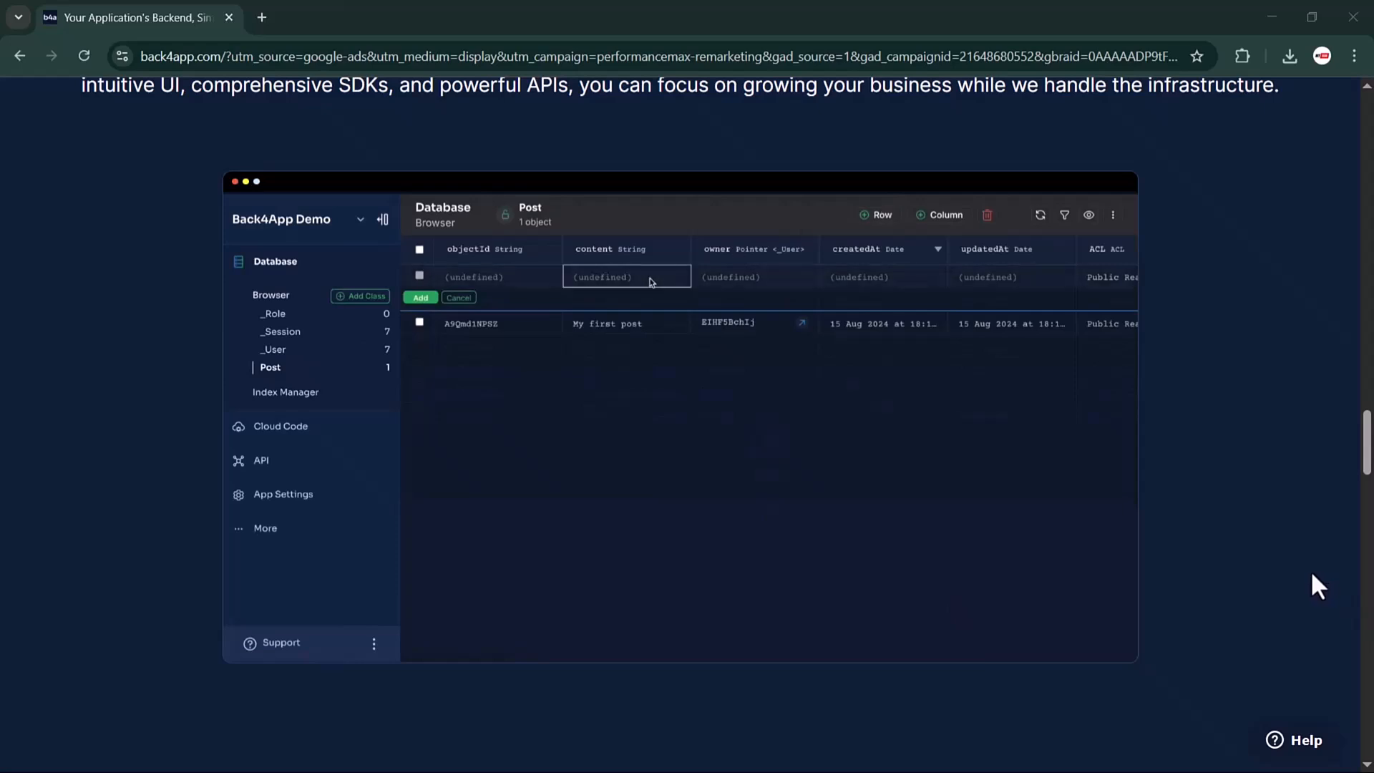
type("New Post!")
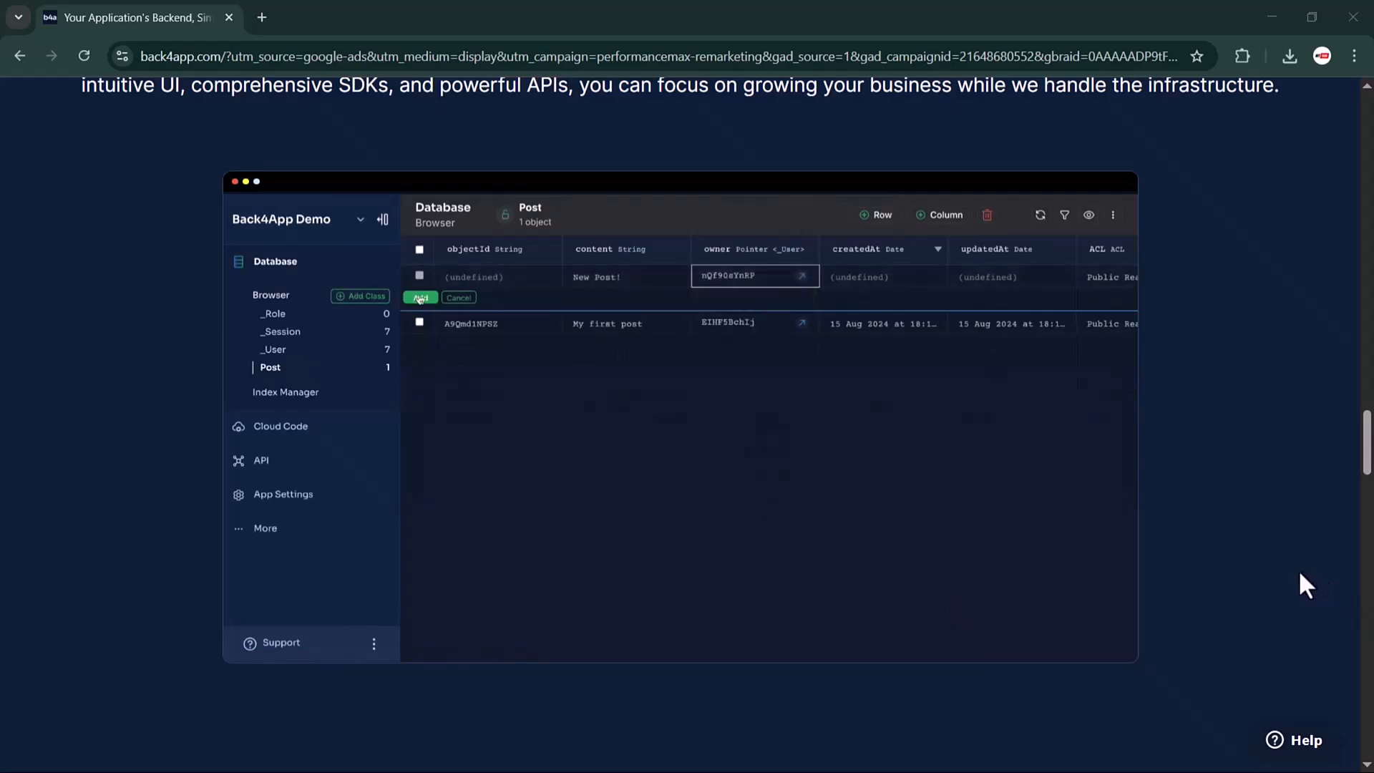
left_click(420, 297)
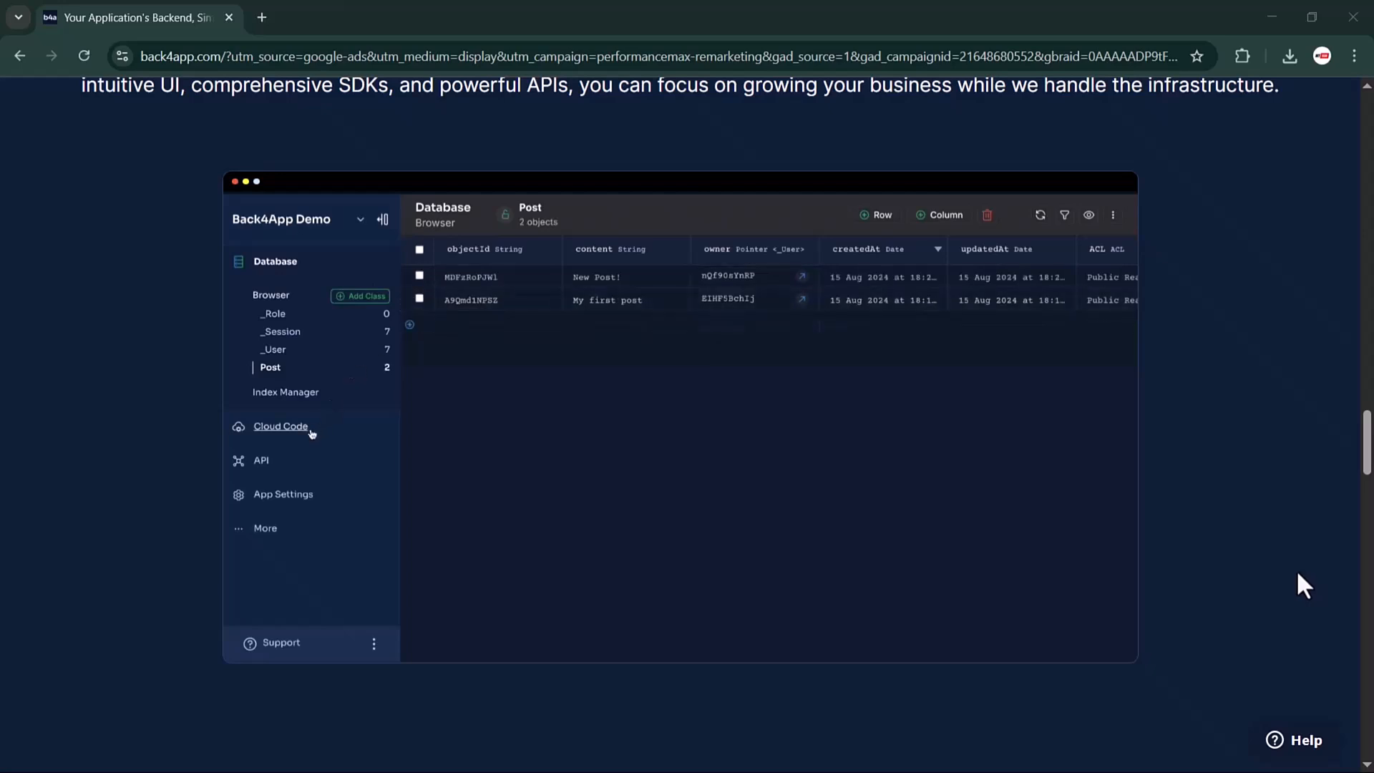
left_click(281, 426)
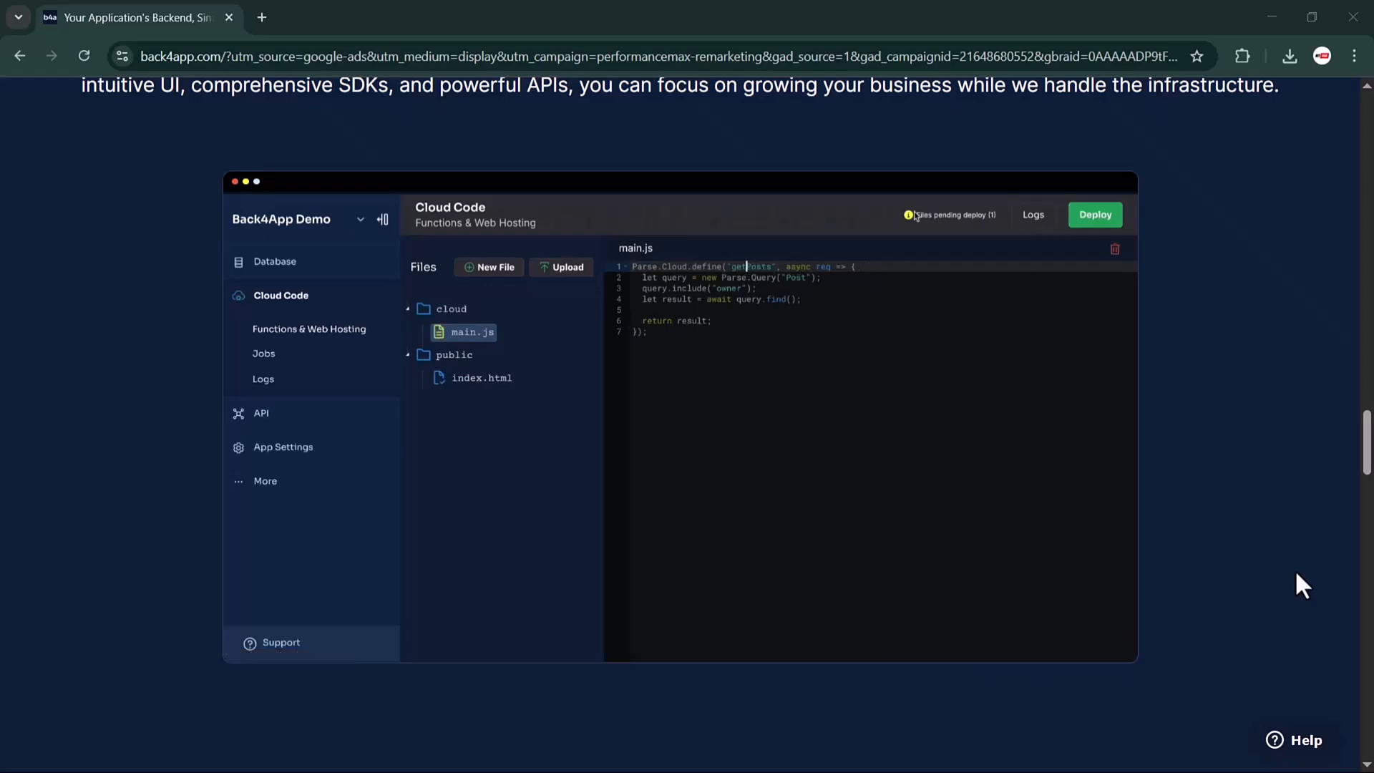
left_click(1094, 215)
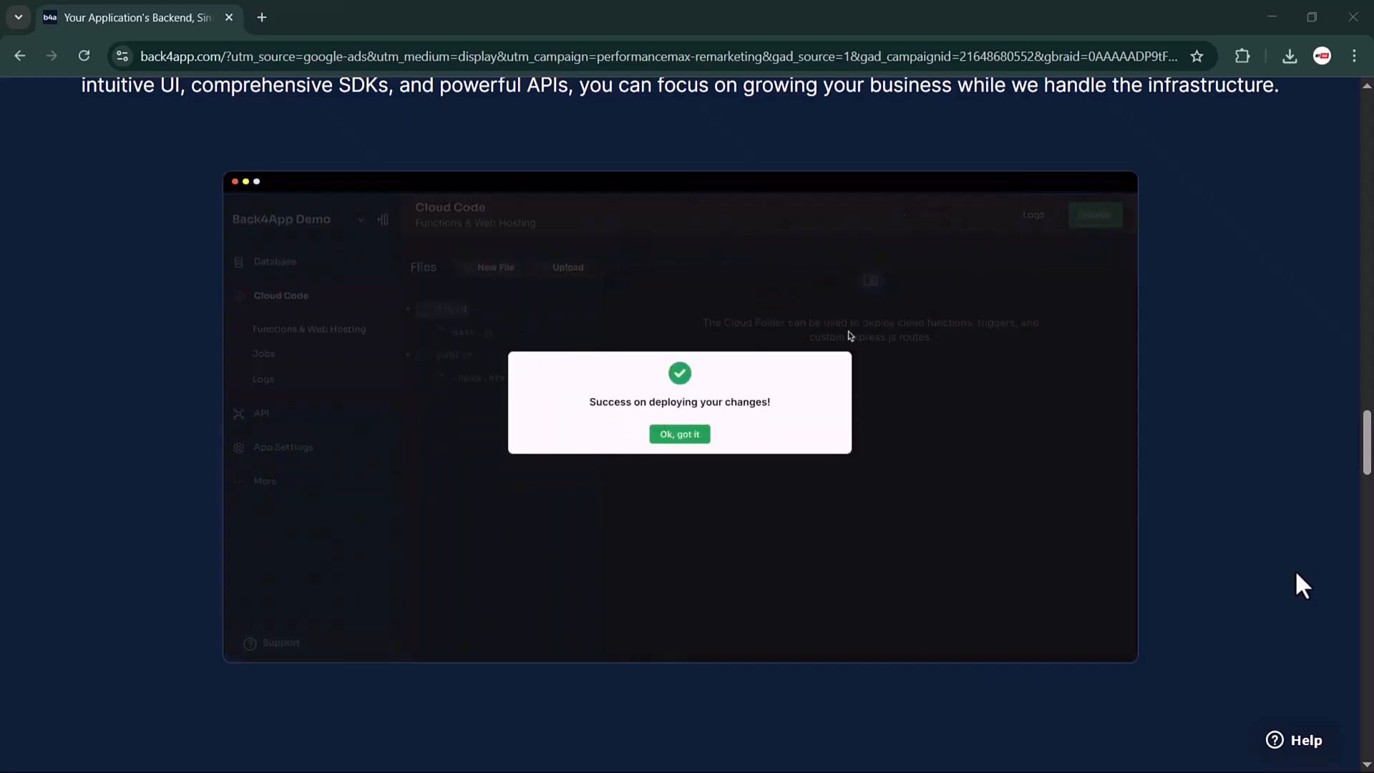